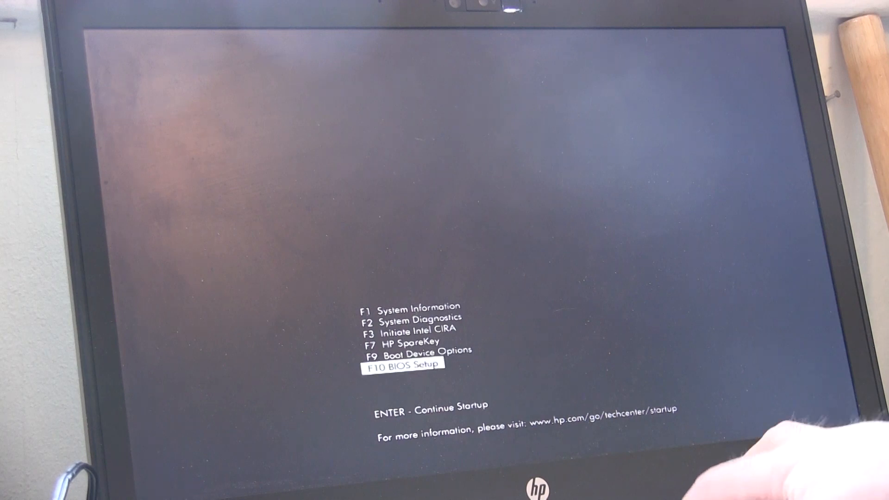
- Enter BIOS Setup with F10 and review the System Configuration device settings
key(F10)
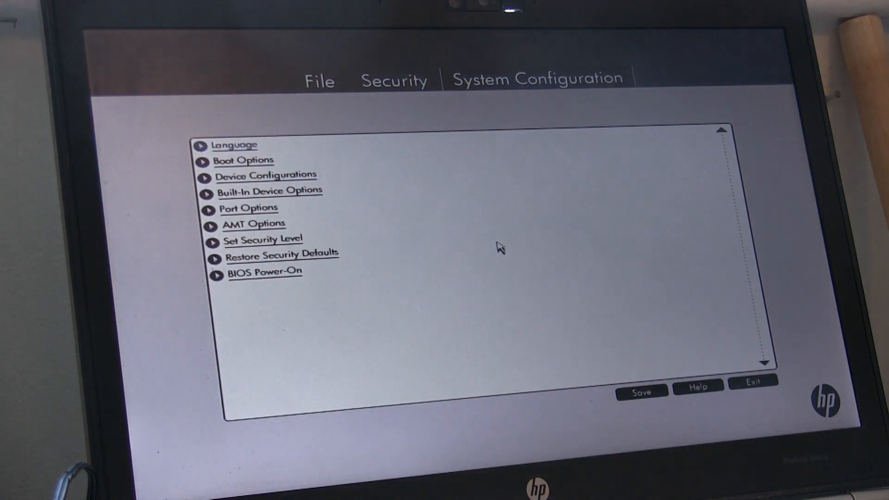
click(242, 160)
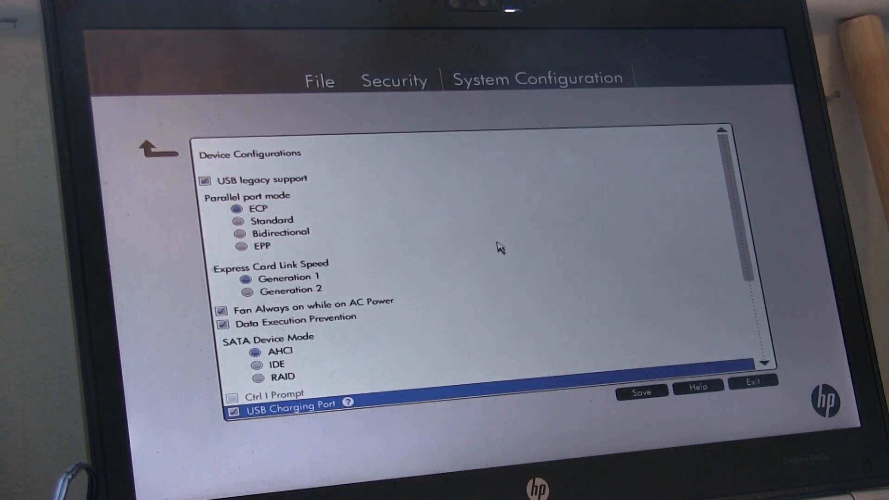
scroll(down, 3)
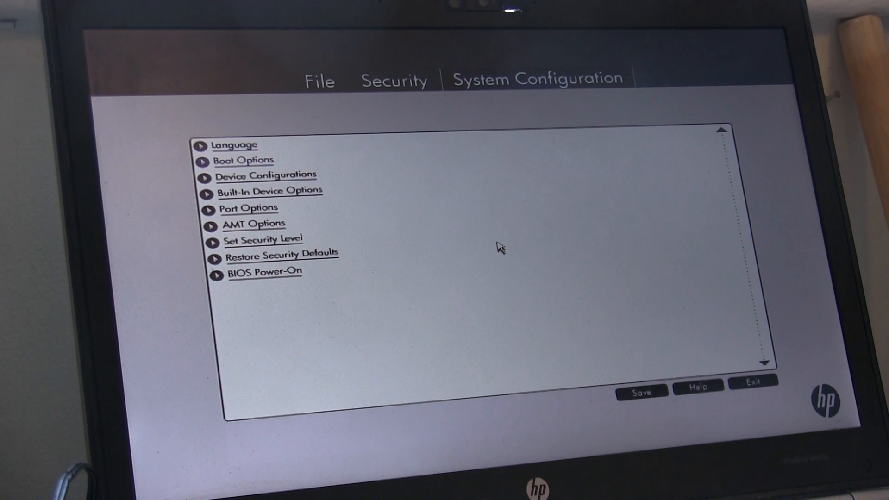
- Save the BIOS changes and exit from the File menu, confirming the restart
click(270, 190)
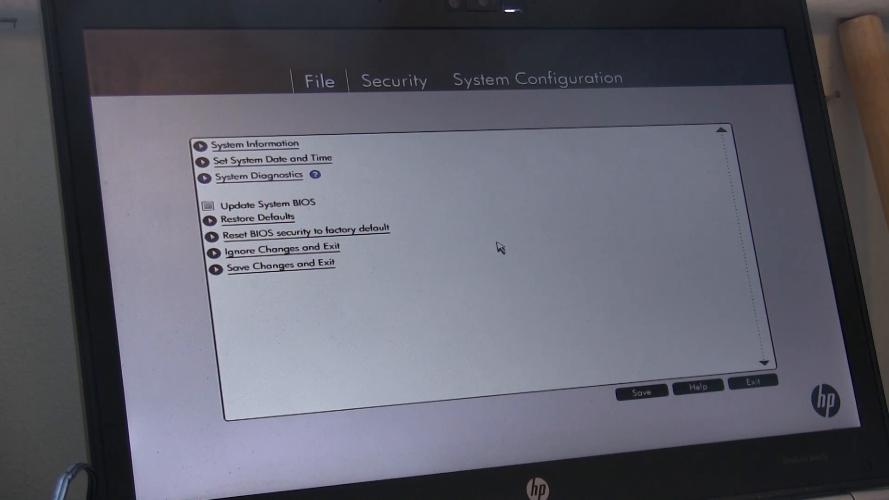
click(281, 266)
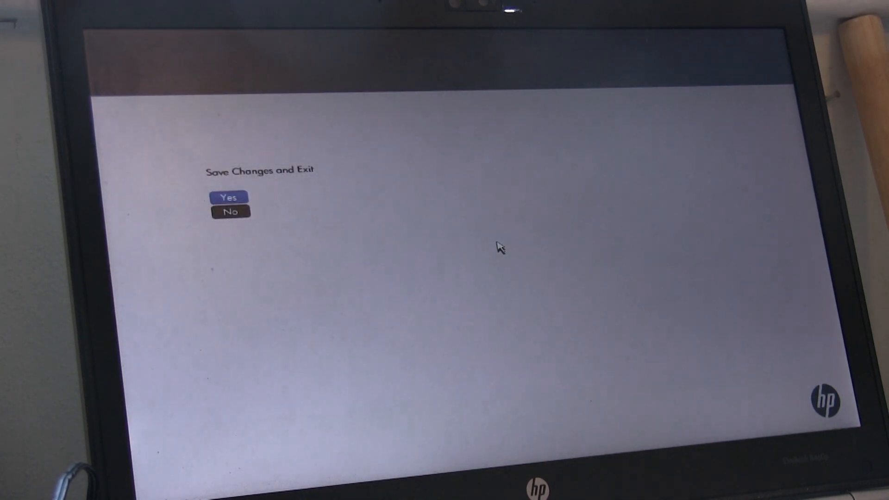
click(229, 197)
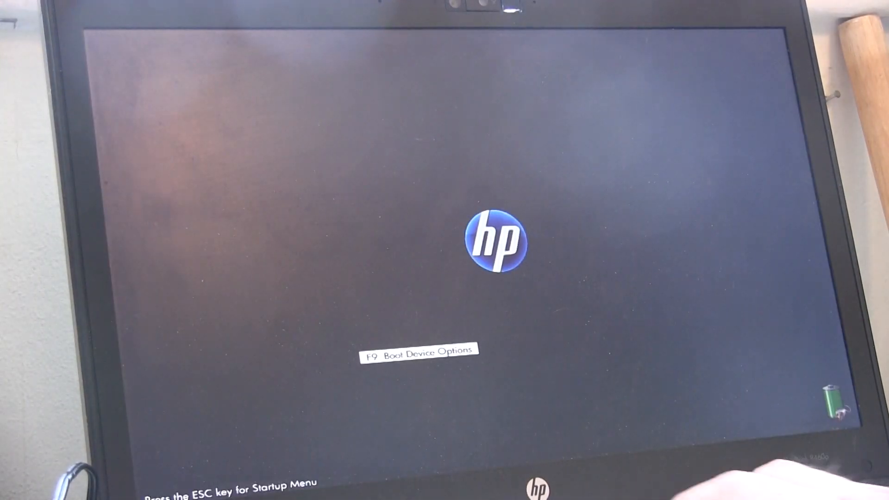
- Boot the Hackintosh Zone High Sierra Installer from the USB via the F9 boot menu
key(f9)
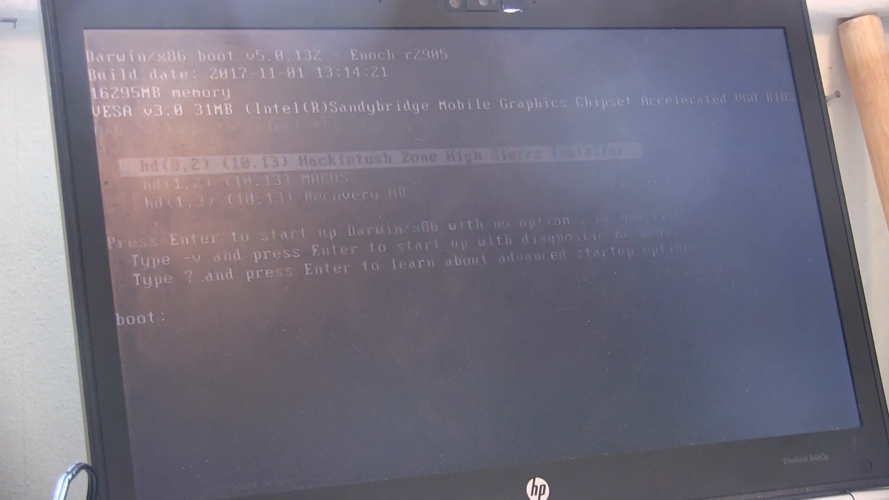
key(enter)
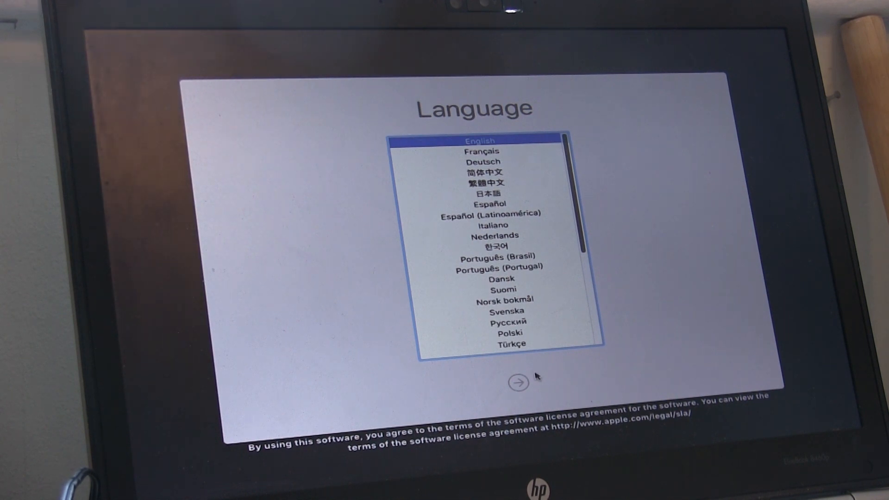
mouse_move(530, 377)
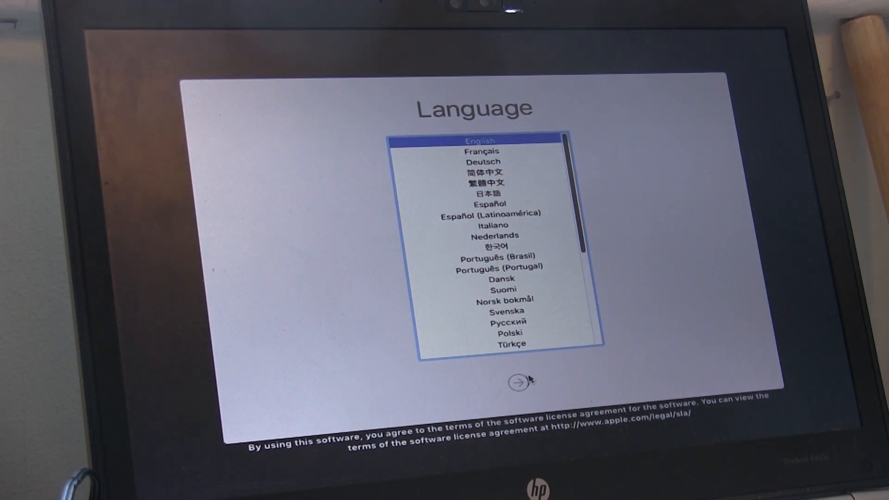
- Continue in English past the welcome and readme pages, then launch Disk Utility from Utilities
click(517, 382)
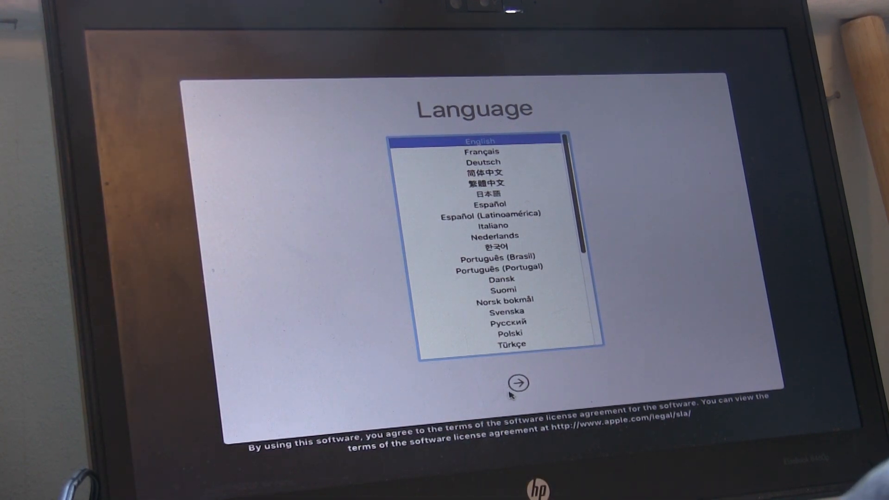
click(517, 382)
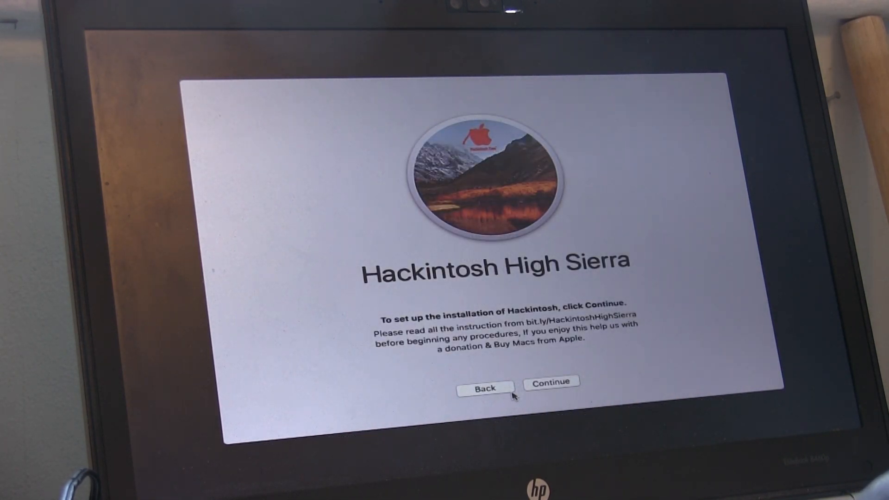
click(550, 382)
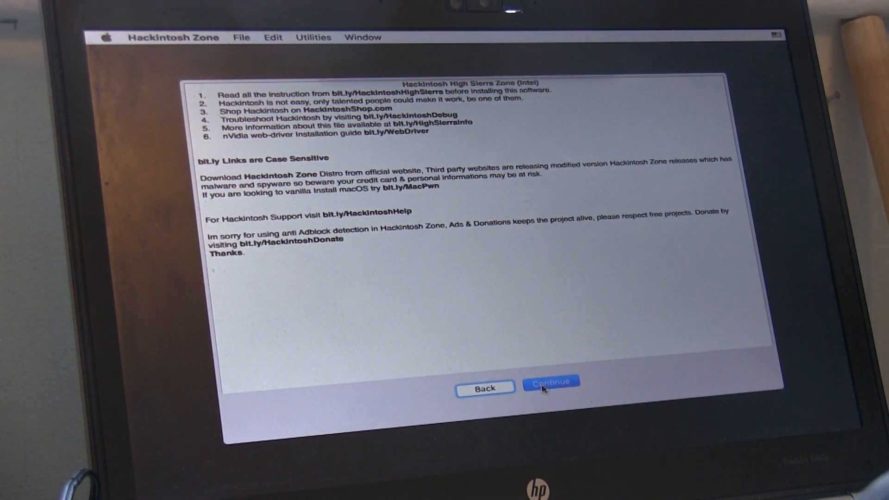
click(549, 381)
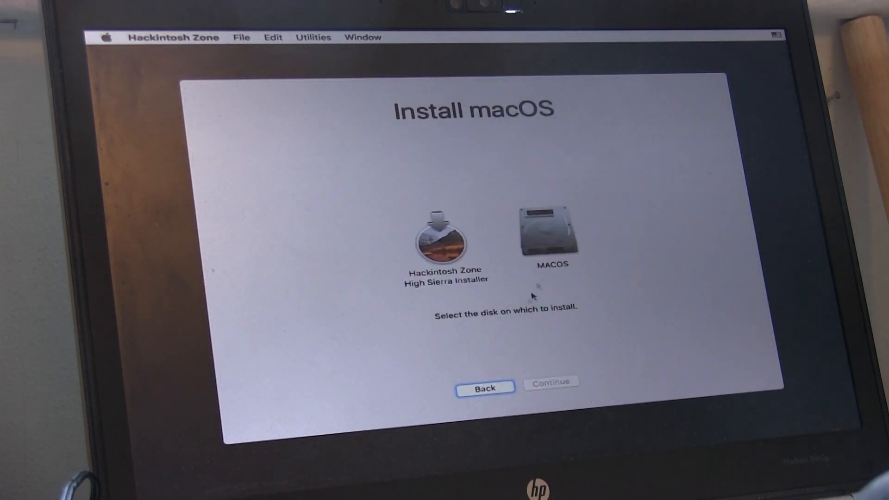
click(313, 37)
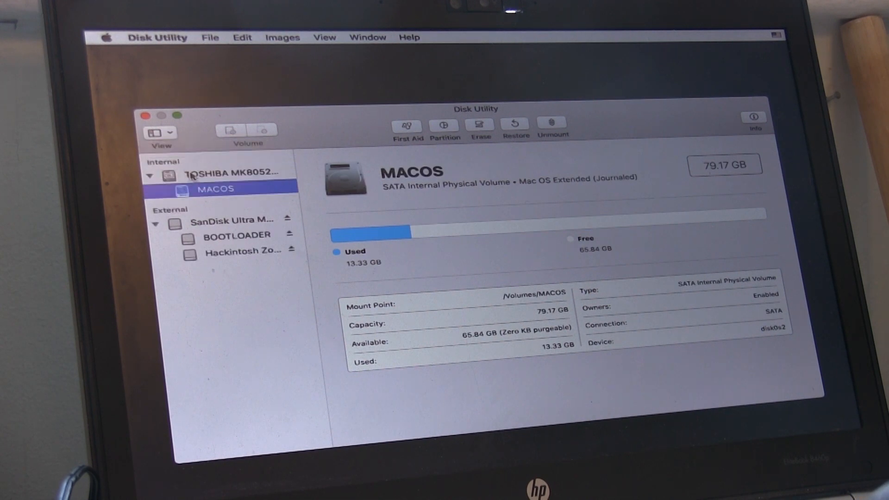
- Erase the internal Toshiba drive as a Mac OS Extended (Journaled), GUID volume named Mac
click(479, 123)
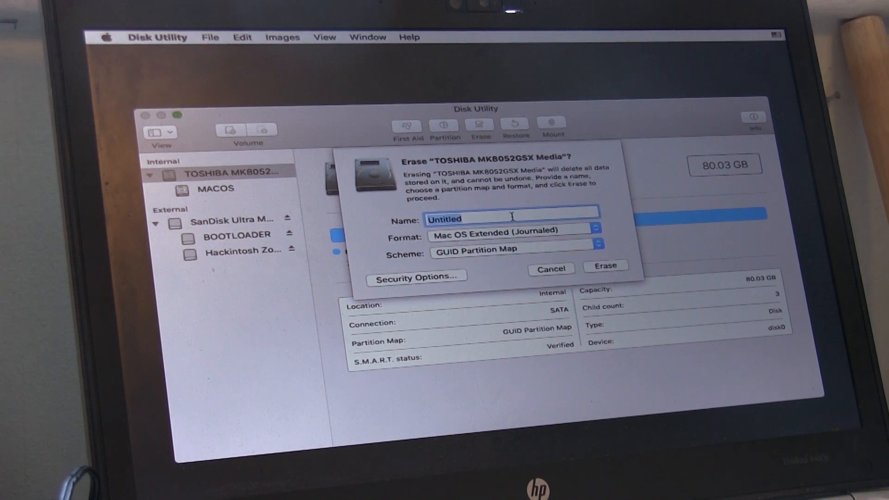
text(Mac)
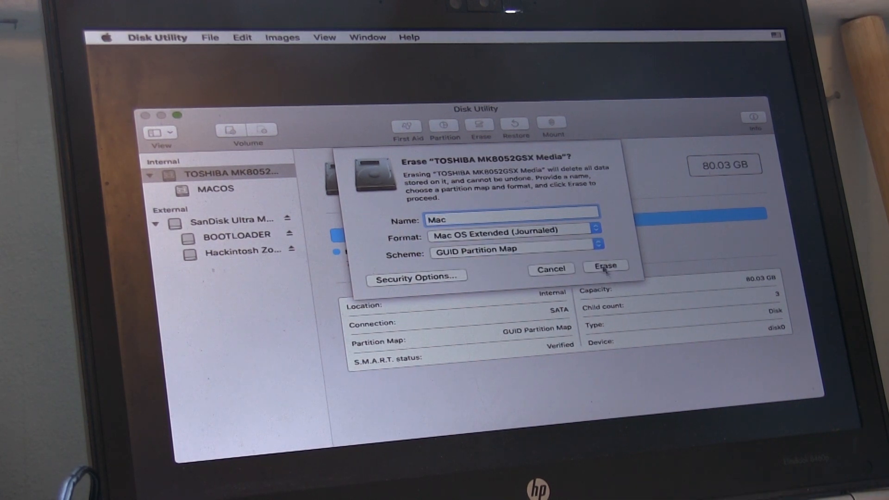
click(605, 267)
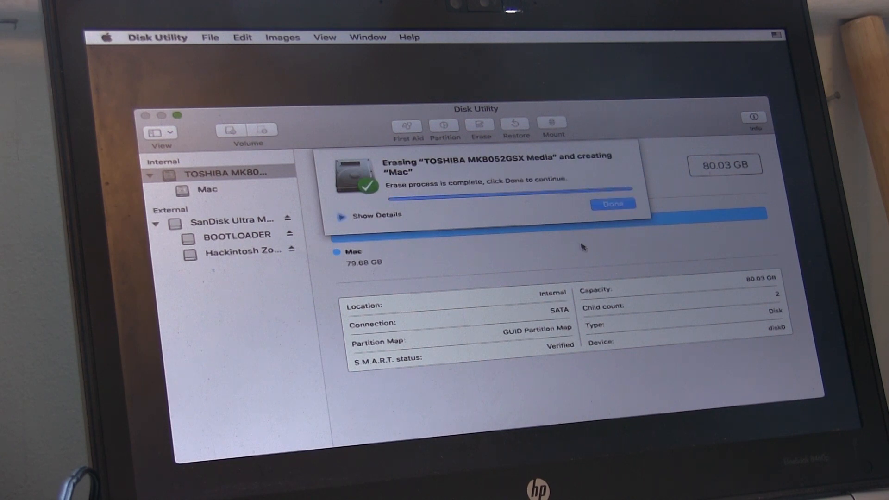
click(613, 204)
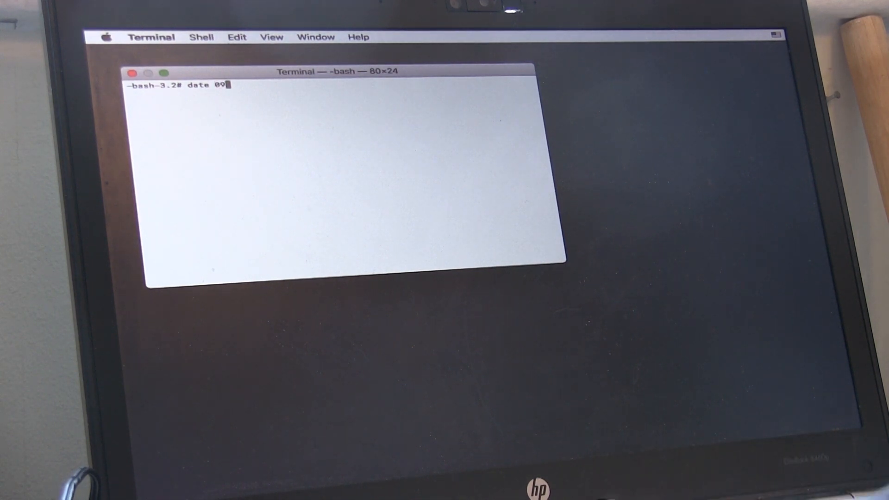
- Set the system clock to Sep 27 2017 with the date command and quit Terminal
text(27000017)
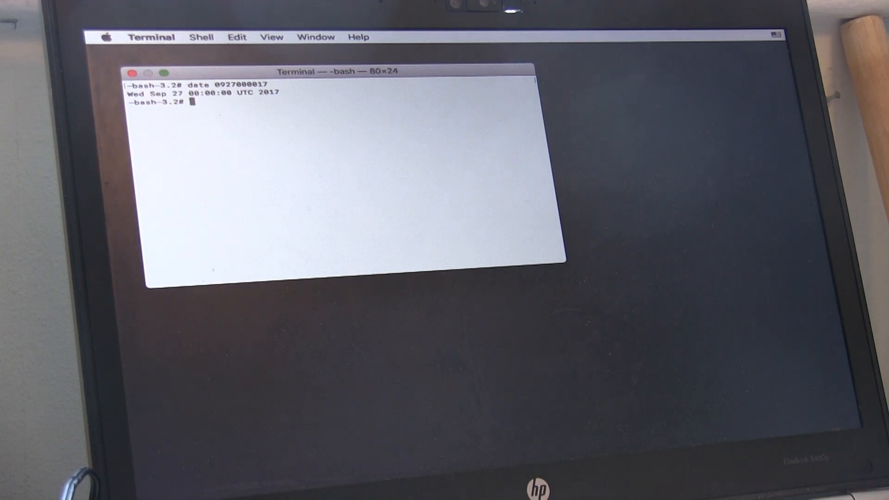
click(151, 36)
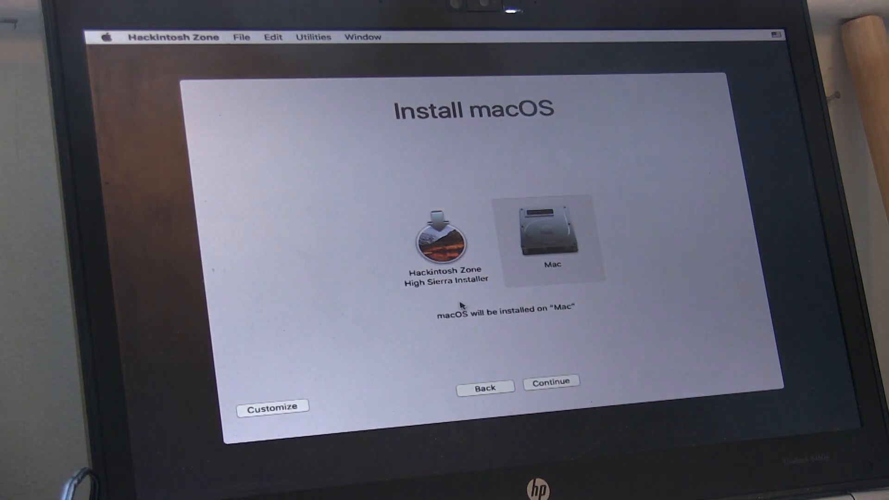
- Customize the install on Mac, expanding the Hackintosh Zone and Kexts groups and reviewing Graphics
click(272, 406)
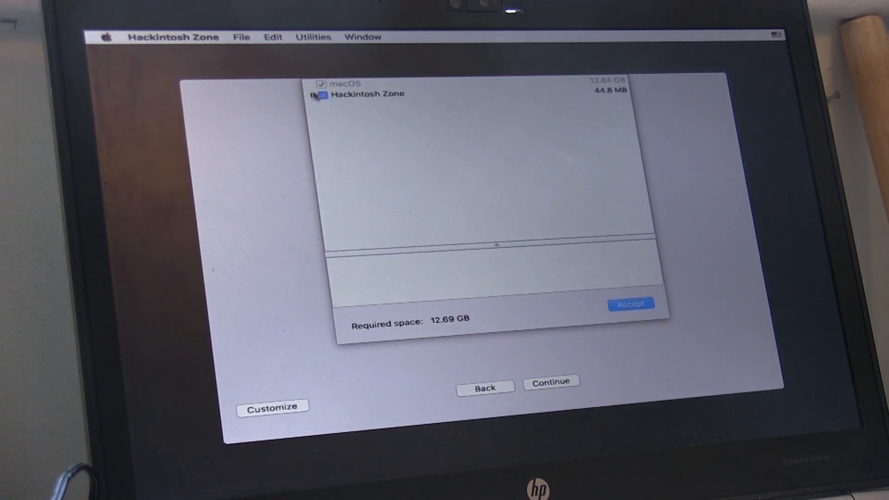
click(312, 94)
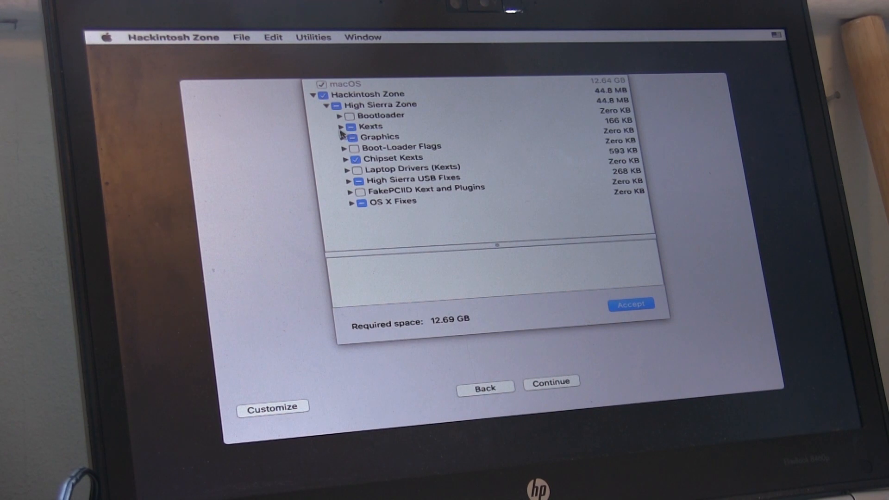
click(340, 127)
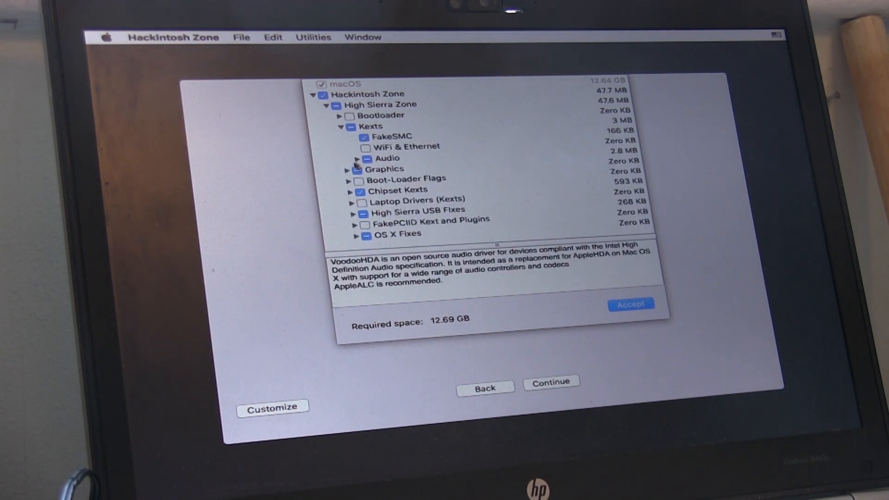
click(343, 168)
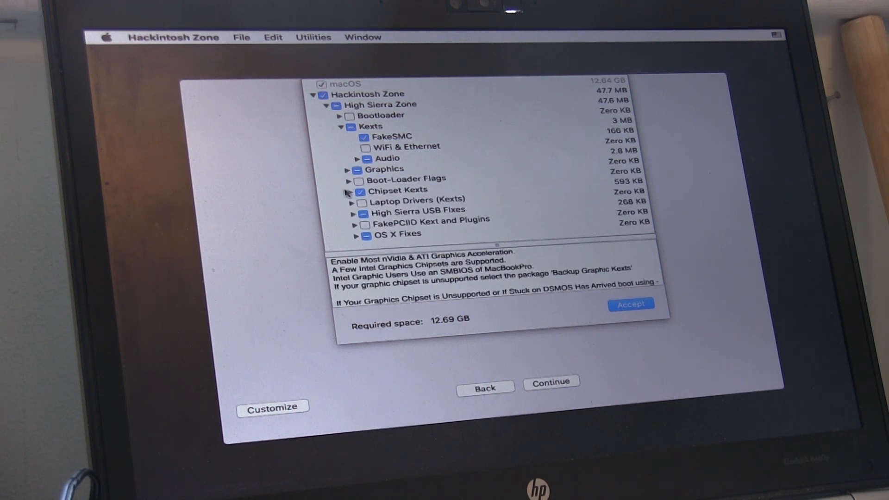
- Review the Chipset Kexts group and accept the customised package selection
click(346, 192)
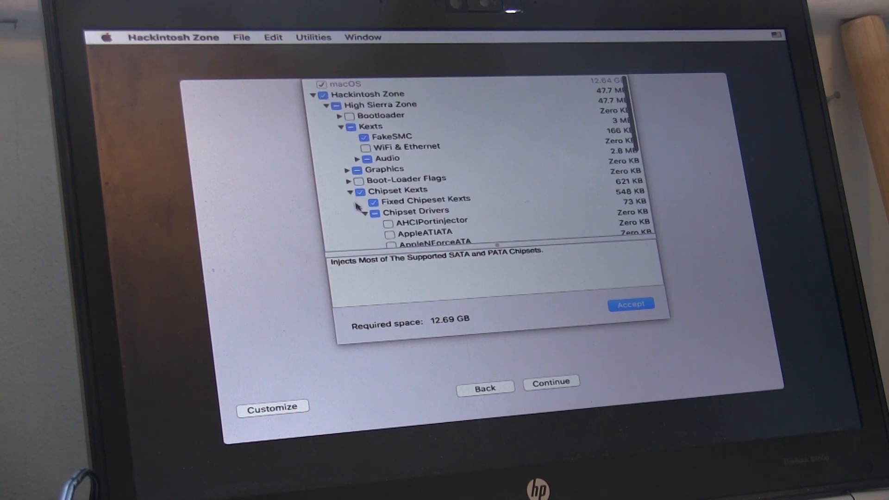
click(350, 190)
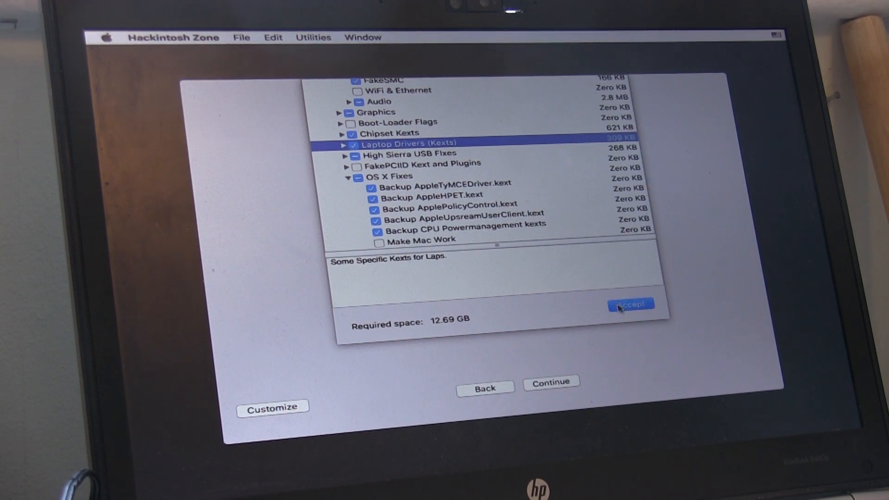
click(631, 303)
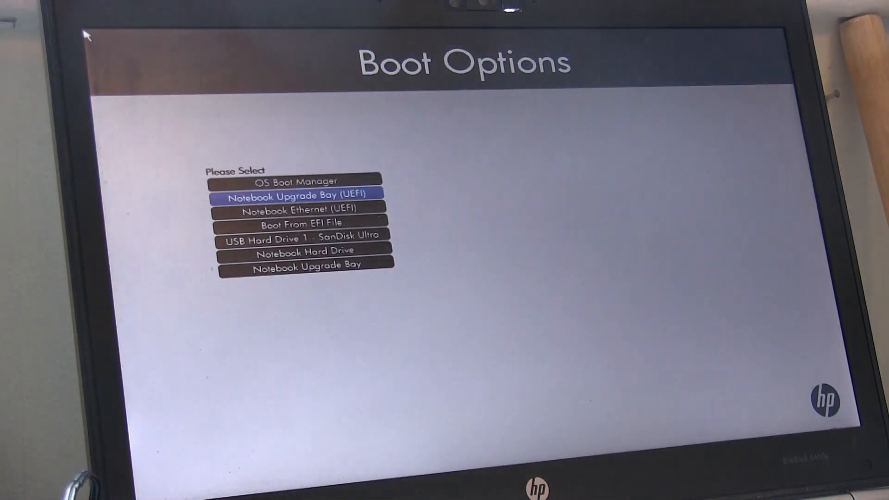
- Boot the laptop from the drive with the newly installed macOS
key(enter)
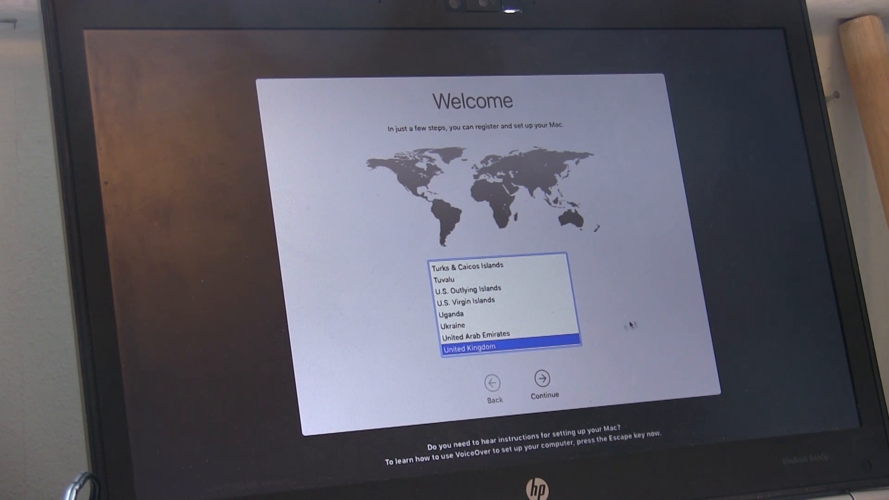
- Keep United Kingdom and British keyboard, set up without internet and transfer no information
click(542, 378)
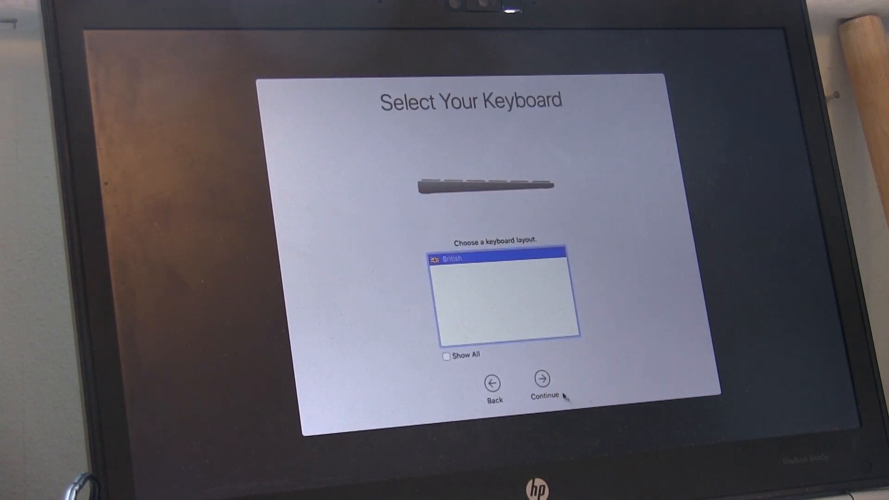
click(540, 378)
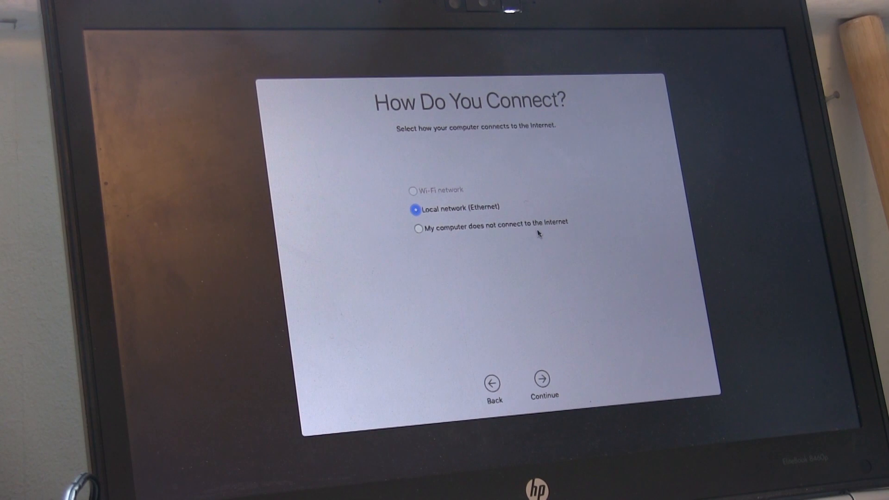
click(416, 223)
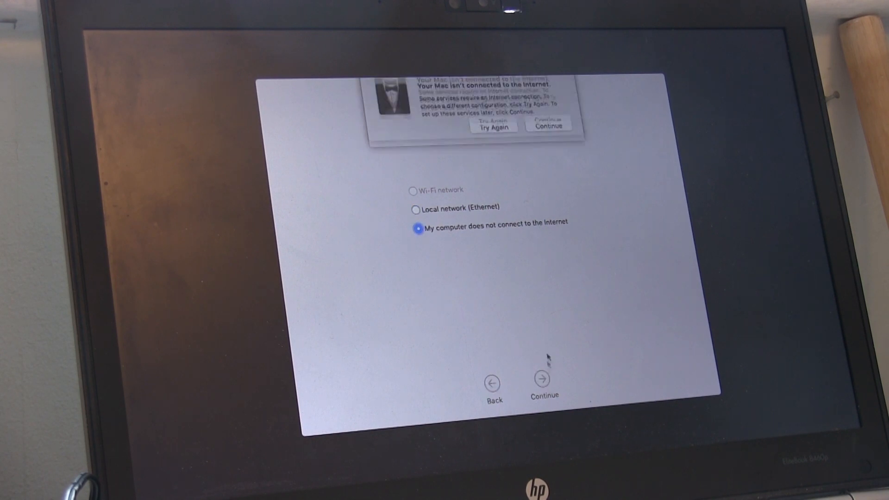
click(544, 377)
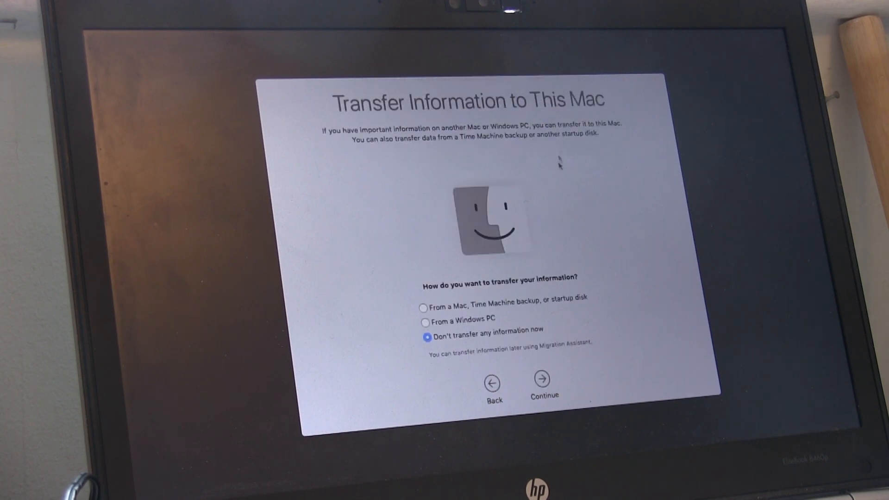
click(541, 378)
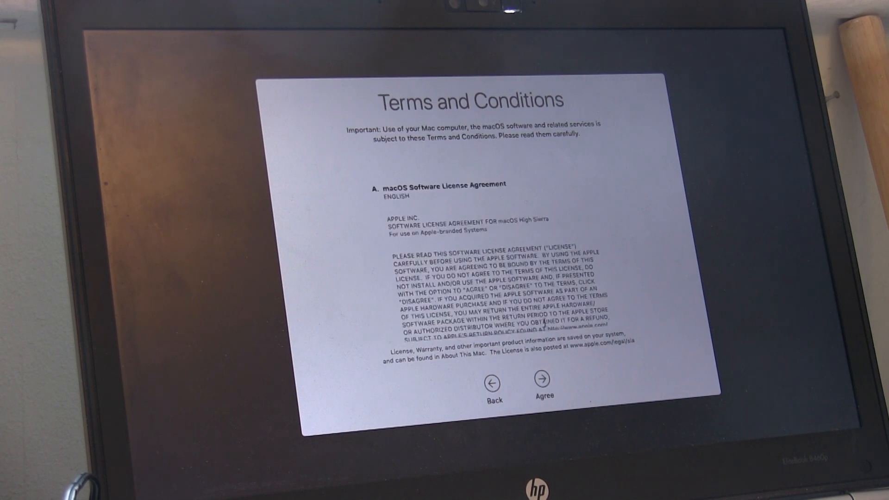
- Agree to the licence, create the LT computer account and accept Express Set Up
click(541, 378)
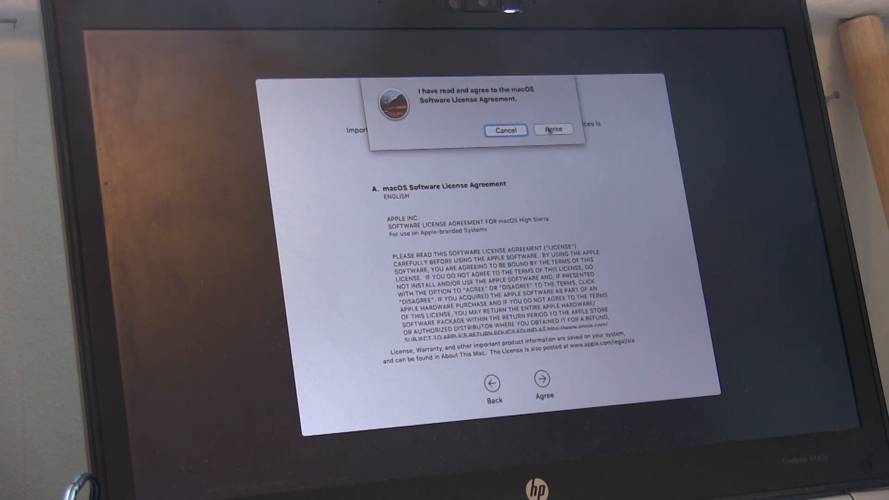
click(552, 130)
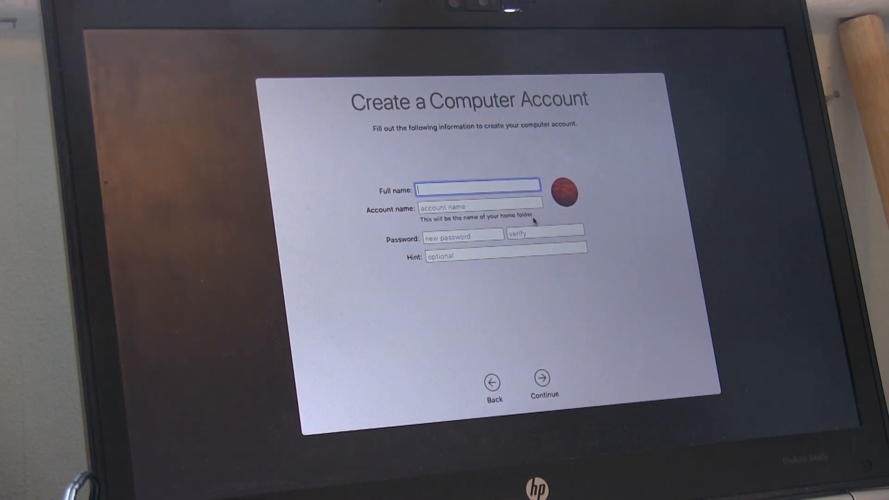
text(LTS)
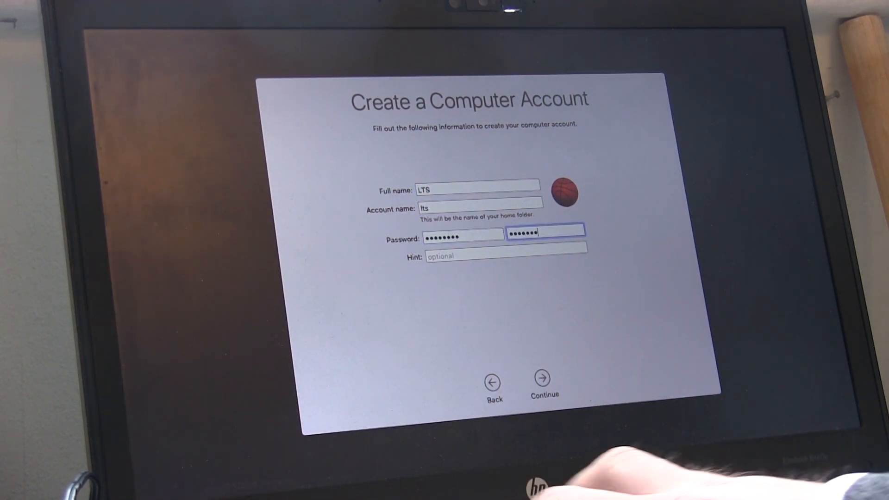
click(541, 378)
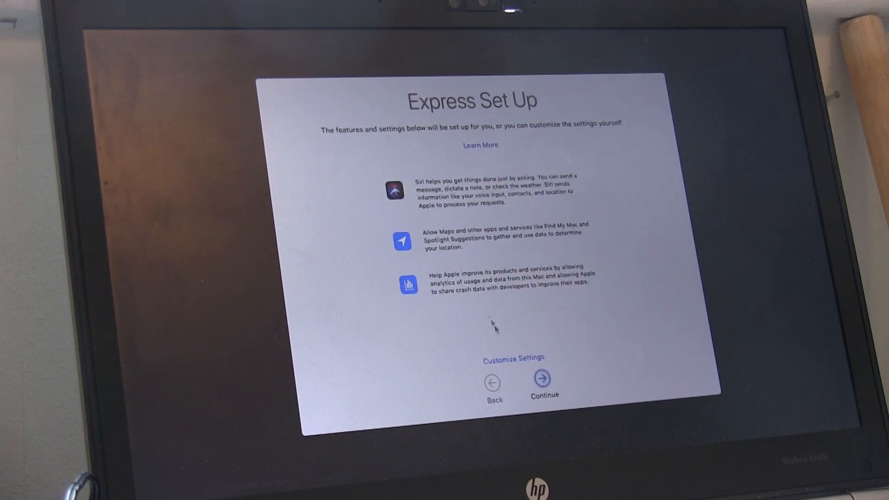
click(541, 377)
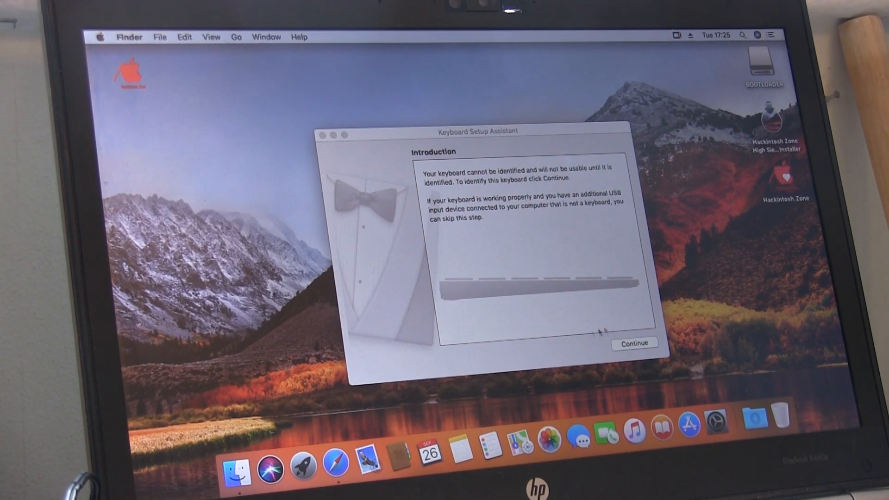
- Identify the keyboard as ISO (European) and finish Keyboard Setup Assistant
click(633, 343)
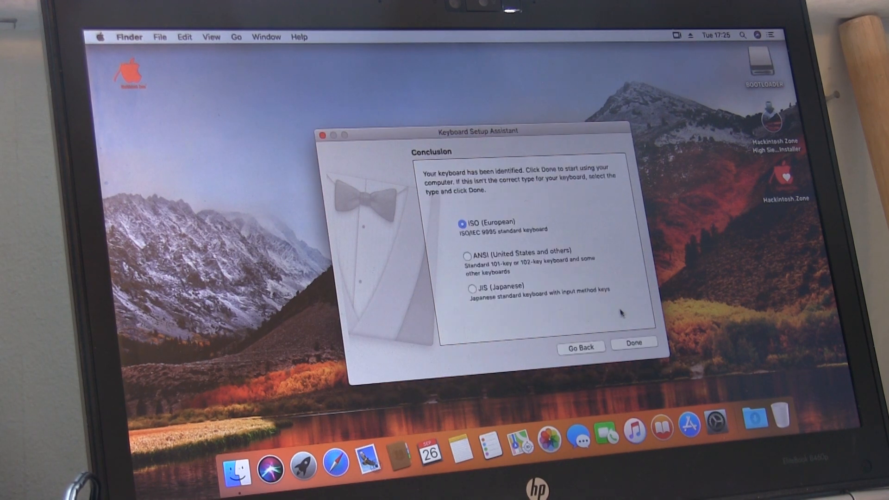
click(634, 342)
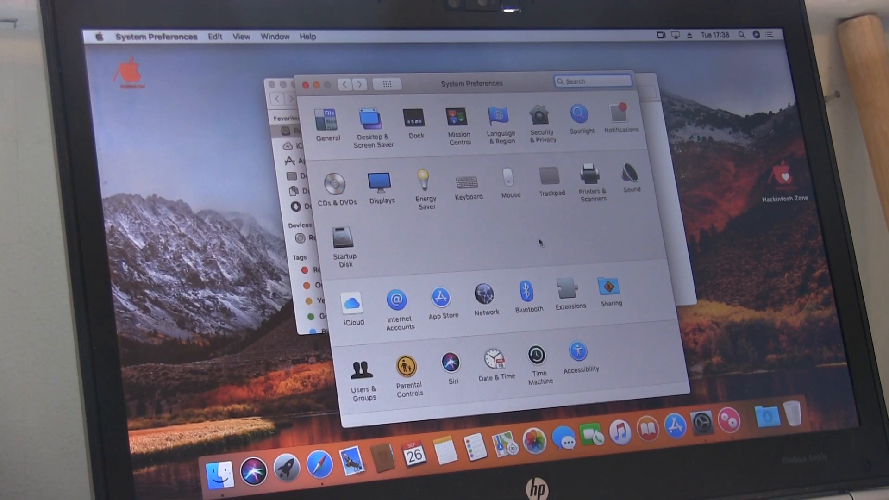
- Look over System Preferences and close its window
click(508, 177)
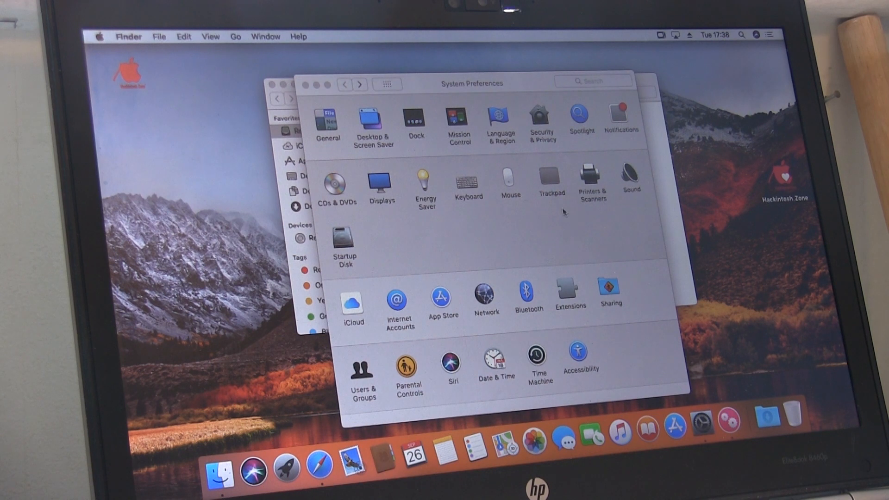
click(549, 179)
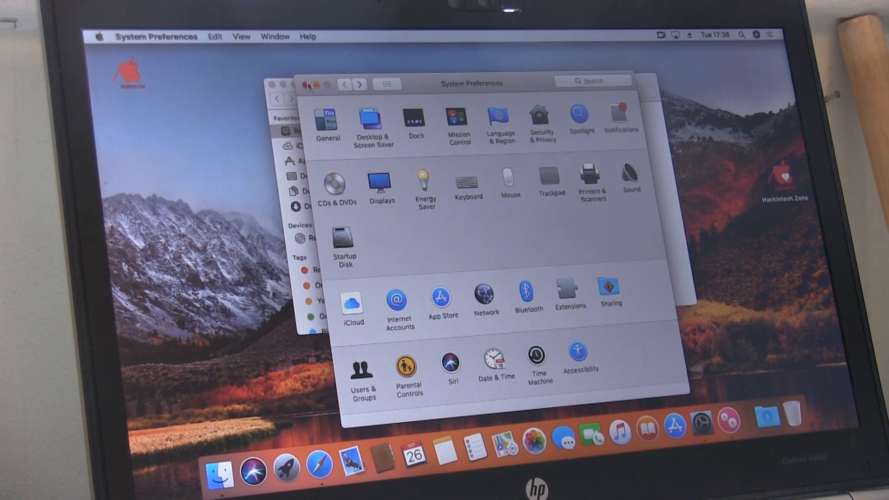
click(308, 84)
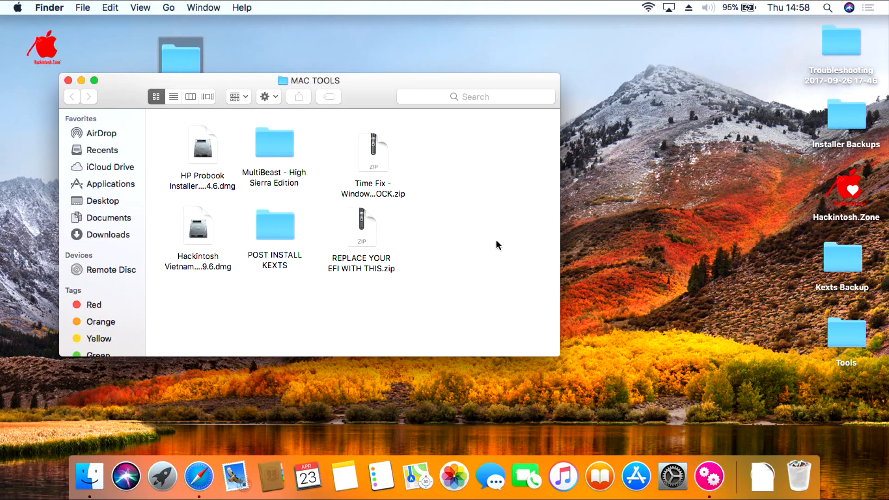
- Extract REPLACE YOUR EFI WITH THIS.zip into a folder in MAC TOOLS
double_click(361, 228)
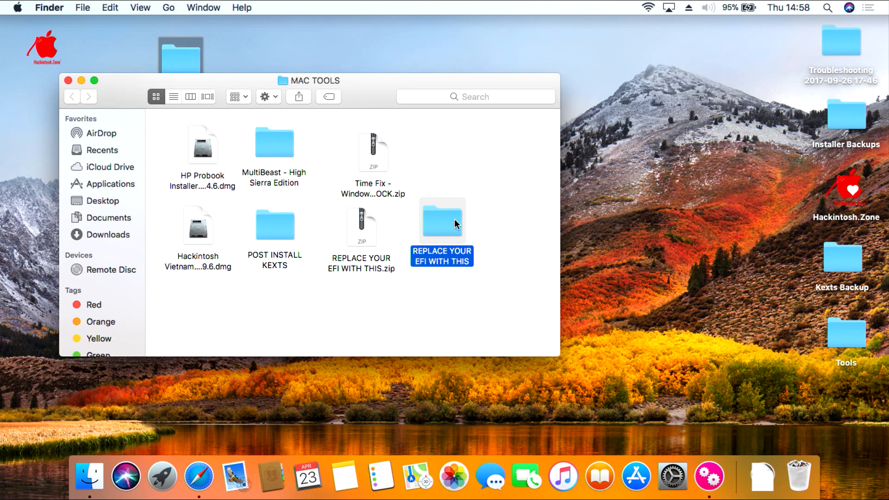
mouse_move(761, 474)
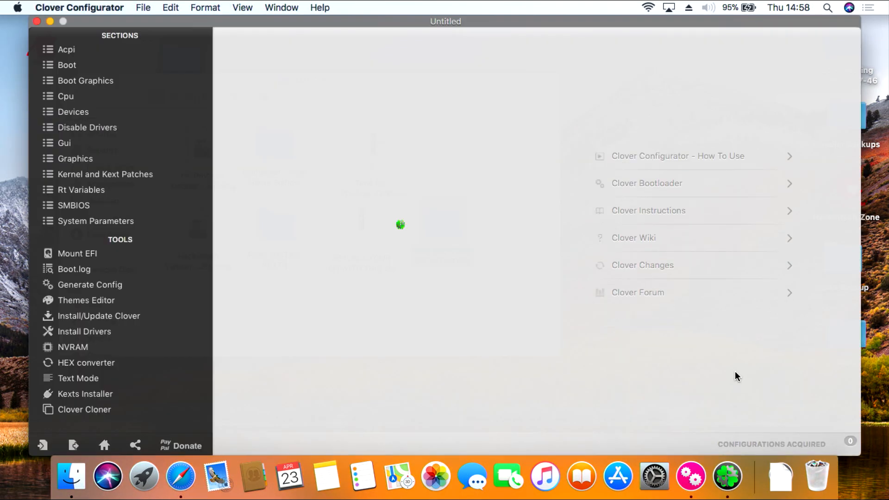
- Mount the boot disk's EFI partition via Clover Configurator's Mount EFI tool
click(77, 254)
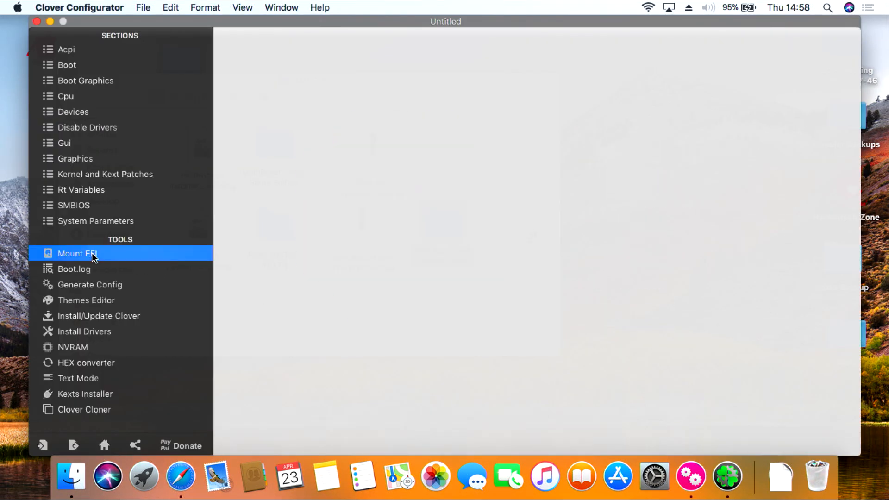
click(78, 253)
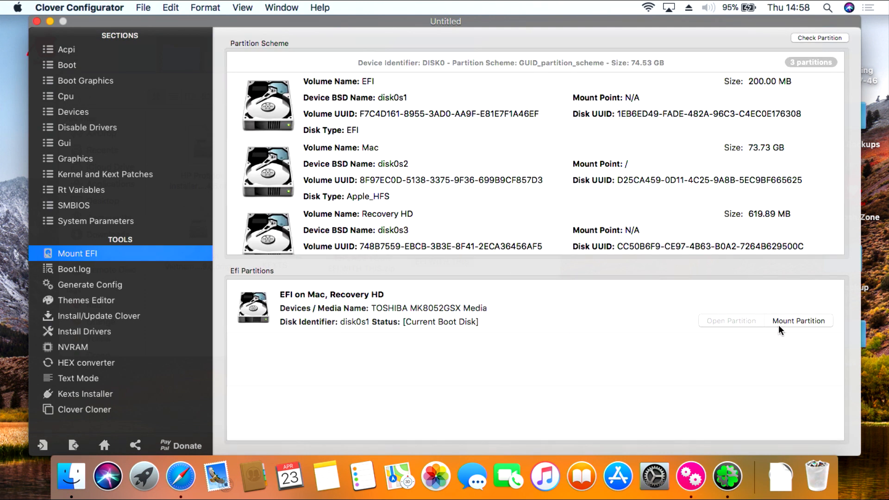
click(798, 321)
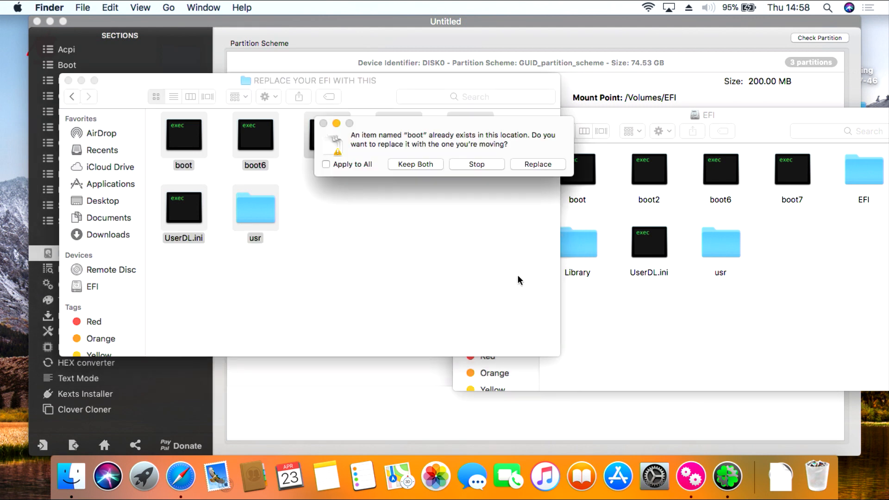
mouse_move(363, 171)
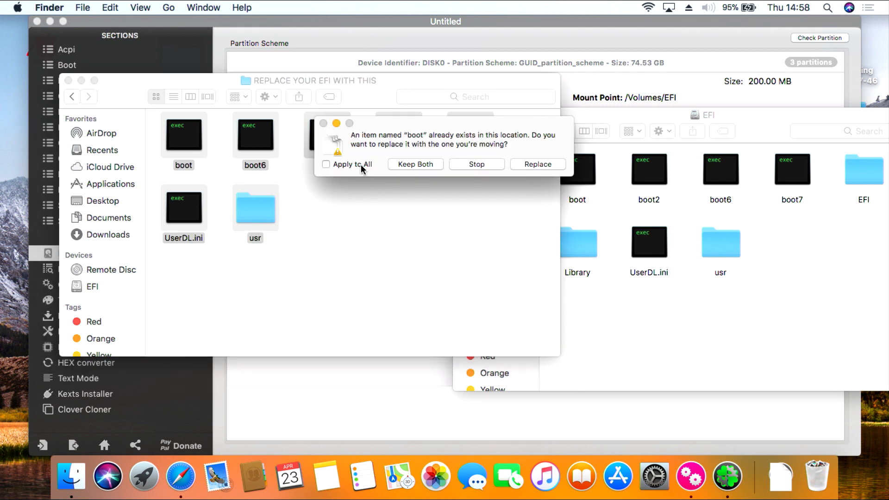
- Replace every duplicate boot file on the EFI volume, applying to all items
click(537, 164)
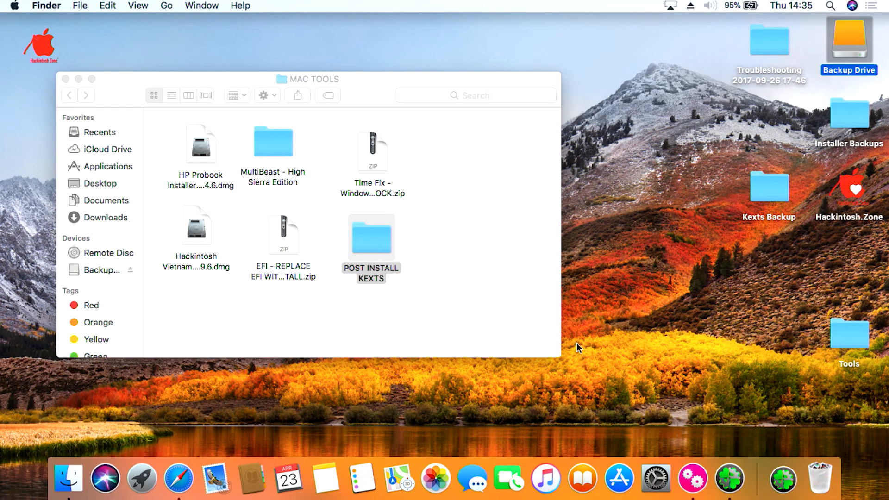
mouse_move(141, 479)
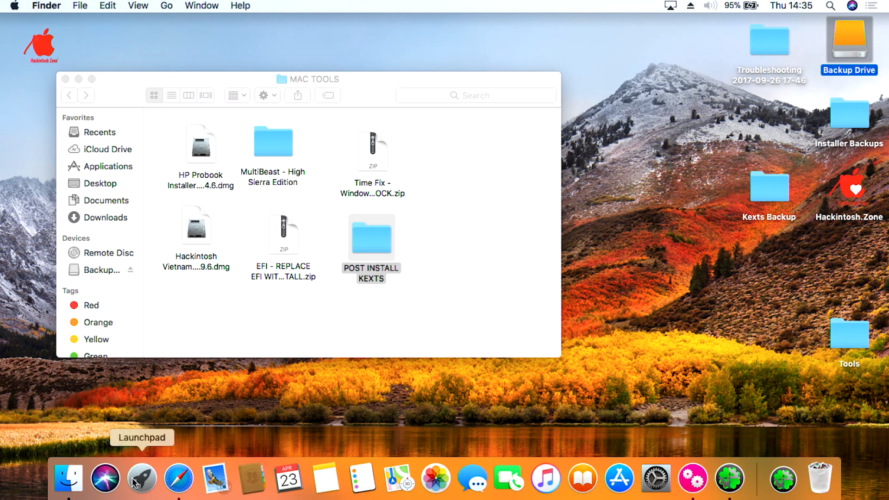
- Launch Kext Wizard from Launchpad and show the POST INSTALL KEXTS folder
click(141, 478)
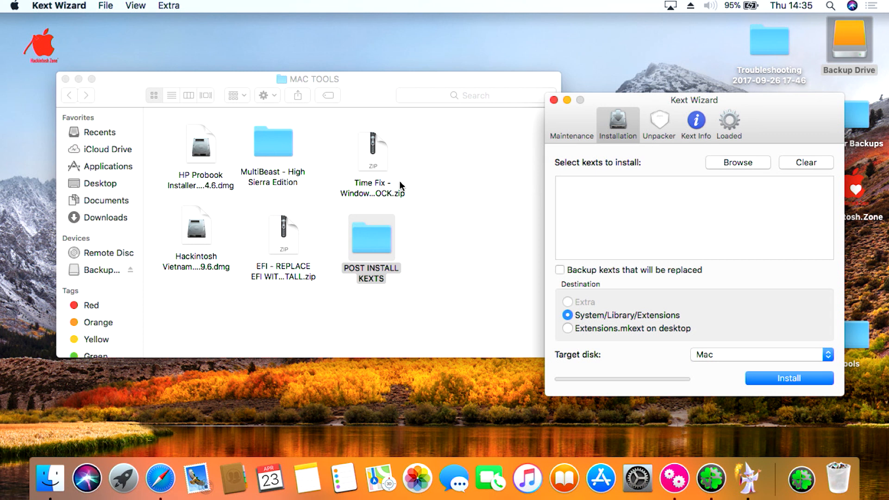
double_click(371, 241)
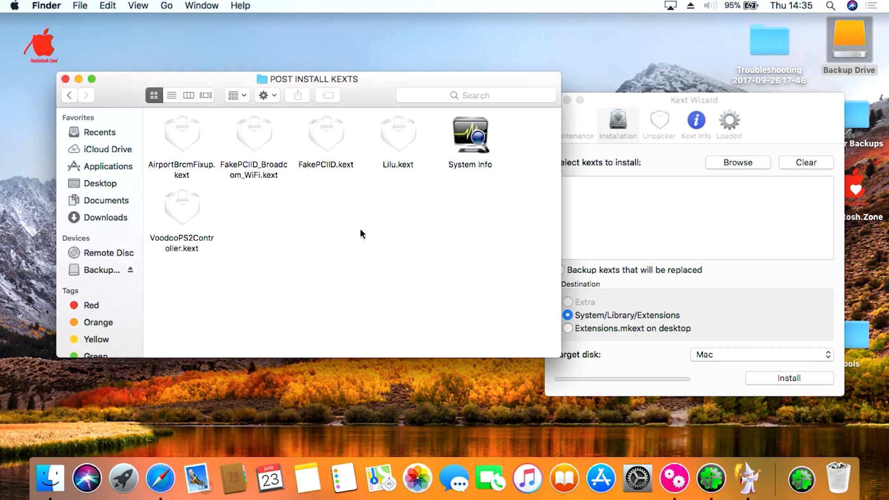
- Install the five post-install kexts (Lilu, VoodooPS2Controller, etc.) with the admin password
click(181, 133)
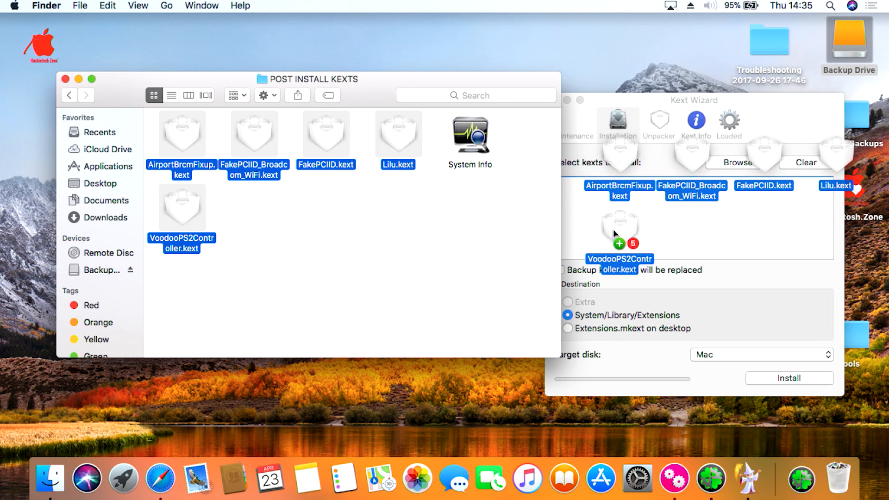
click(789, 378)
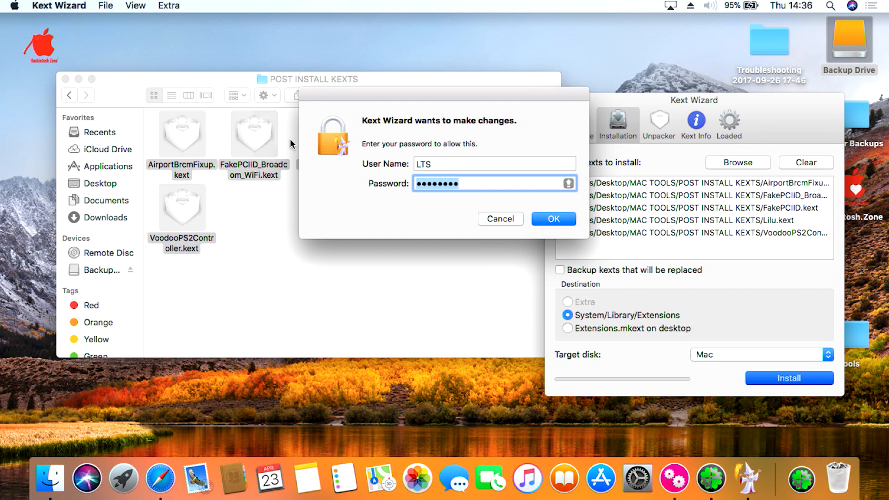
click(553, 218)
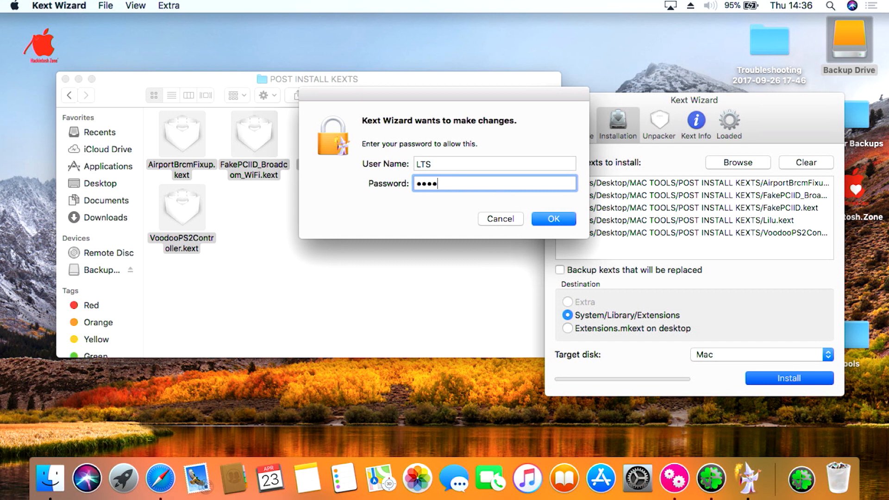
click(552, 218)
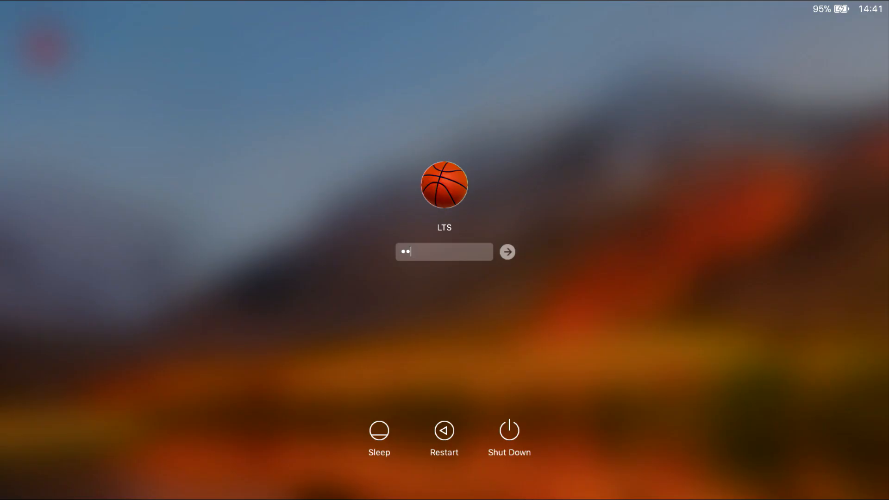
- Sign in at the login screen with the account password
text(password)
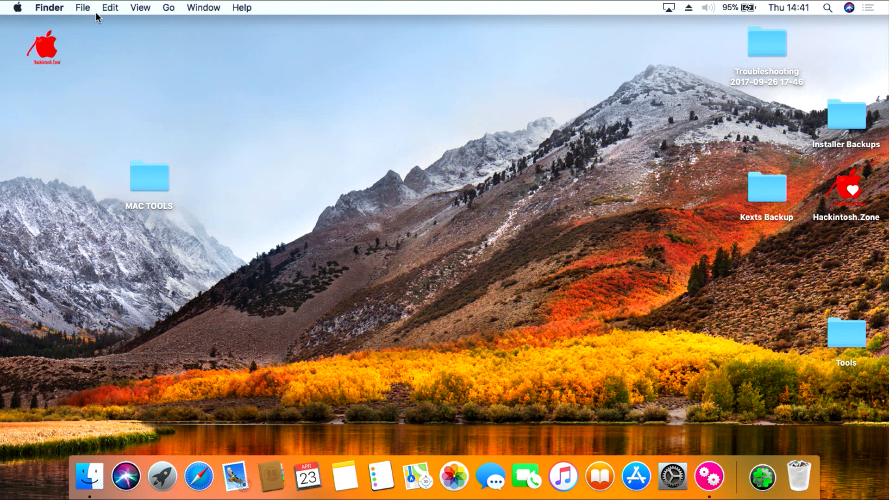
- Check Ethernet status in System Preferences > Network, then close the window
click(17, 7)
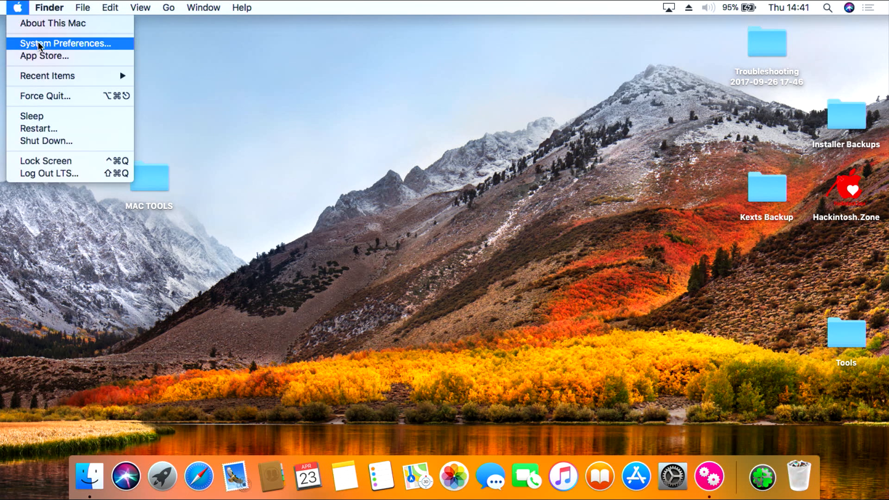
click(65, 43)
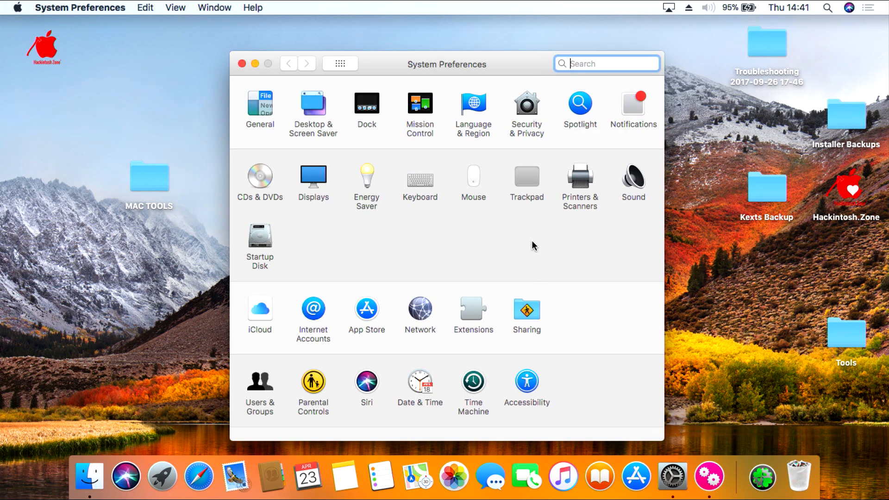
mouse_move(419, 312)
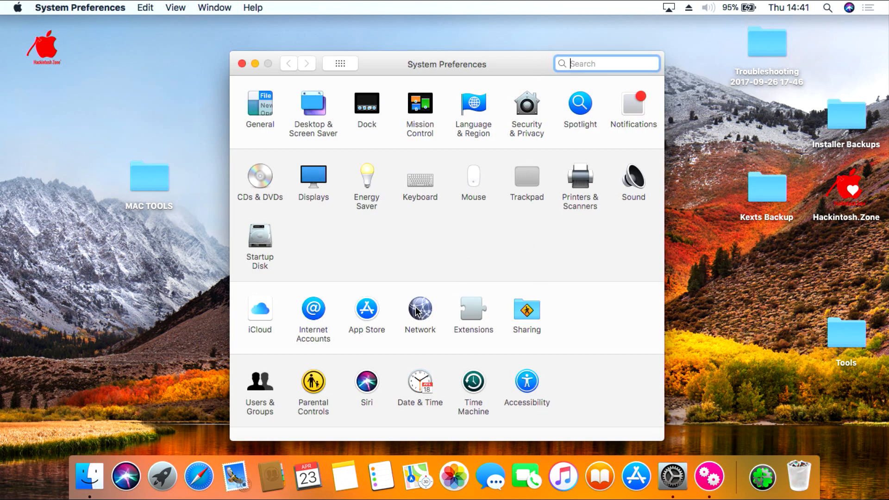
click(420, 310)
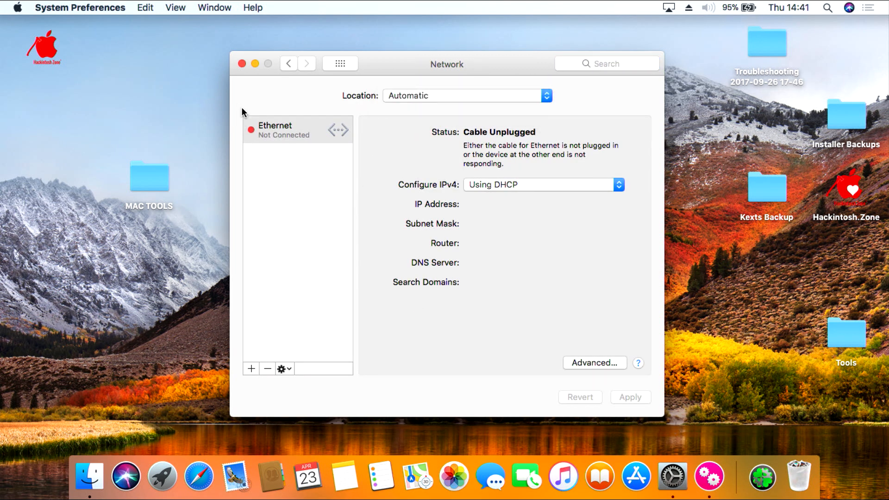
click(241, 64)
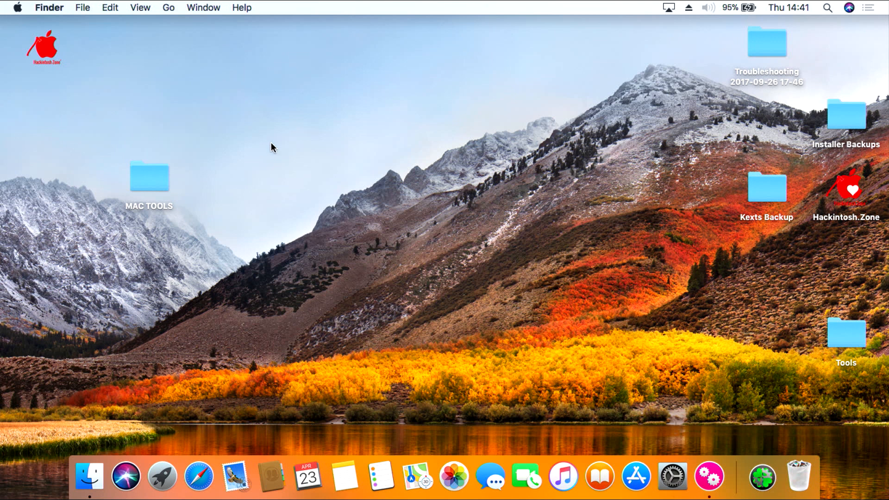
- Mount the HP ProBook Installer disk image from MAC TOOLS and reach its welcome page
click(149, 176)
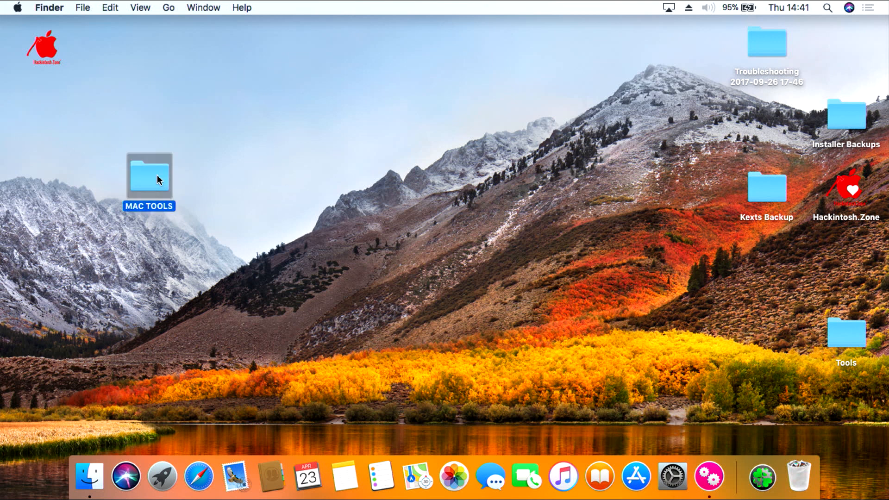
double_click(149, 176)
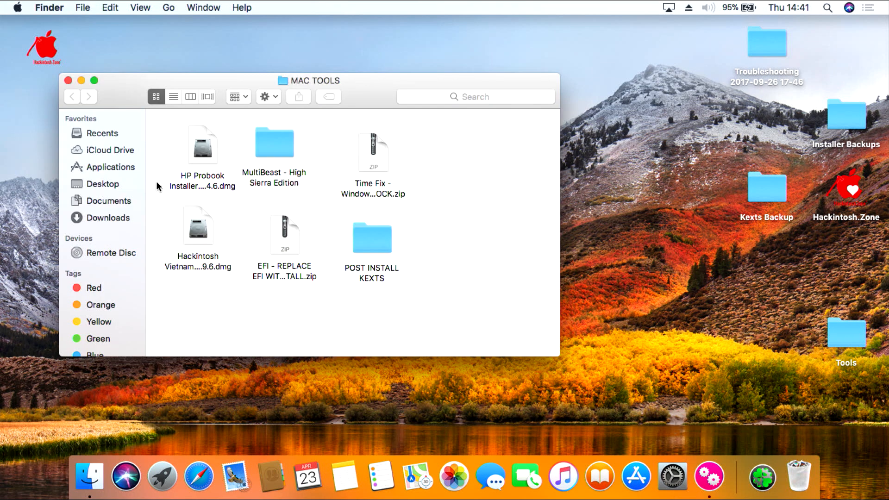
mouse_move(425, 252)
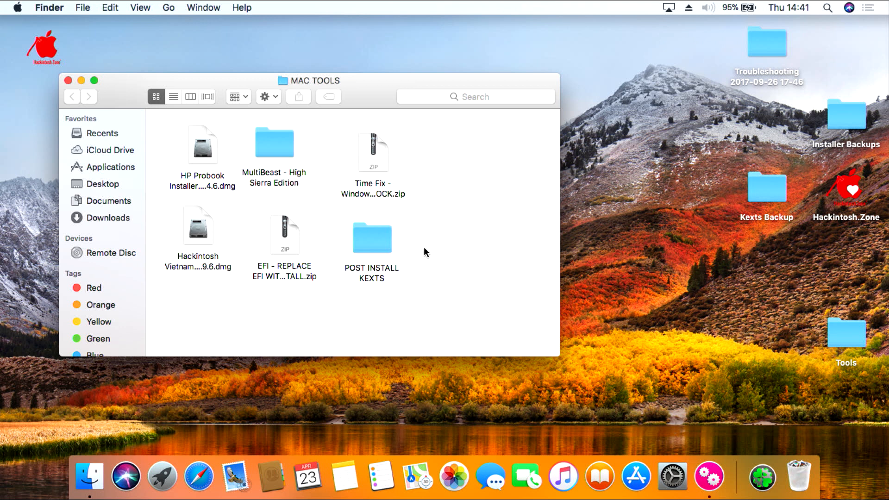
mouse_move(315, 318)
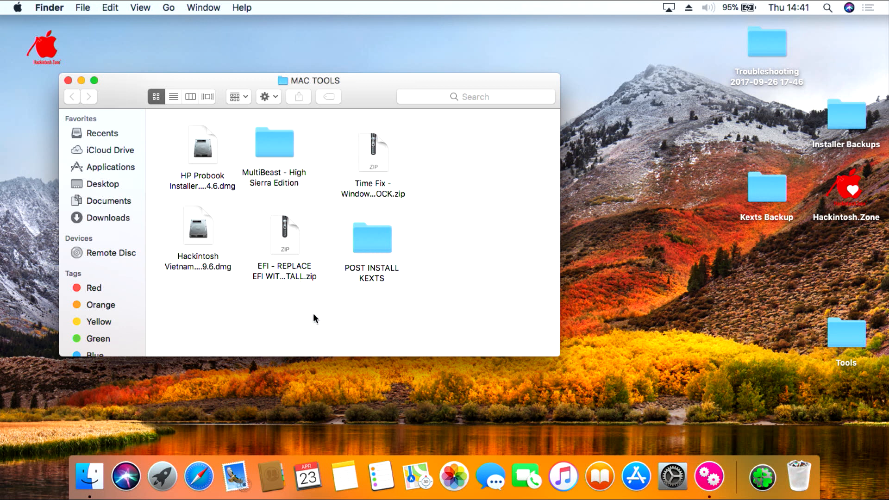
click(203, 145)
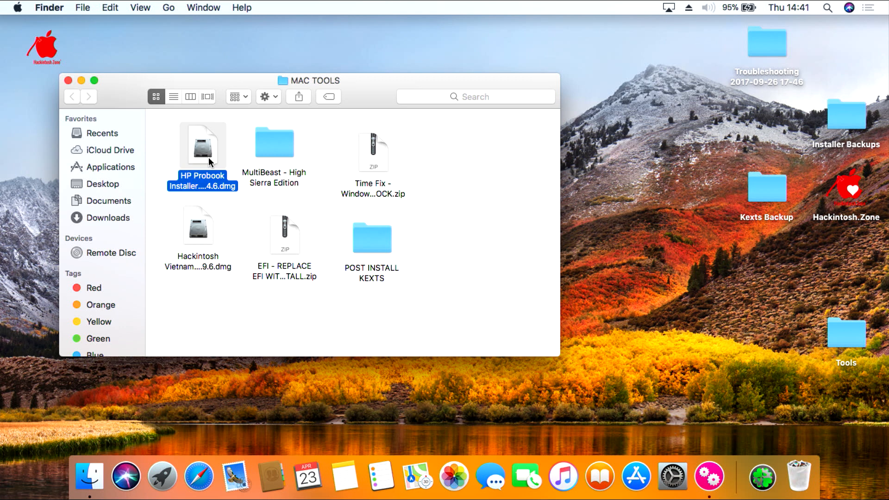
double_click(203, 145)
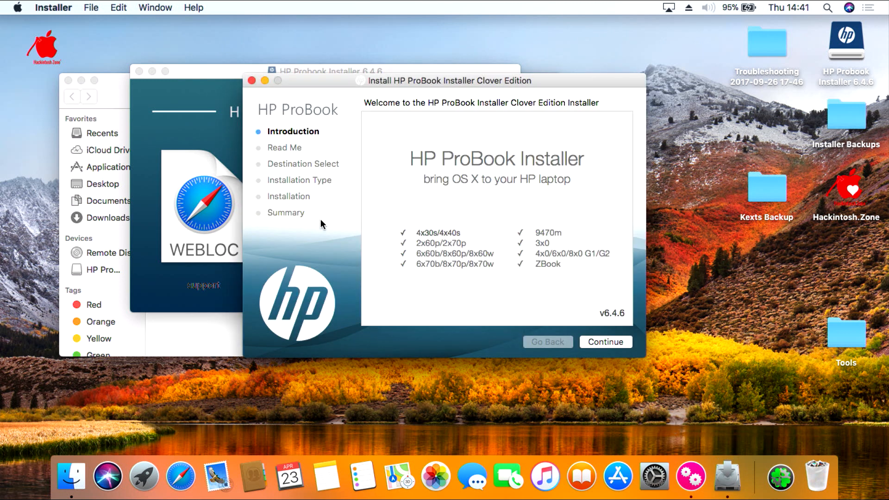
- Select business-model support kexts, HP Laptop DSDT patch and a fan behavior patch
click(605, 342)
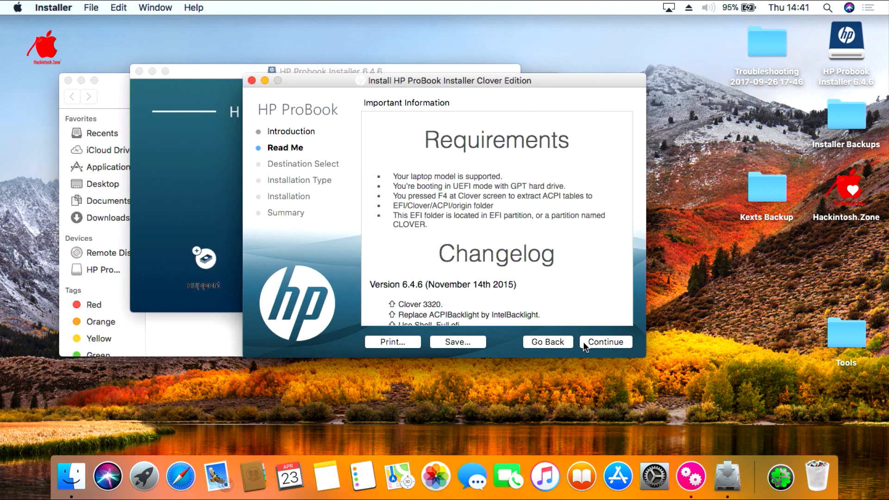
click(605, 341)
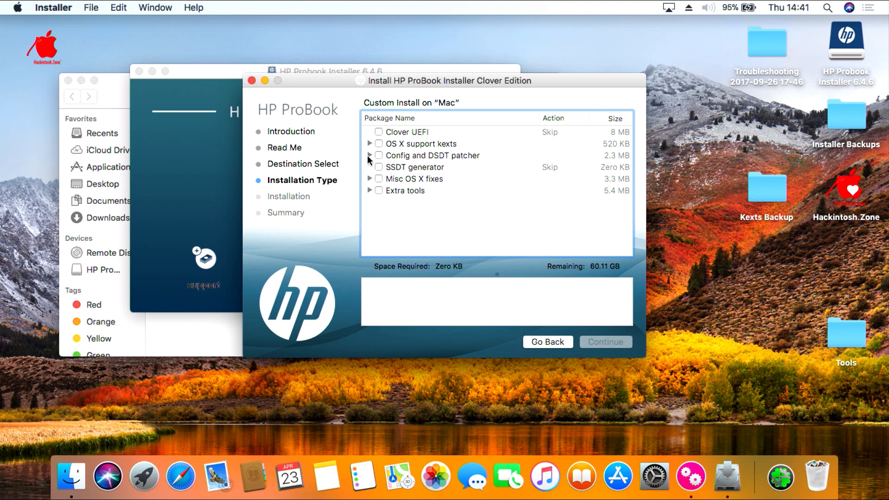
click(371, 144)
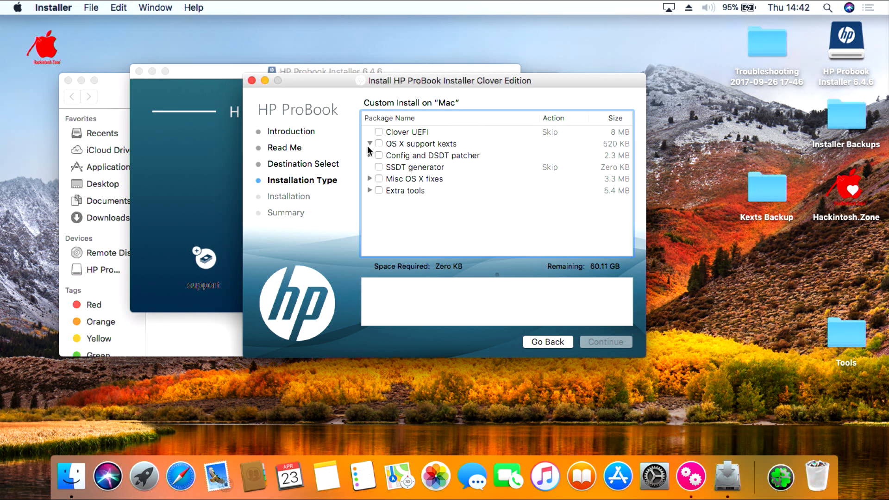
click(370, 144)
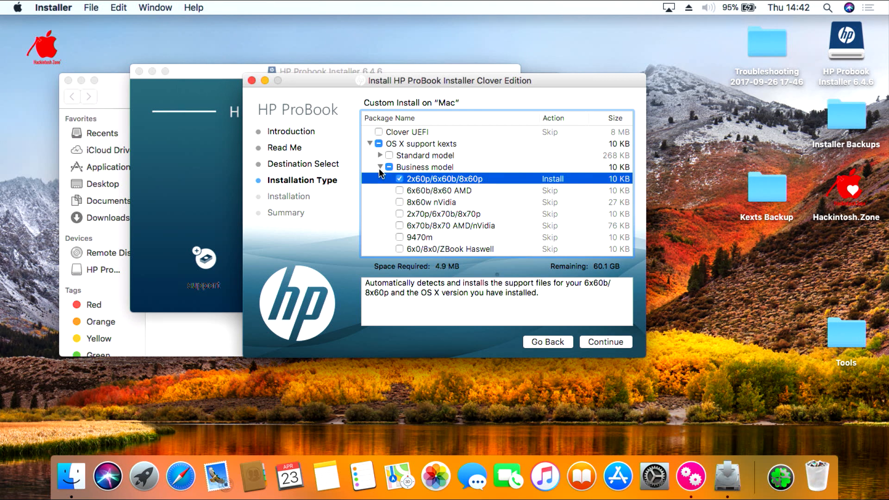
click(380, 166)
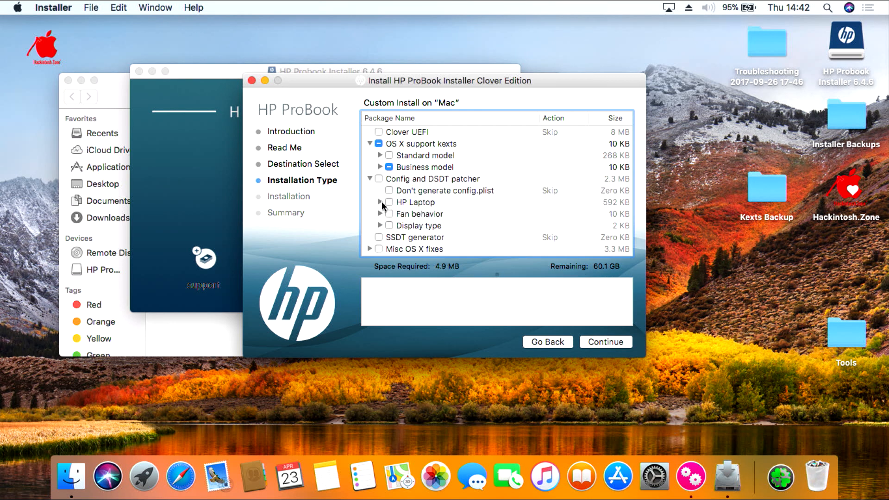
click(381, 202)
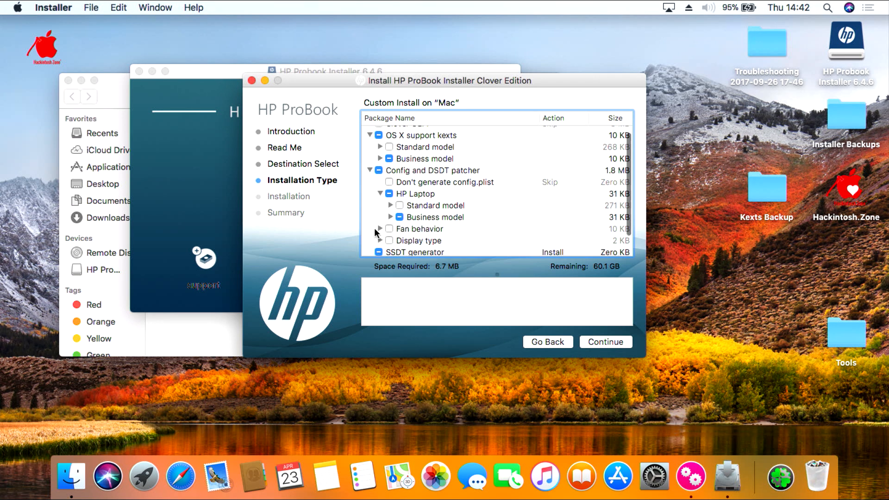
click(379, 229)
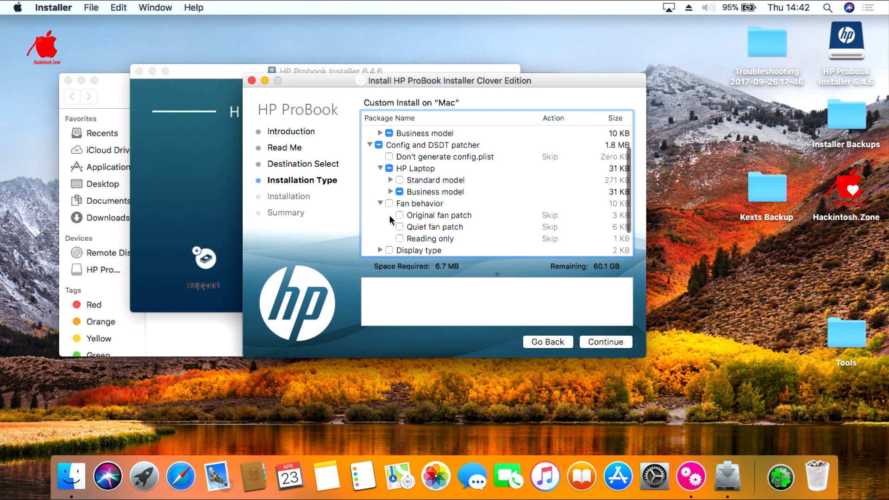
click(380, 203)
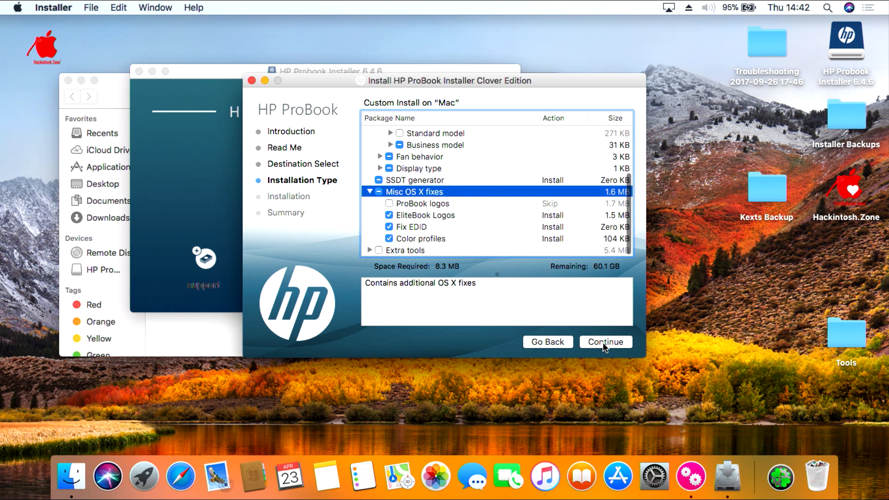
- Install the selected ProBook packages, authorising with the admin password
click(605, 342)
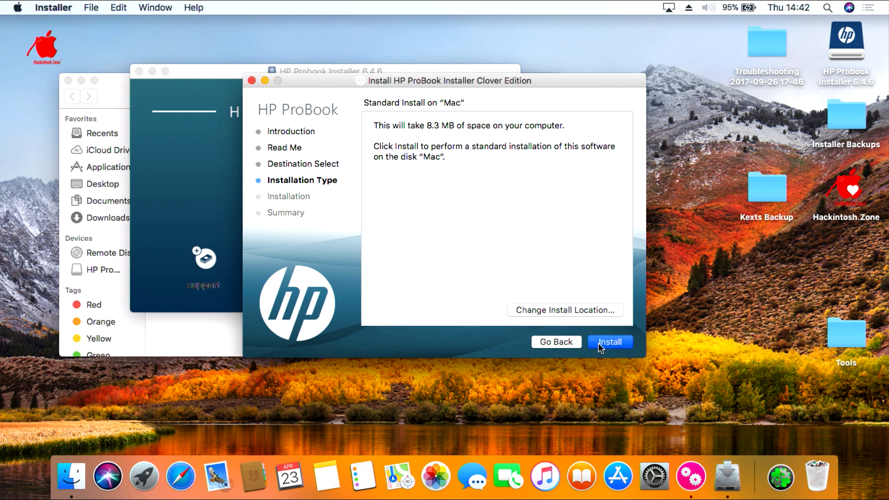
click(610, 342)
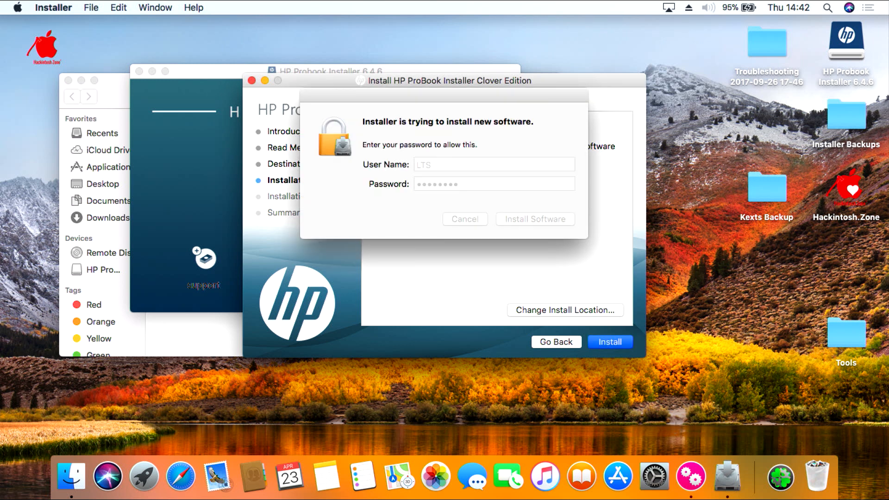
click(534, 218)
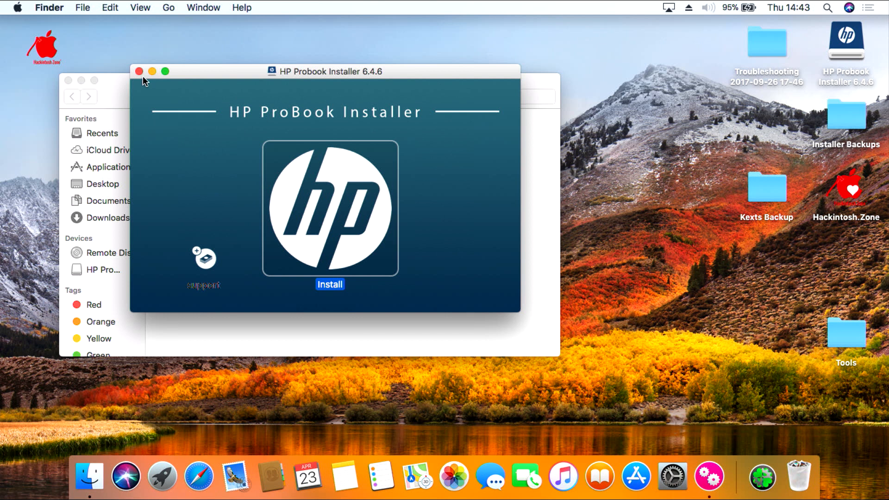
- Close the ProBook Installer window and mount Hackintosh Vietnam Tool 1.9.6 disk image
click(139, 71)
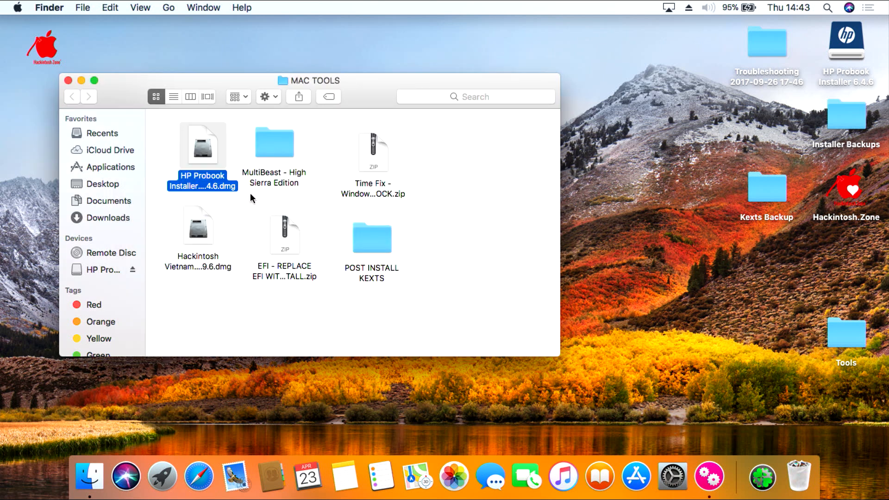
click(198, 227)
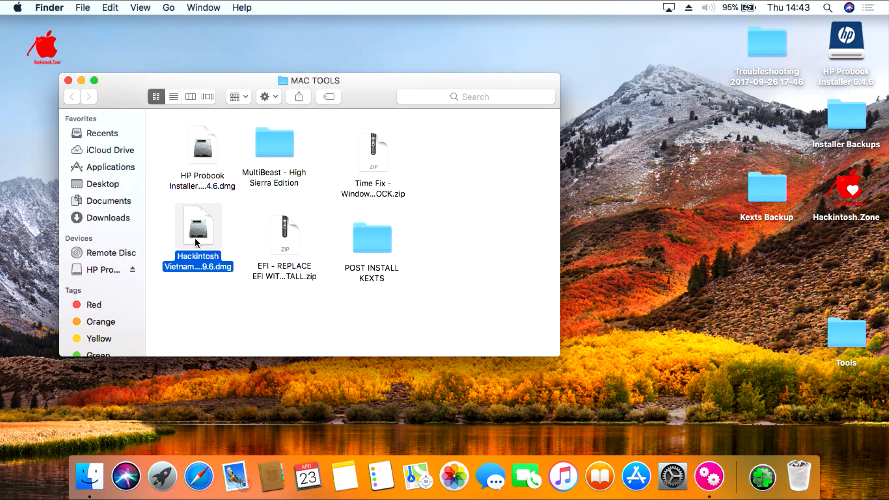
double_click(197, 227)
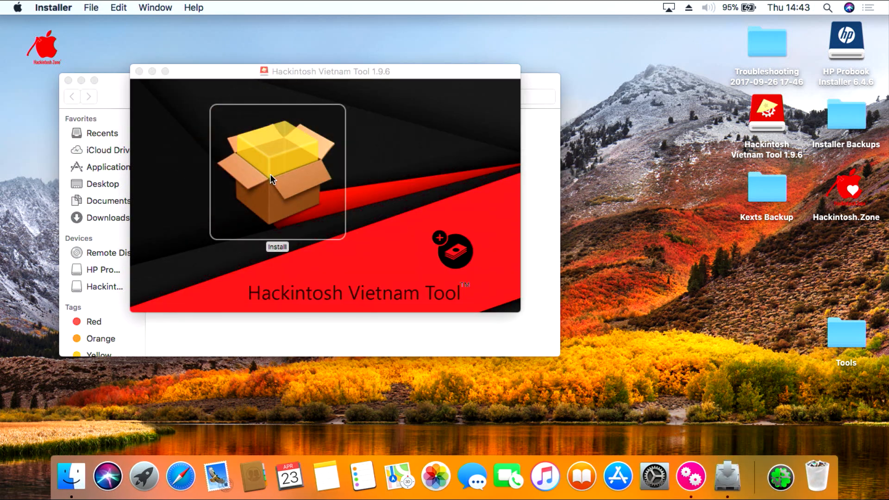
mouse_move(16, 11)
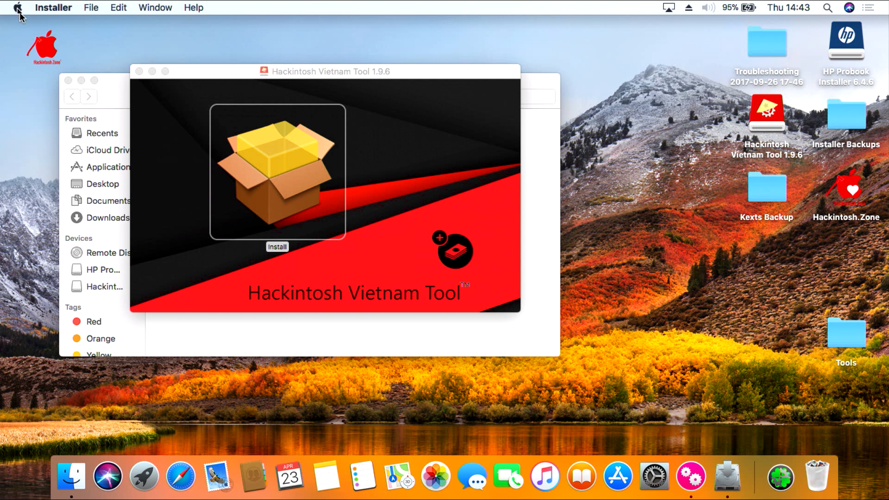
- Launch the Hackintosh Vietnam Tool installer and advance past Read Me and License to package selection
click(277, 246)
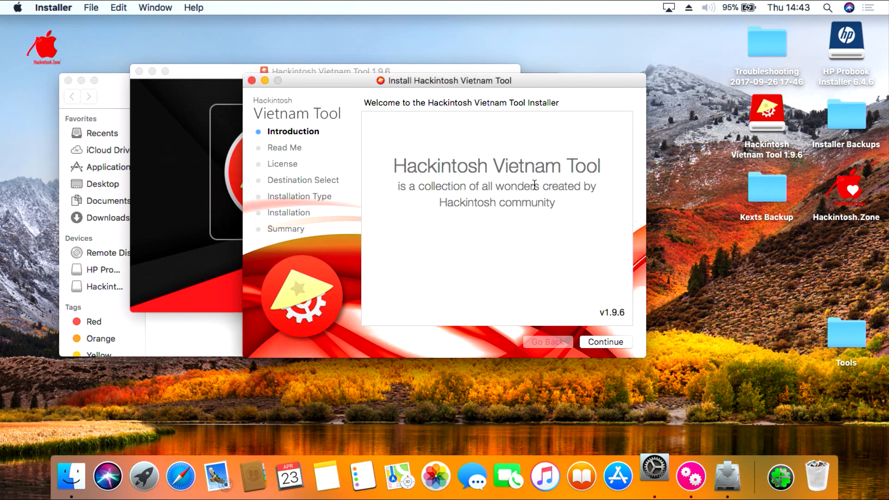
click(605, 342)
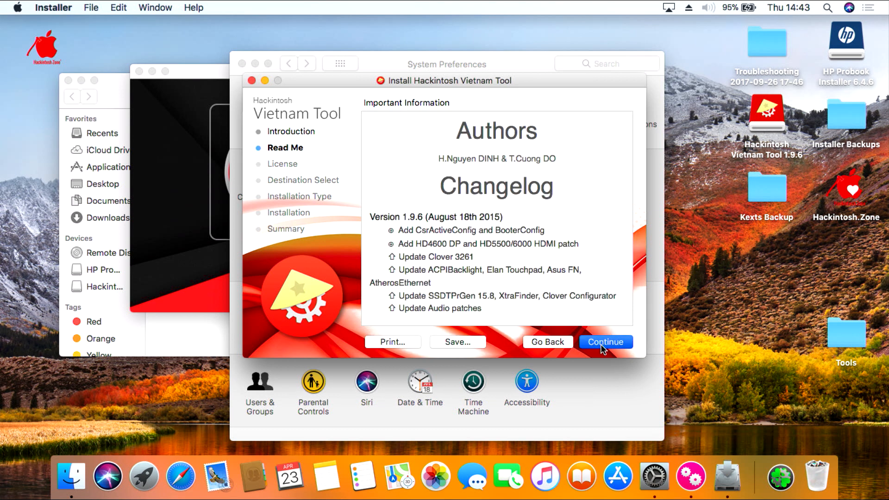
click(604, 342)
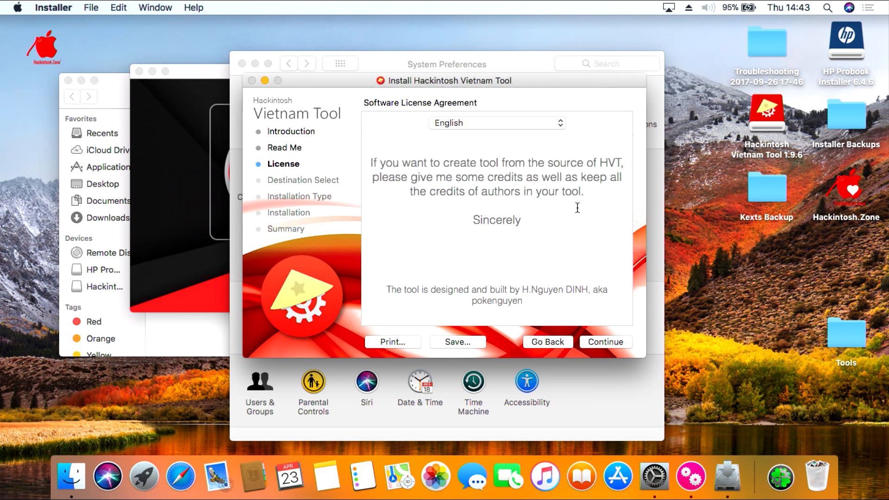
click(604, 341)
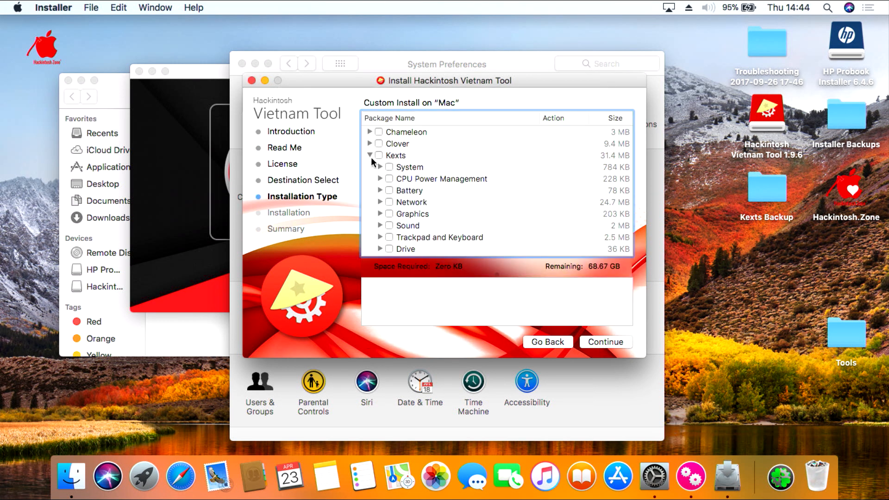
- Select Battery, Wireless & Bluetooth, ACPIBacklight, Synaptics touchpad, USB 3.0 and Fixes packages, then continue
click(389, 190)
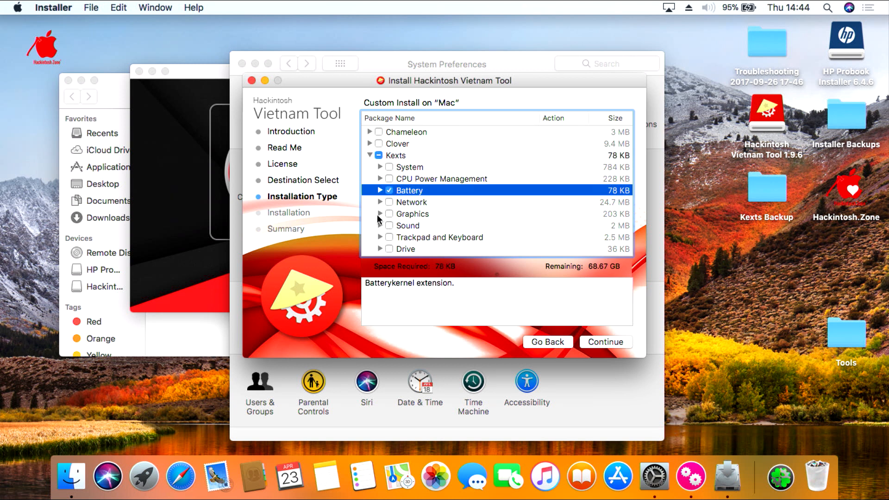
click(379, 202)
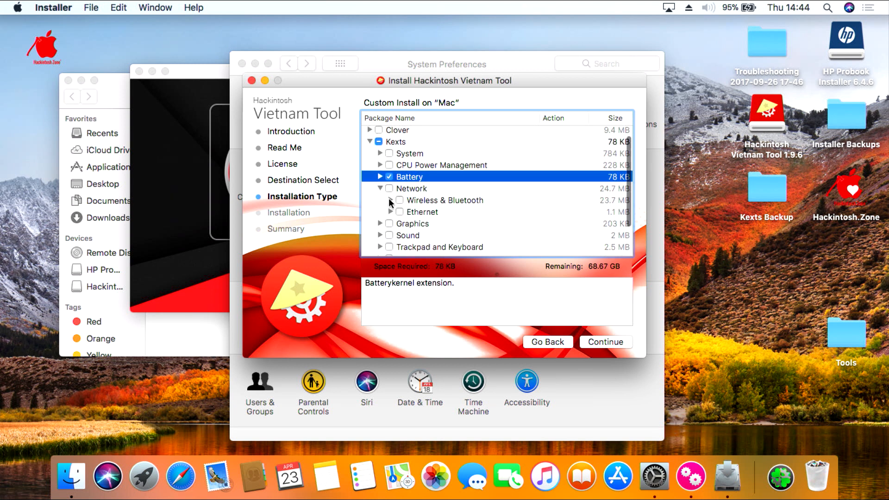
click(390, 200)
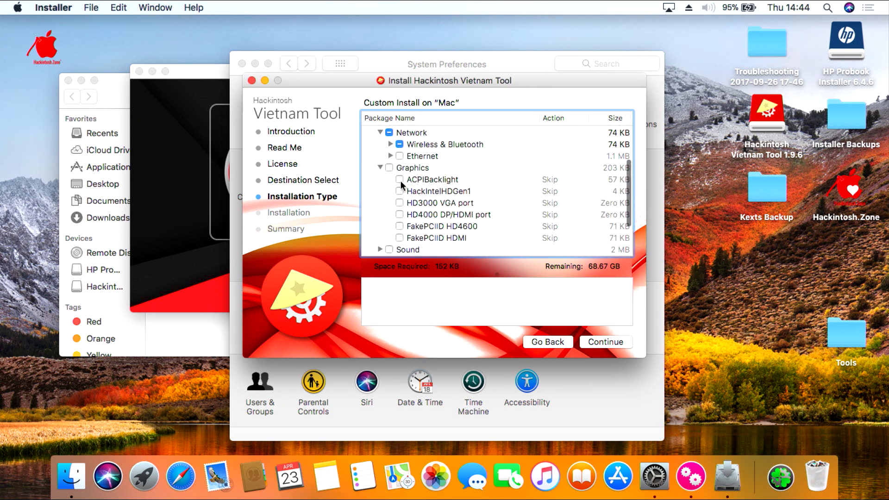
click(400, 202)
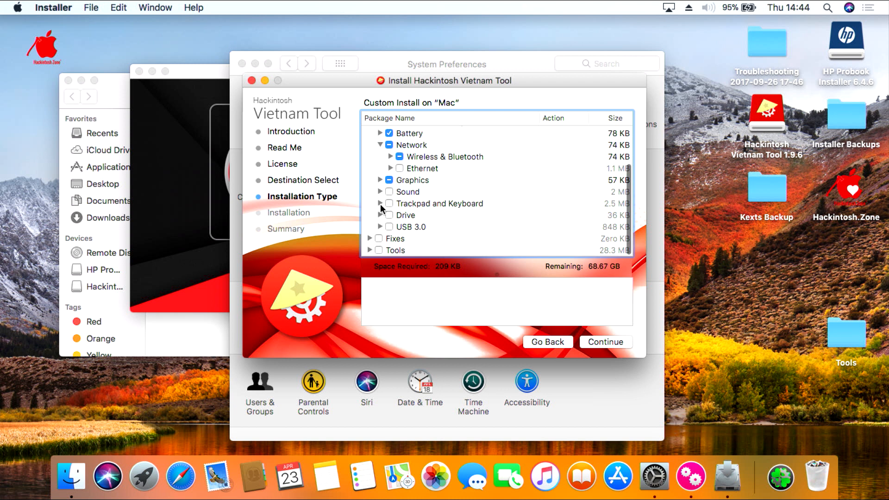
click(380, 203)
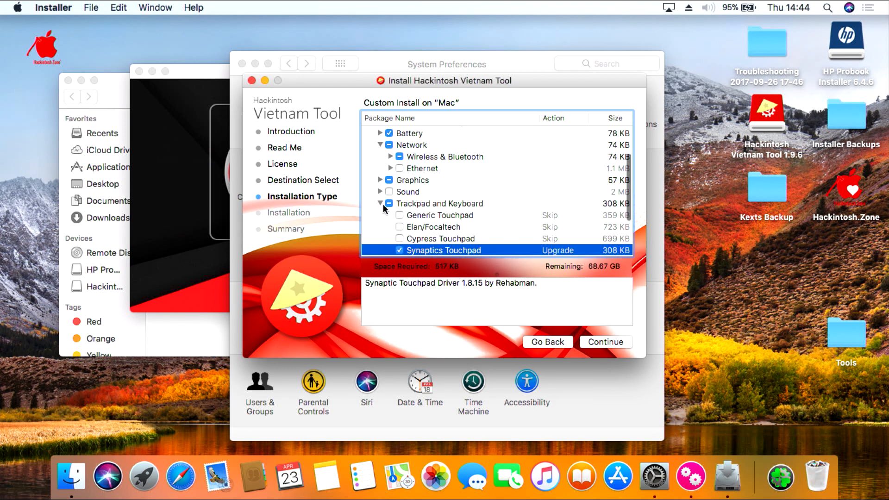
click(381, 204)
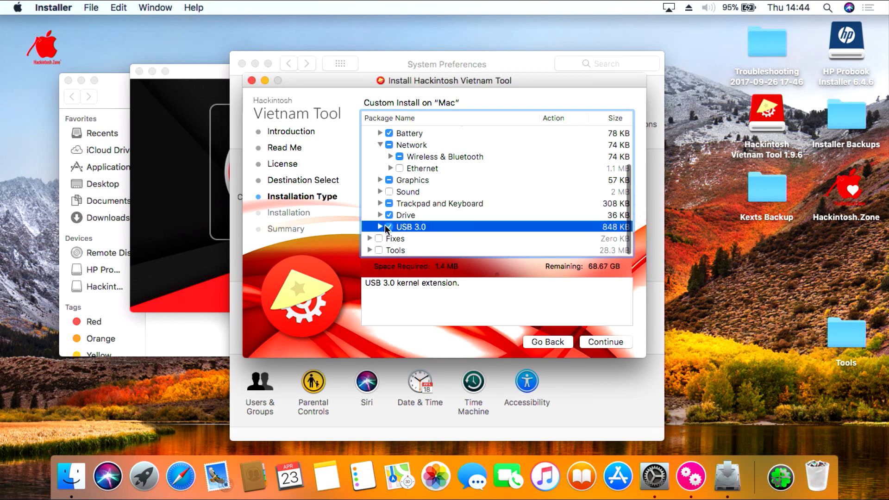
click(378, 238)
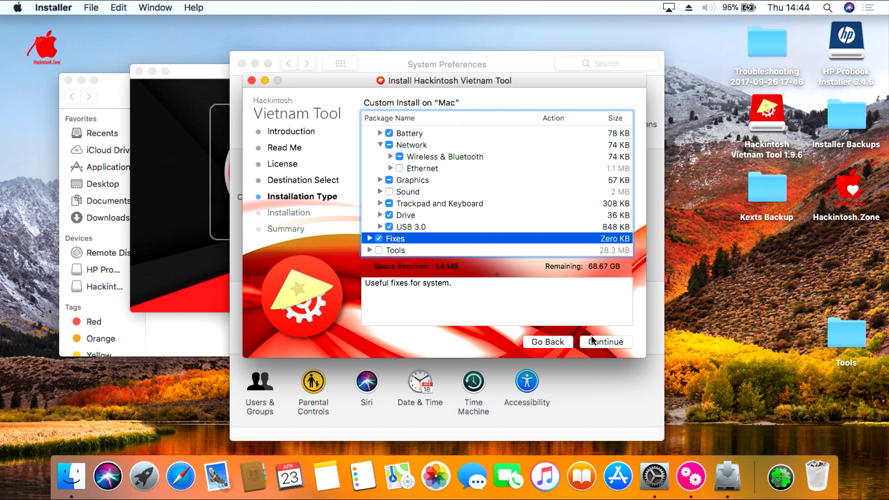
click(605, 342)
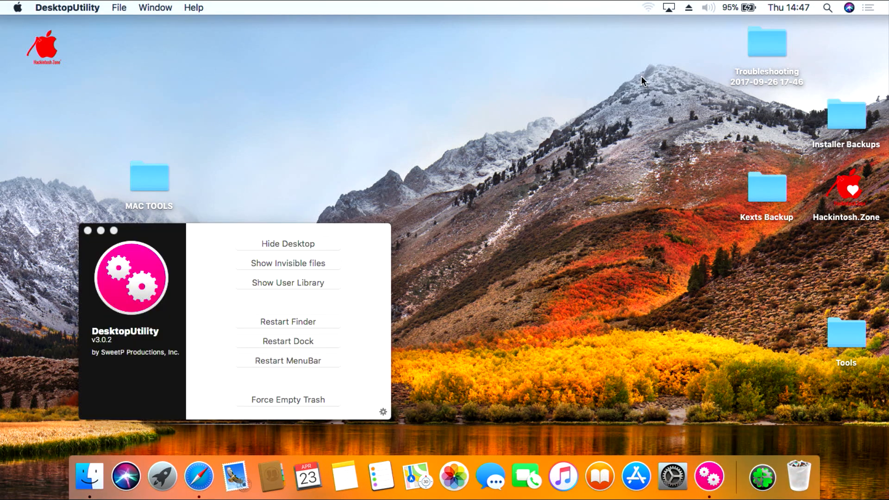
- Close DesktopUtility and choose the LEHARTWIFI network from the menu bar Wi-Fi list
click(87, 230)
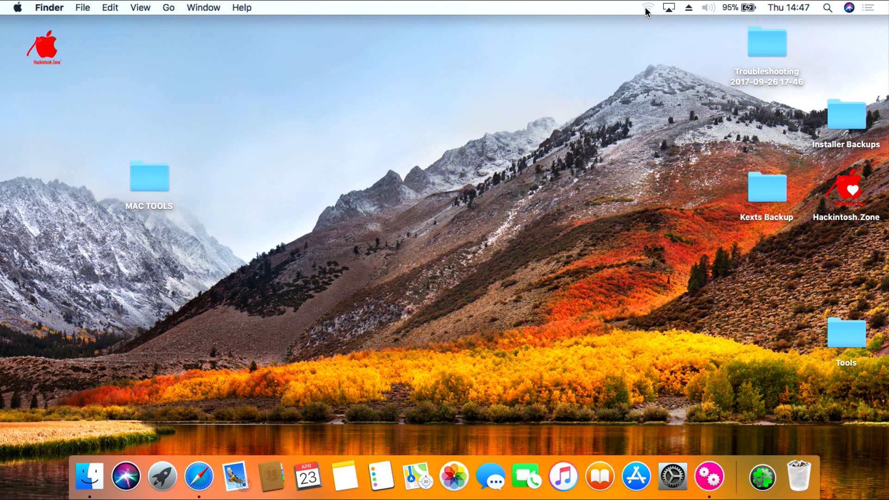
click(647, 7)
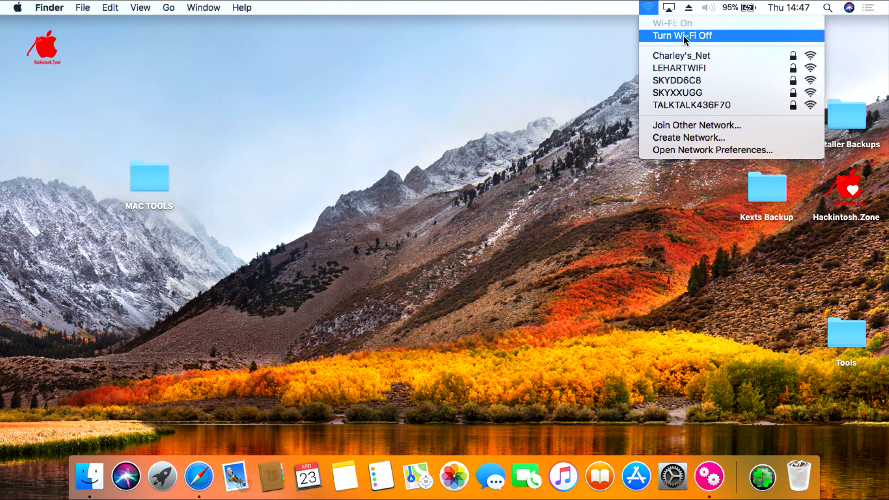
mouse_move(691, 67)
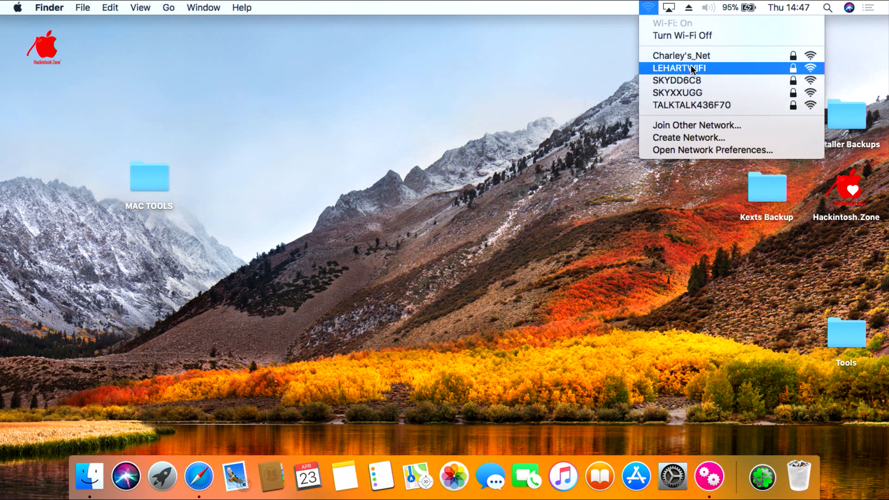
click(678, 67)
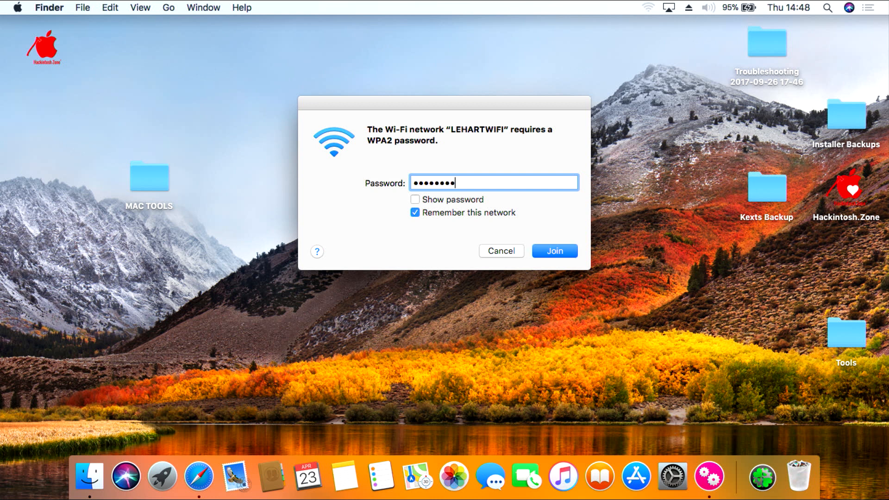
- Enter the WPA2 password for LEHARTWIFI and join the network
key(Backspace)
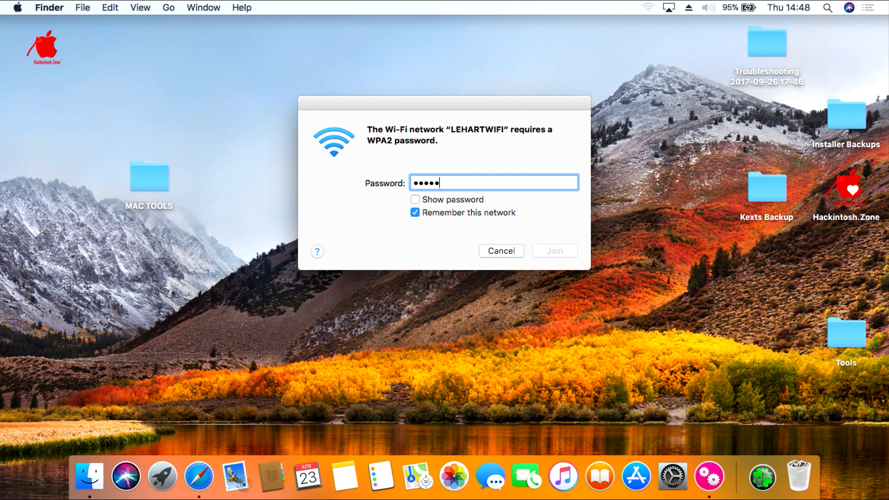
key(backspace)
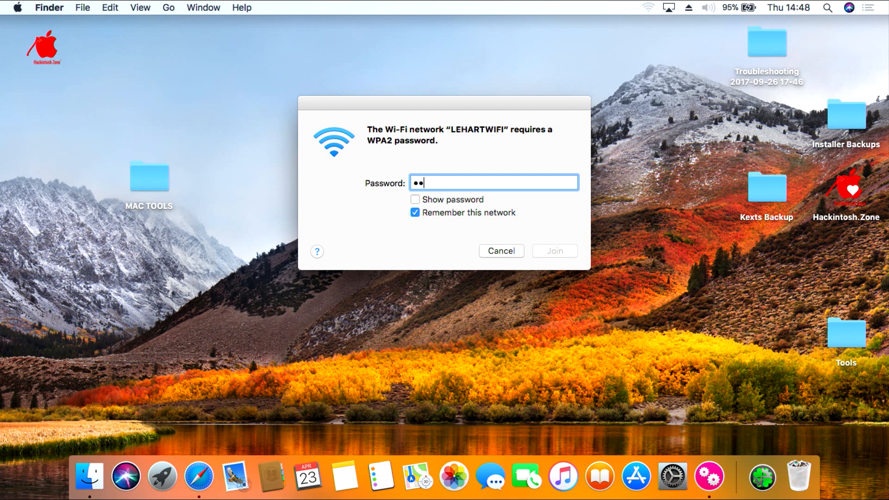
text(••••••)
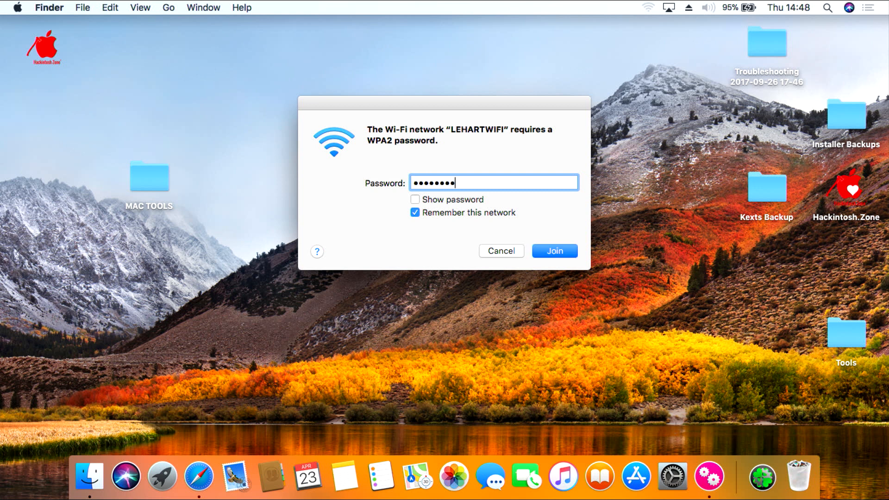
click(553, 251)
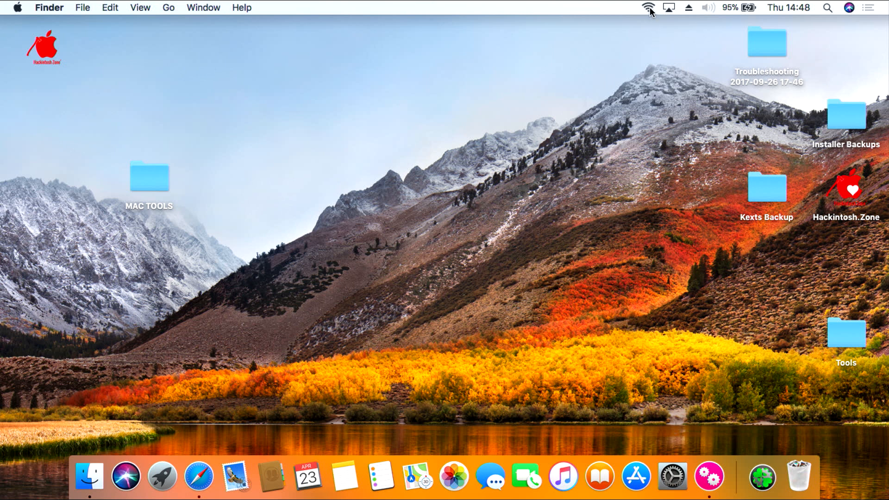
click(668, 7)
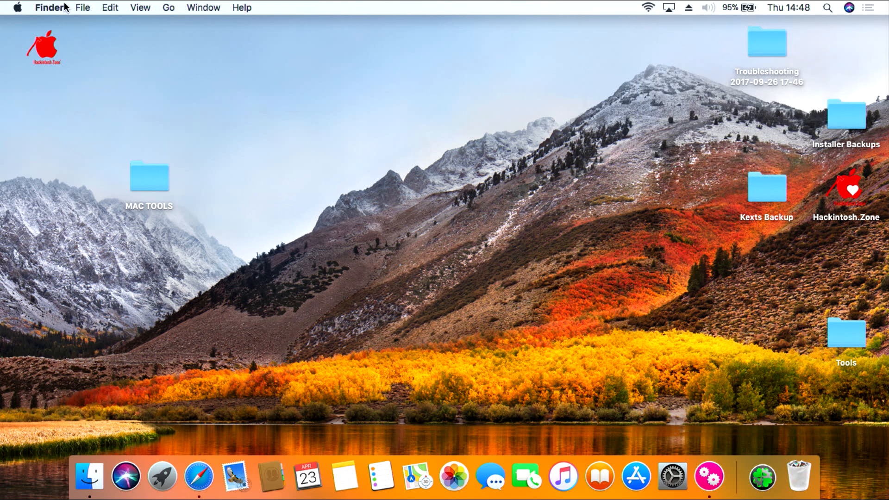
mouse_move(376, 129)
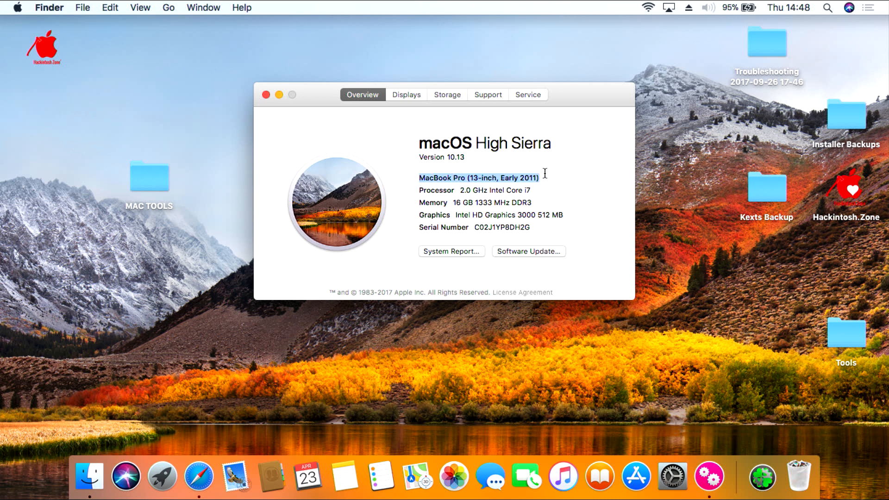
mouse_move(321, 103)
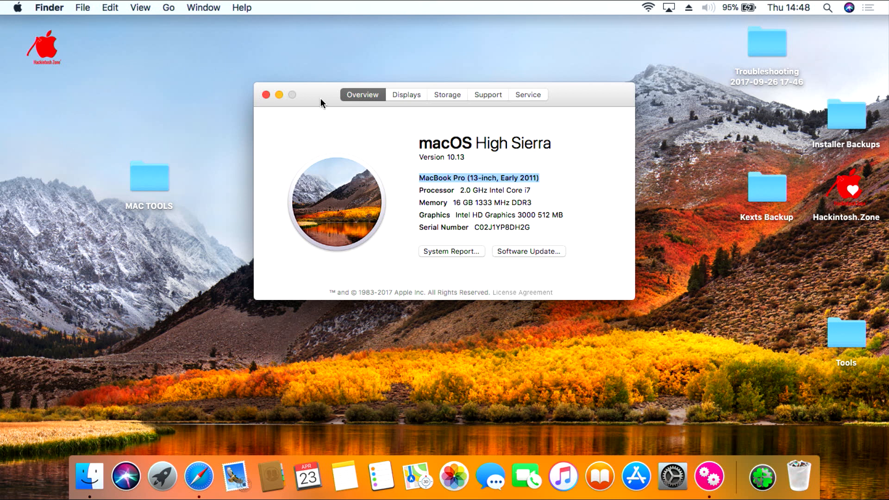
click(266, 94)
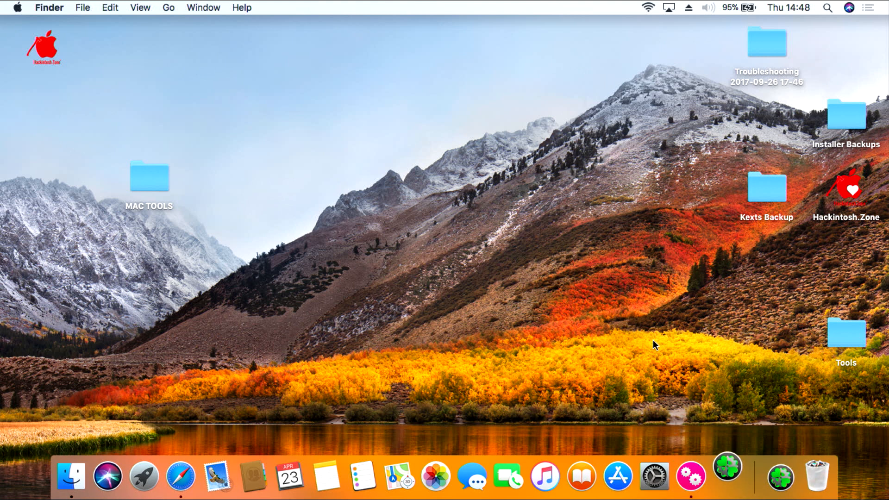
- Launch Clover Configurator, mount the EFI partition and load EFI/CLOVER/config.plist for editing
click(728, 476)
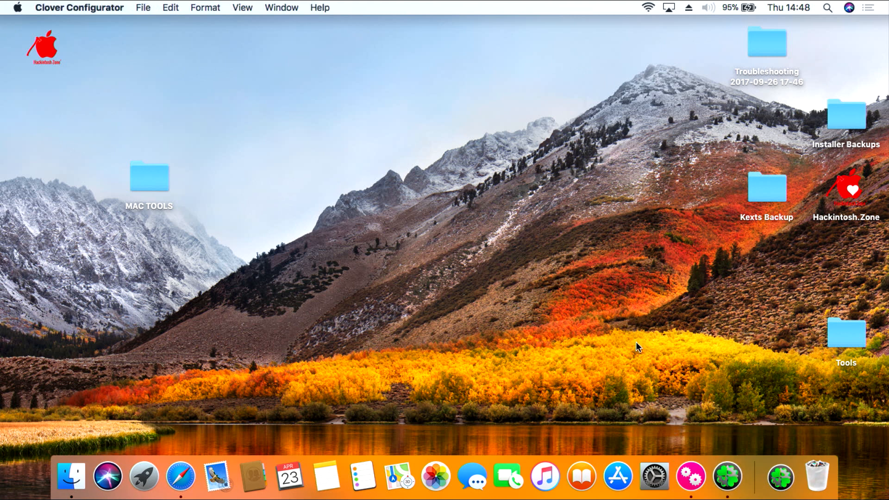
click(728, 476)
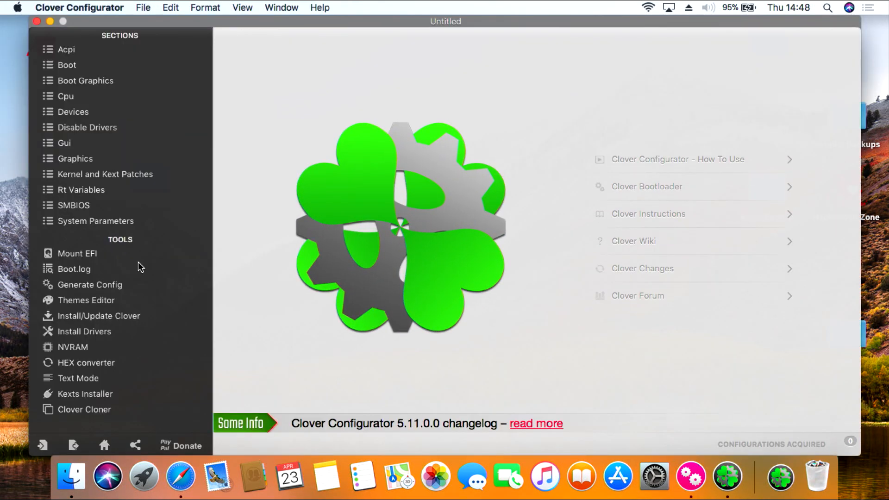
click(77, 254)
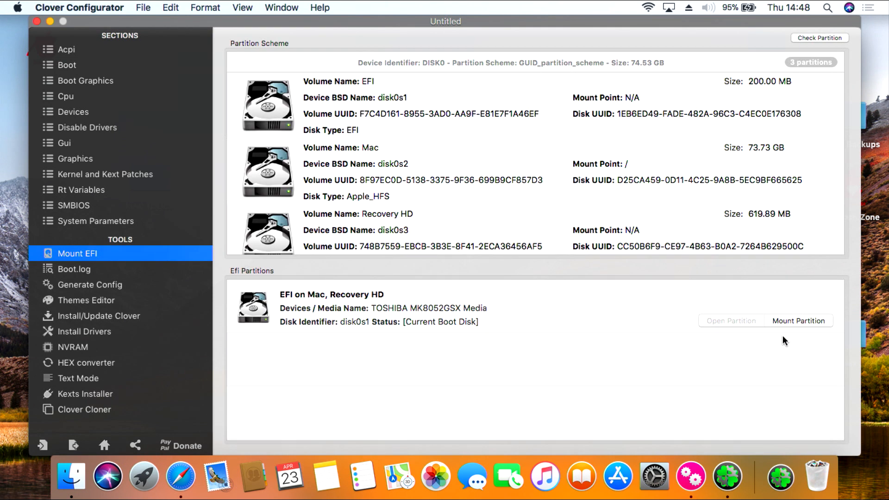
click(798, 320)
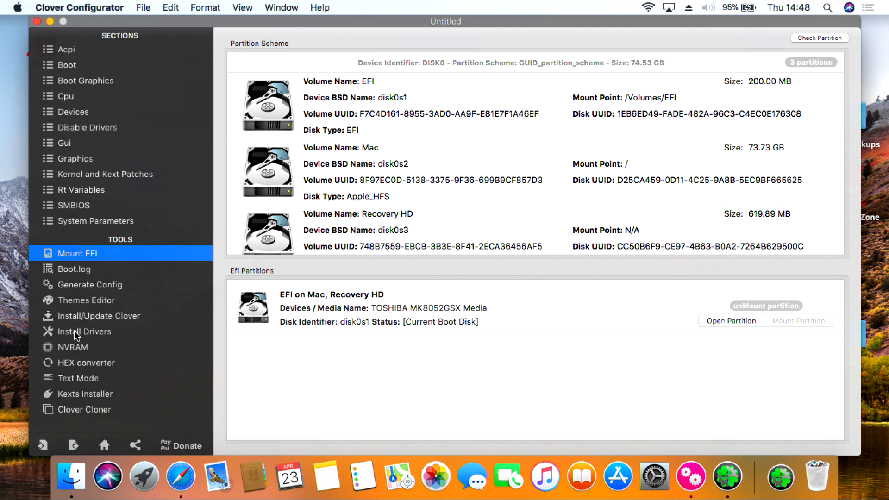
mouse_move(105, 447)
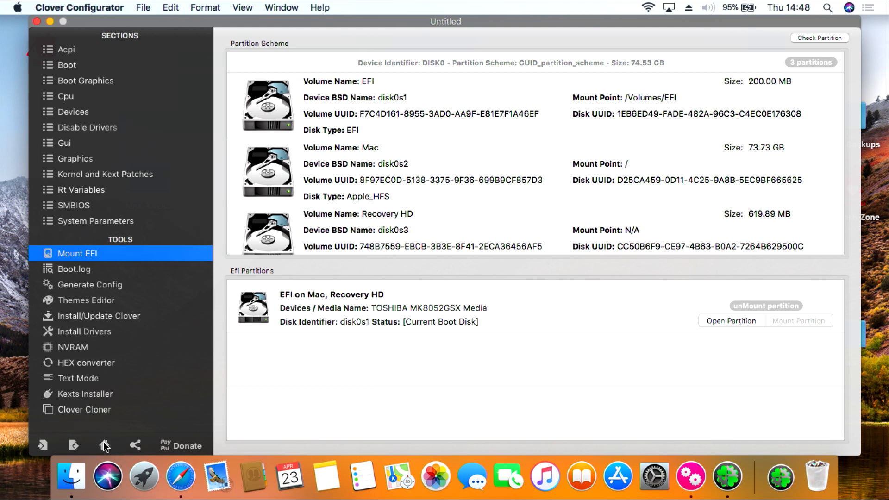
click(104, 446)
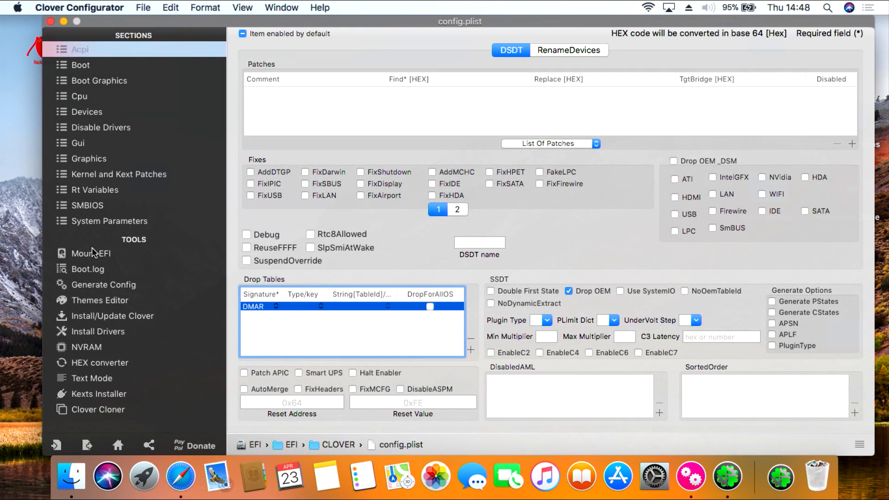
- Set SMBIOS model to MacBookPro11,2 with new serial values and save config.plist, dismissing the version storage alert
click(87, 206)
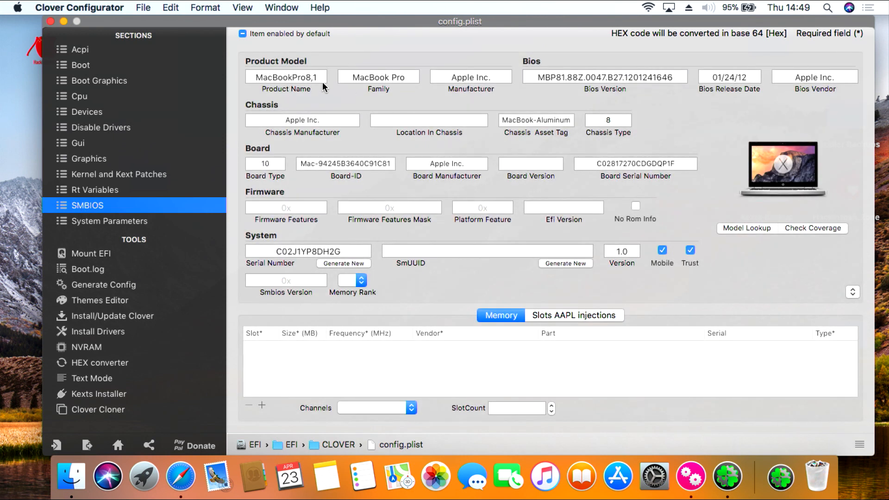
click(286, 76)
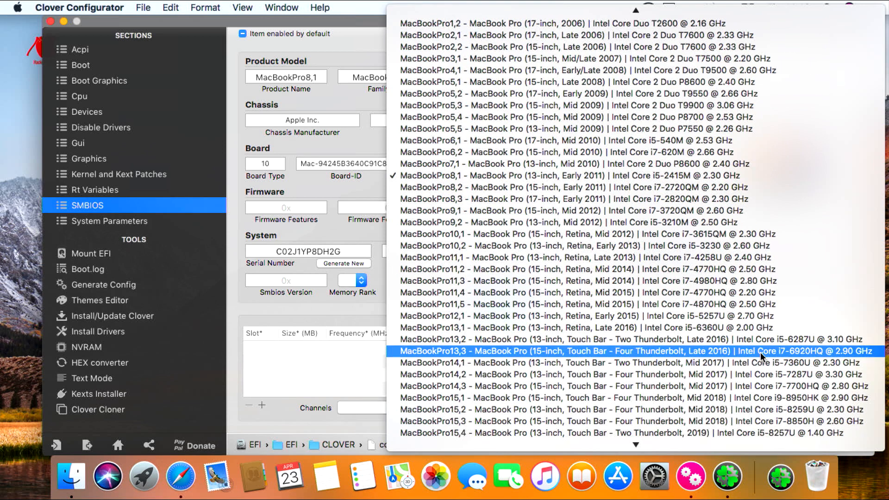
mouse_move(623, 268)
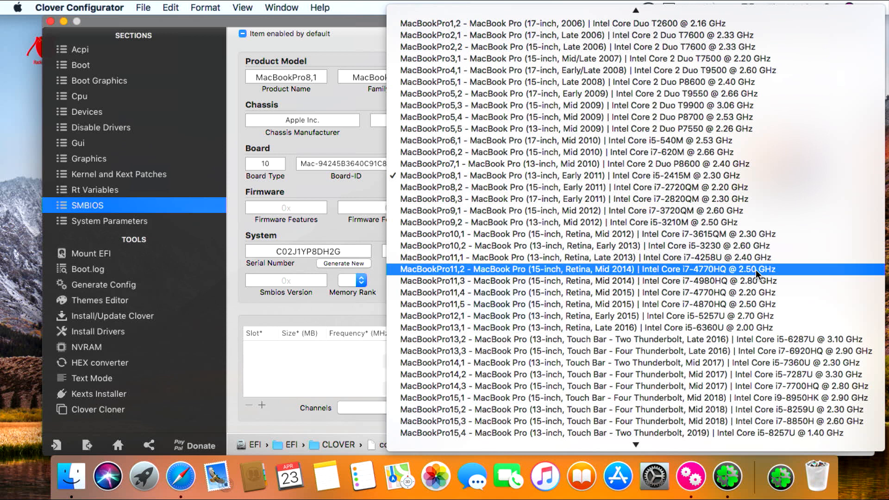
click(587, 268)
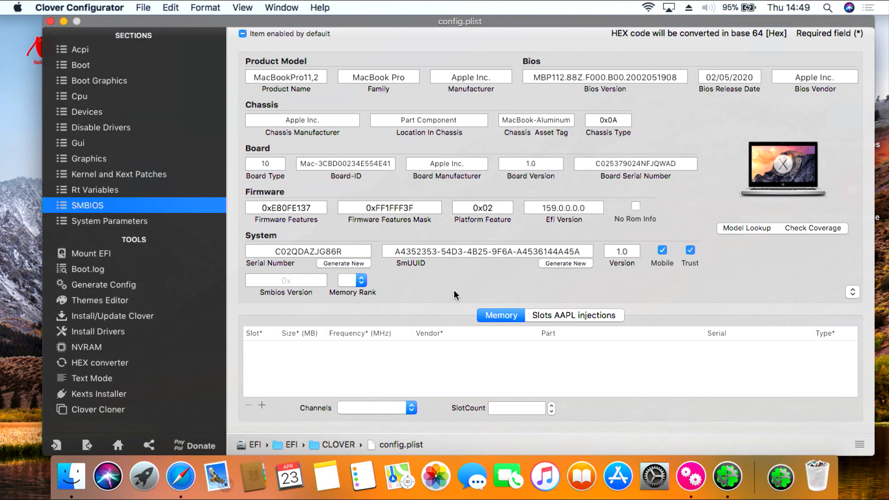
click(342, 263)
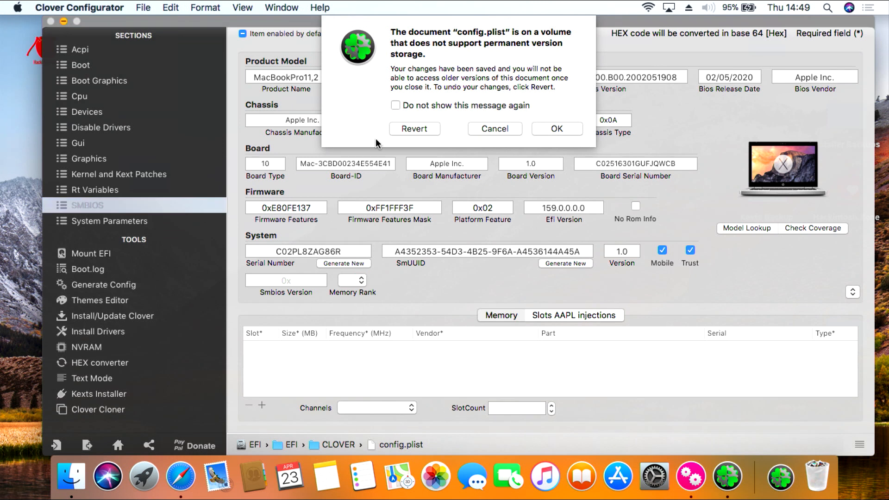
click(556, 129)
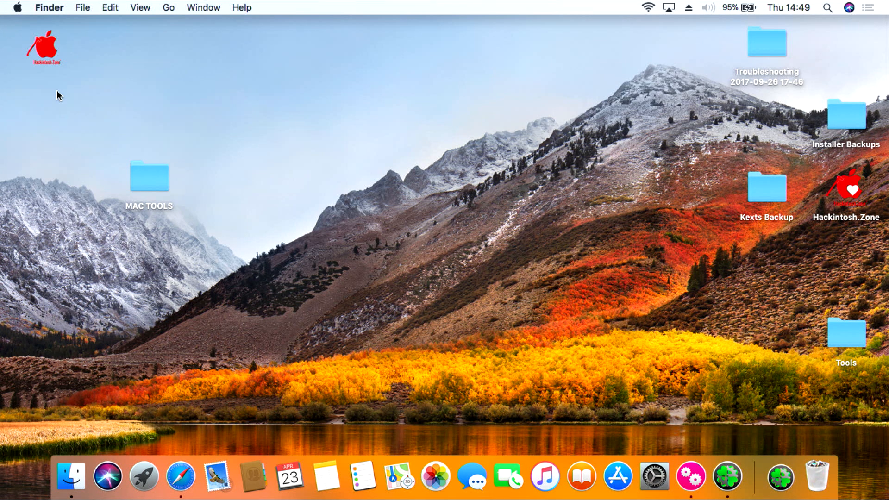
mouse_move(234, 146)
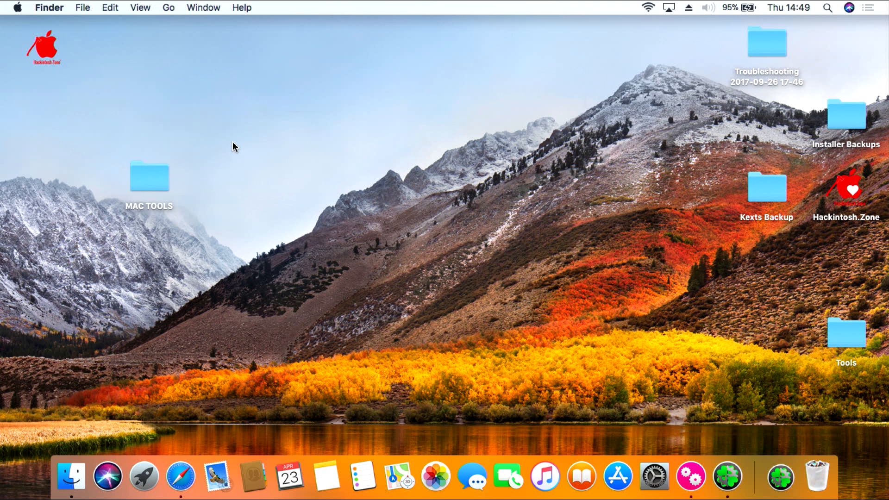
- Bring up the Apple menu of system-wide commands over the desktop
click(16, 7)
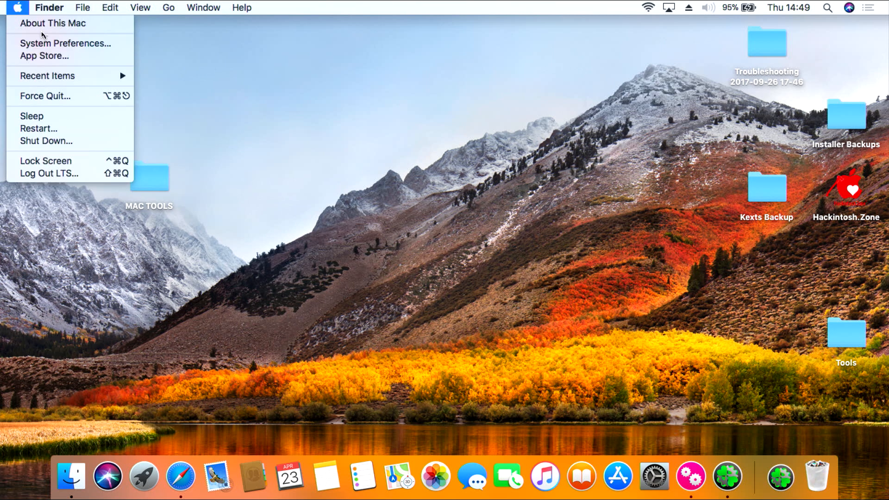
click(53, 23)
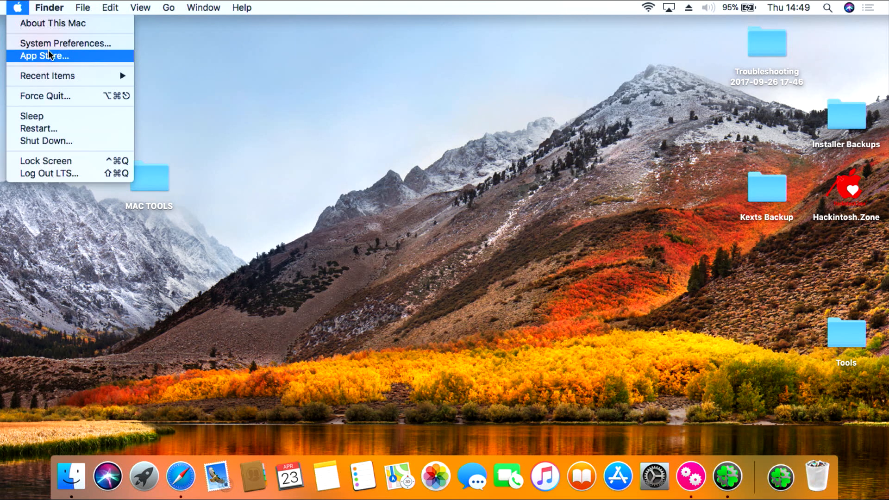
- Go to System Preferences > Network and check the Wi-Fi connection status
click(64, 42)
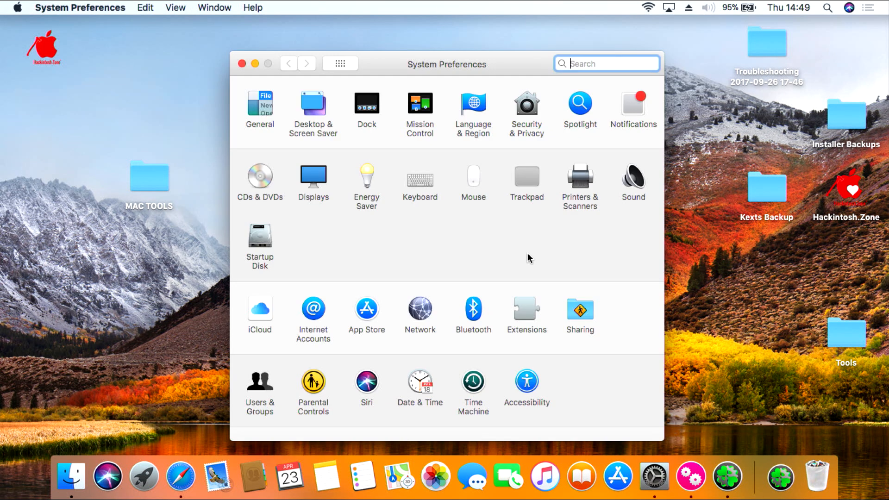
mouse_move(522, 257)
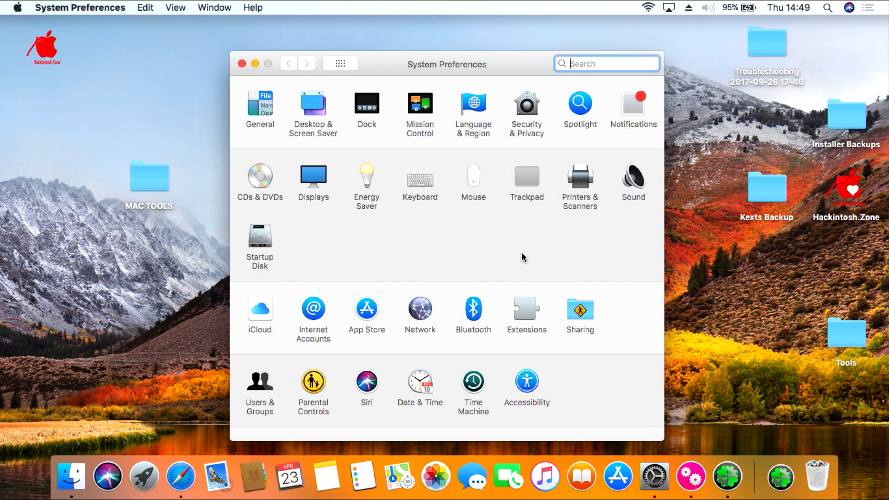
click(419, 297)
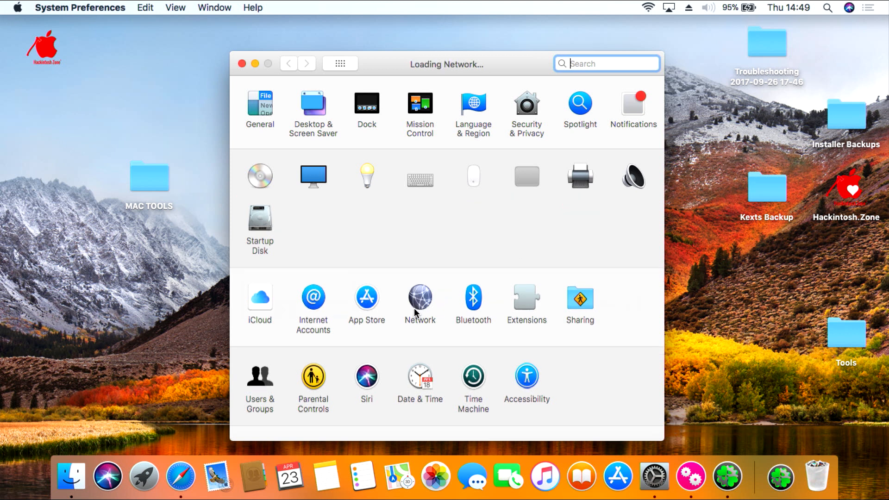
click(420, 296)
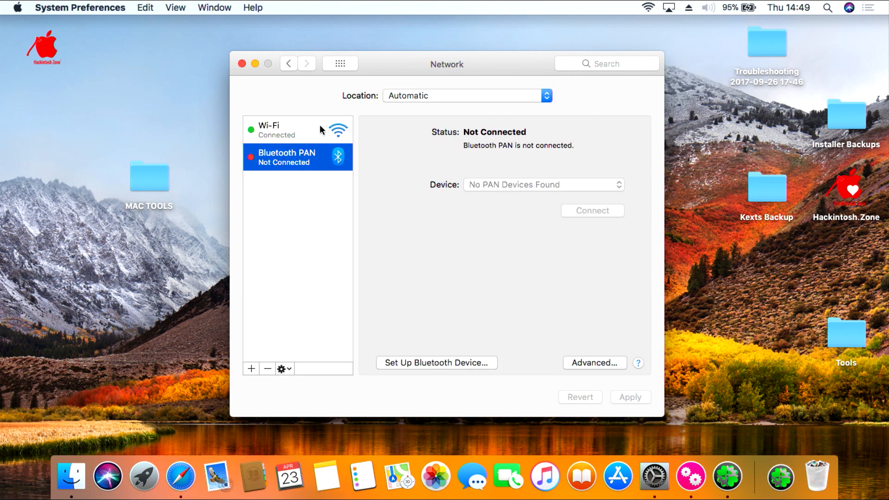
click(283, 129)
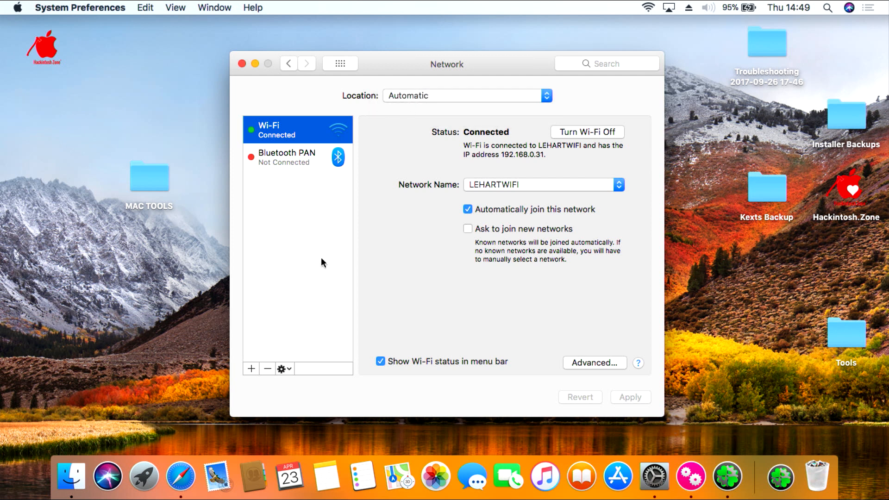
- Cancel the new network service sheet, close Network, and select the Hackintosh Vietnam Tool .dmg in MAC TOOLS
click(251, 368)
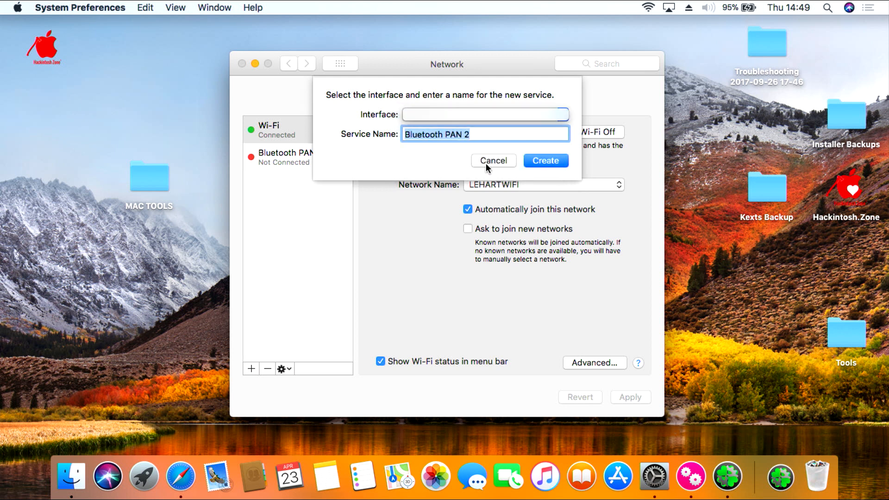
click(493, 160)
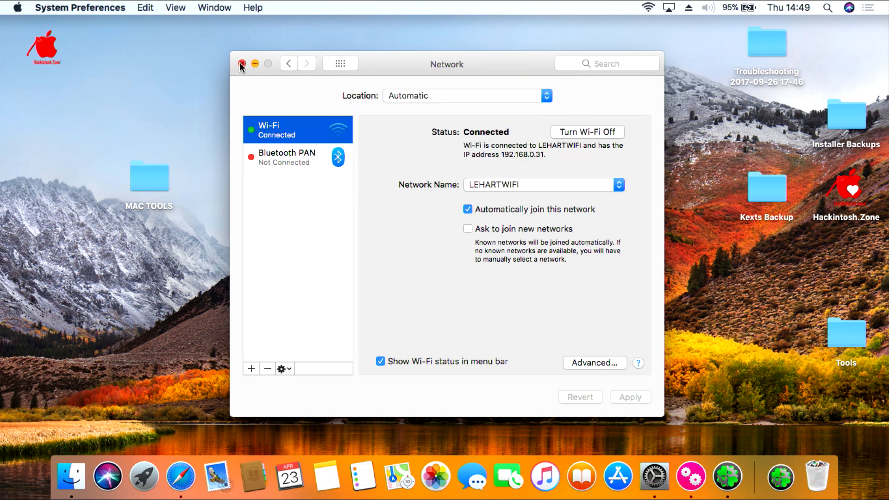
click(242, 64)
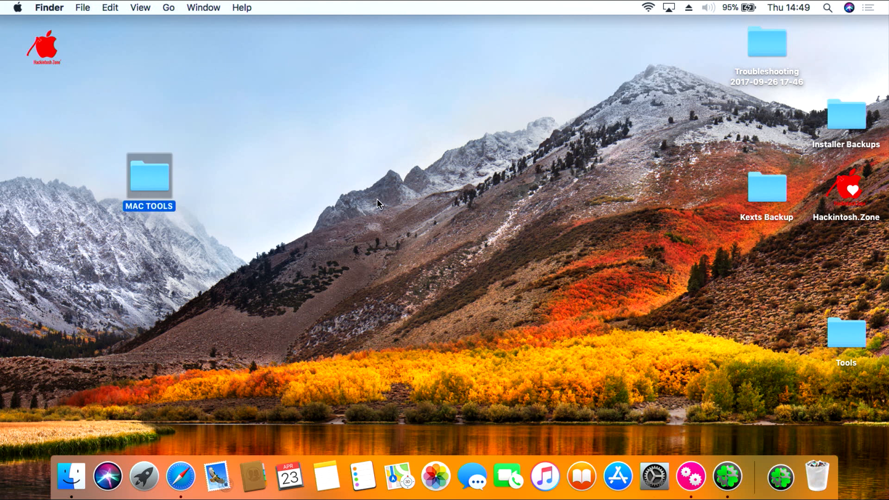
double_click(148, 177)
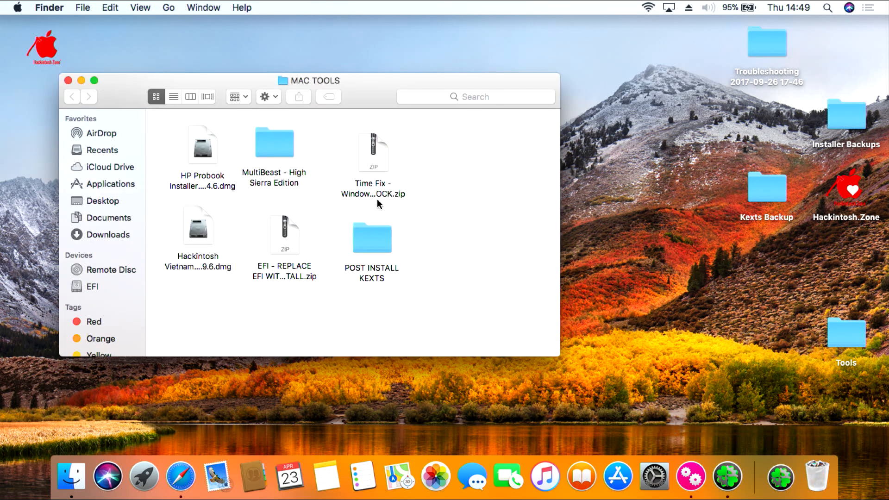
mouse_move(206, 219)
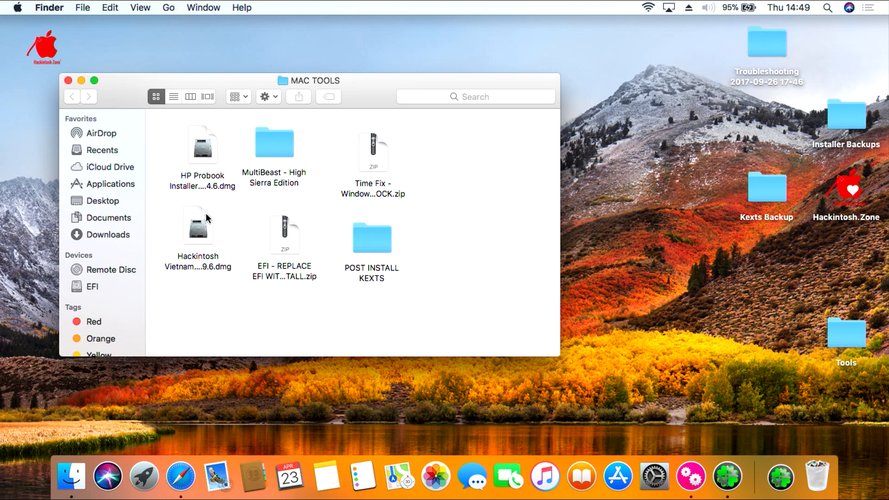
click(198, 225)
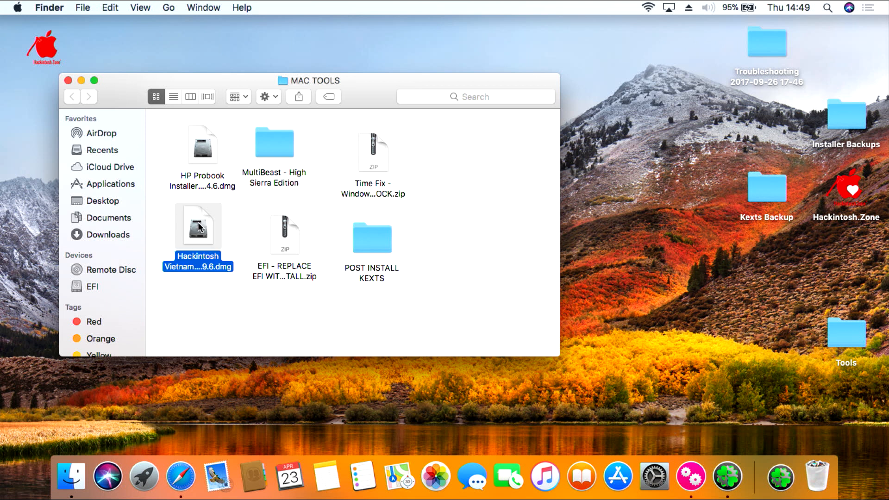
- Run the Hackintosh Vietnam Tool installer and tick Kexts > Ethernet > Intel > AppleIntelE1000e
double_click(197, 226)
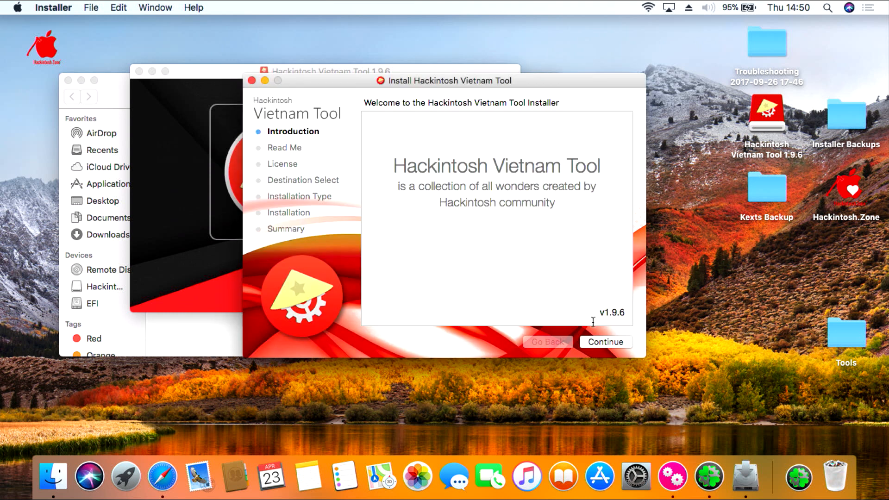
click(605, 341)
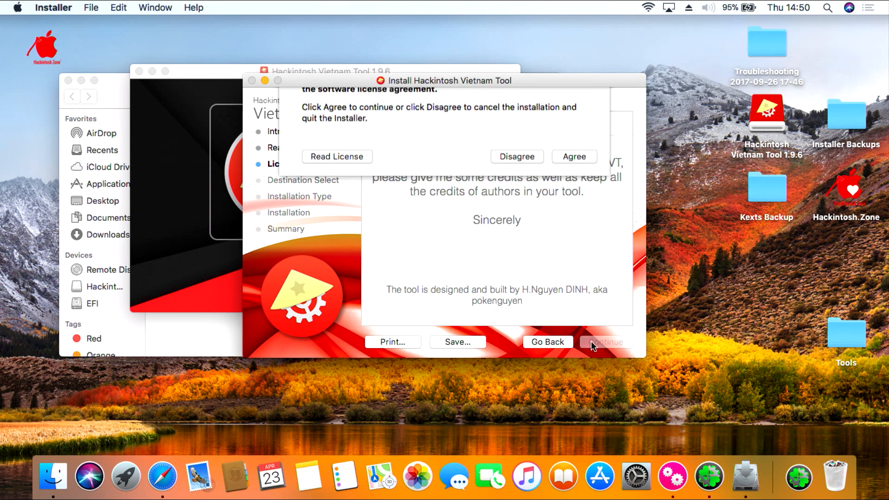
click(573, 156)
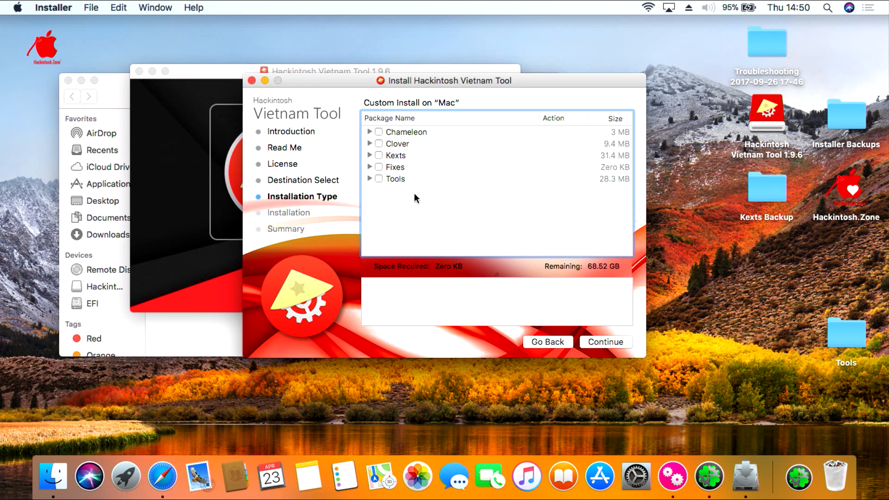
click(369, 155)
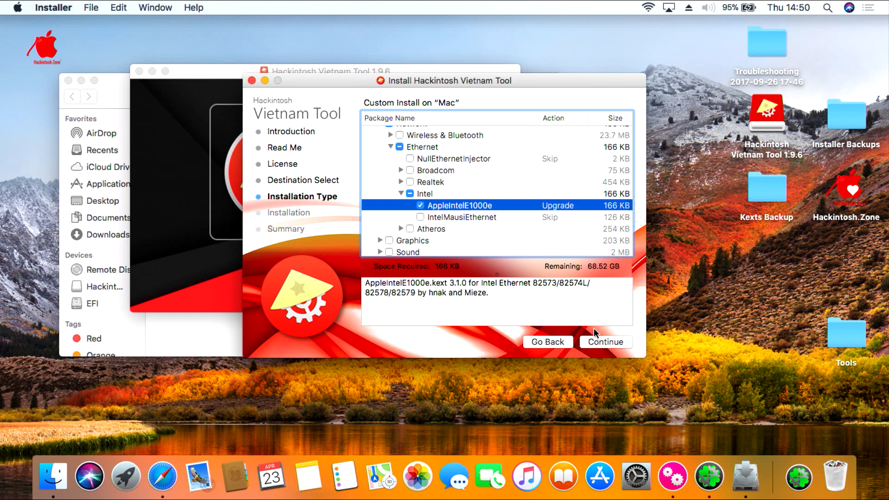
- Install the AppleIntelE1000e kext, authorising with the password, and close the finished installer
click(604, 341)
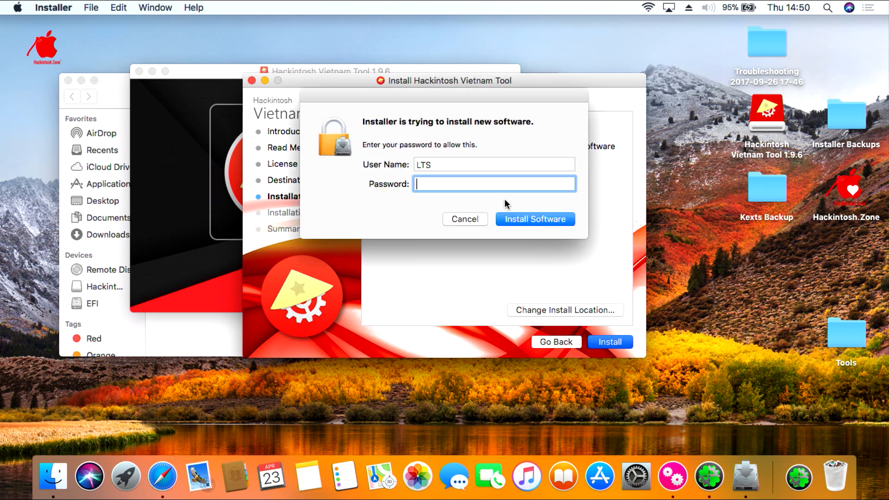
text(••••)
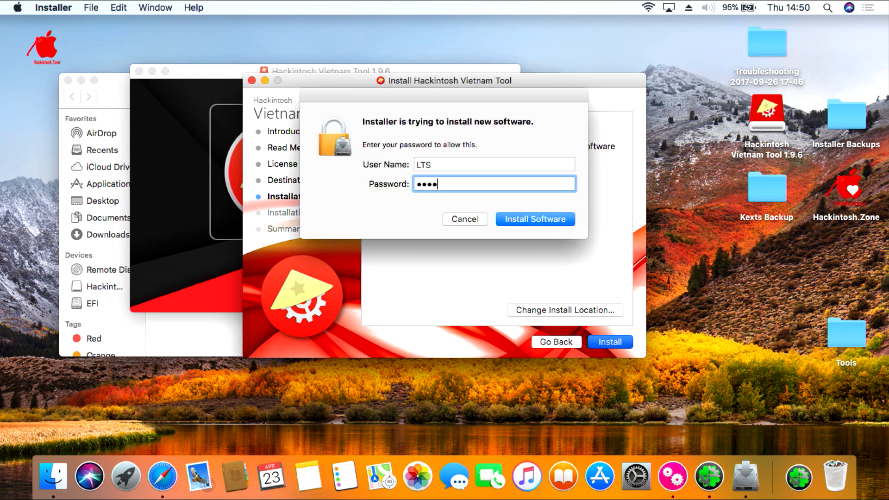
click(534, 218)
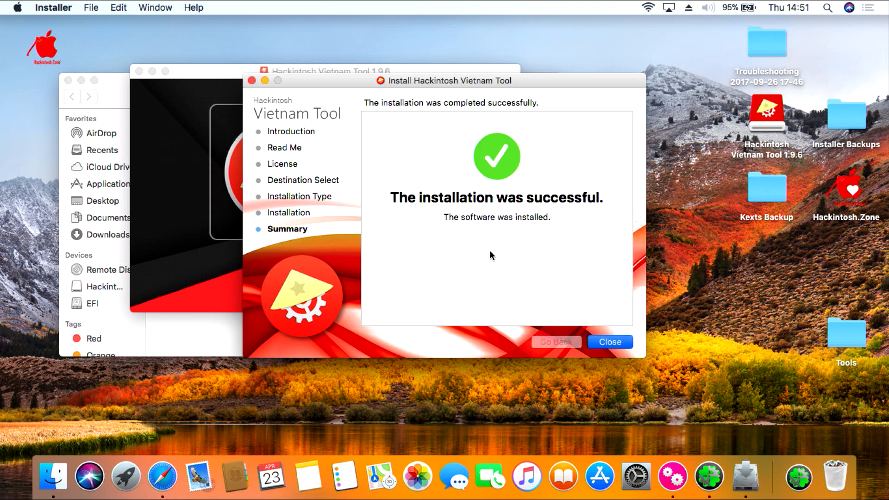
click(610, 342)
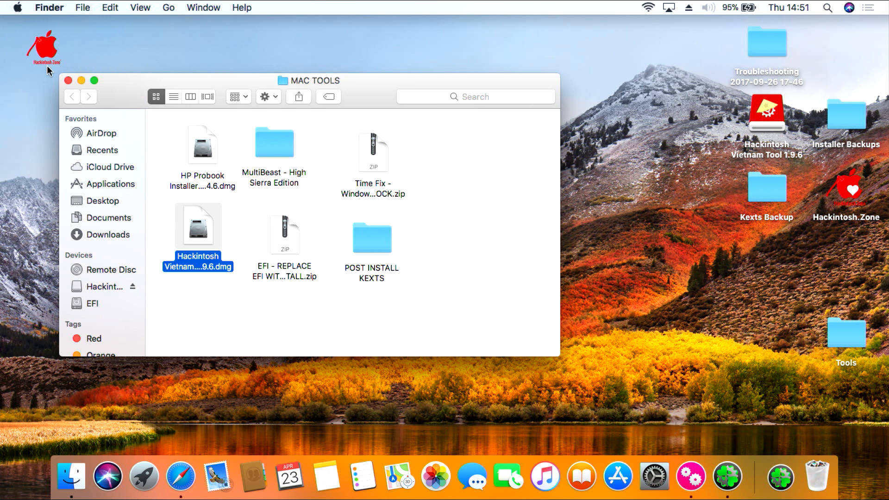
- Close the MAC TOOLS window and restart the Mac from the Apple menu
click(68, 81)
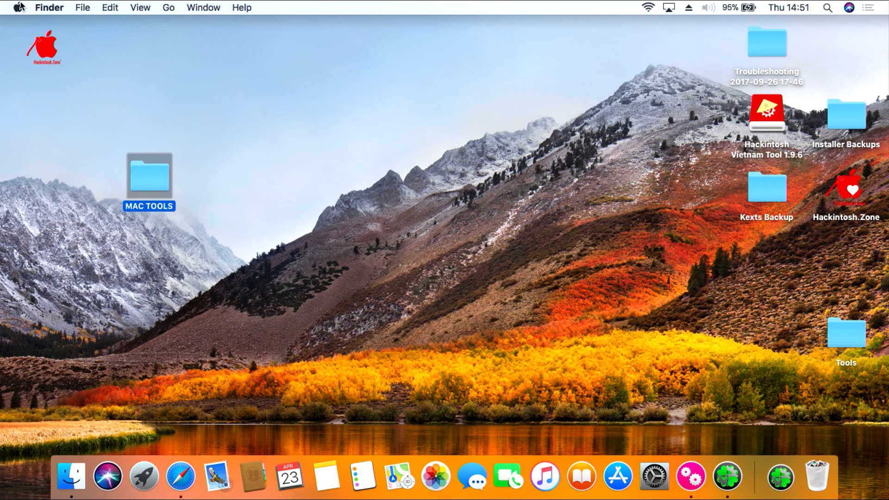
click(17, 7)
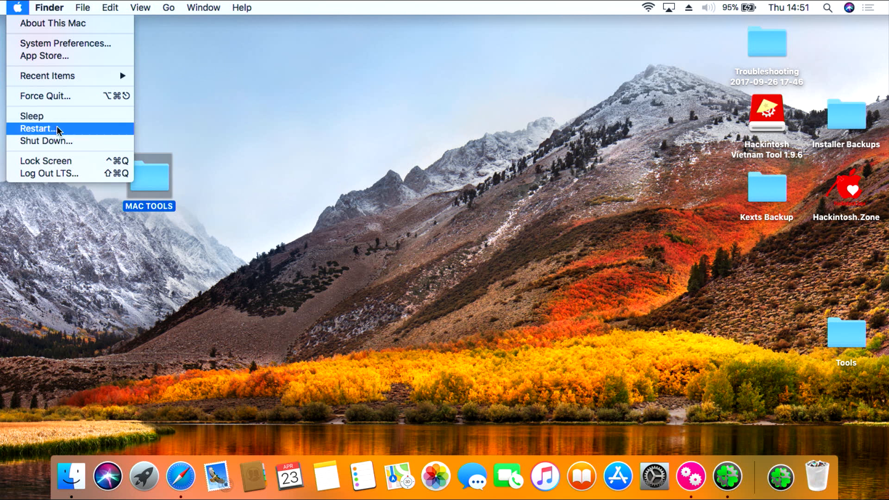
click(38, 128)
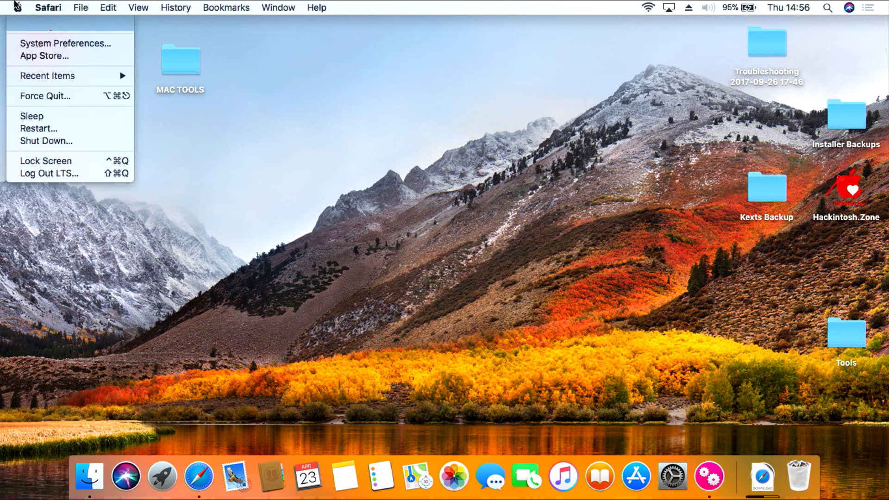
- View About This Mac showing High Sierra 10.13 on a MacBook Pro, then the Wi-Fi list with LEHARTWIFI connected
click(34, 30)
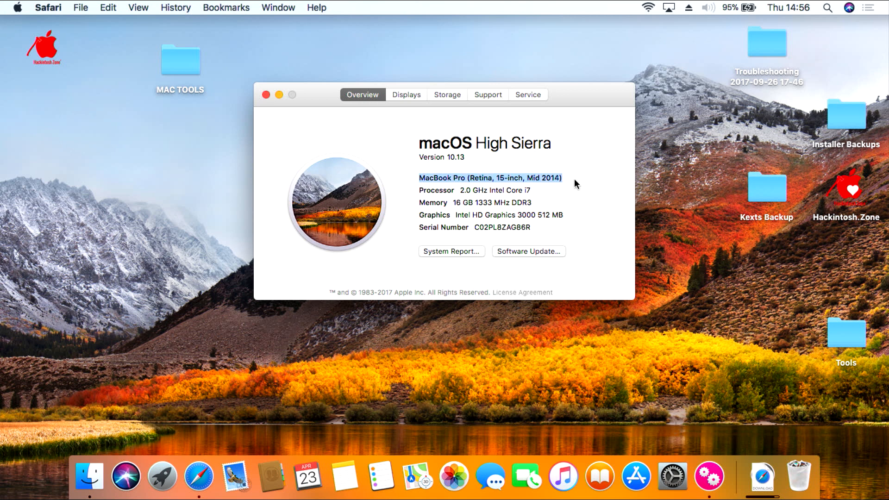
mouse_move(657, 65)
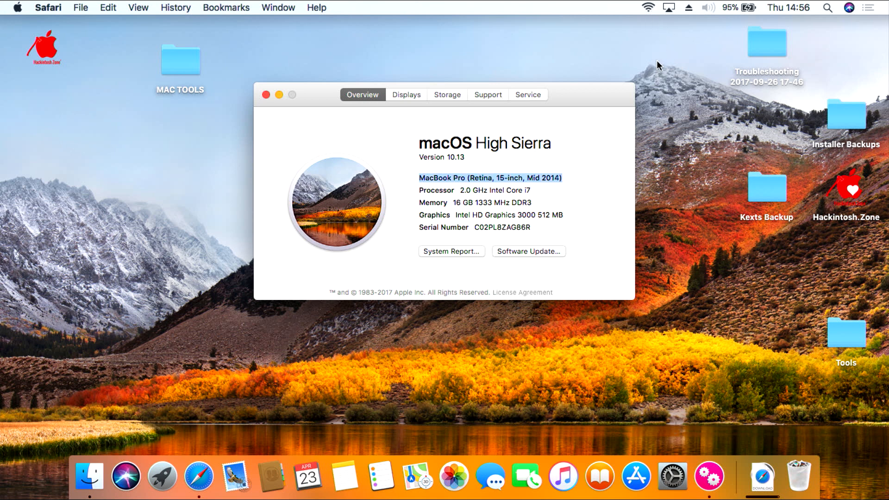
click(647, 7)
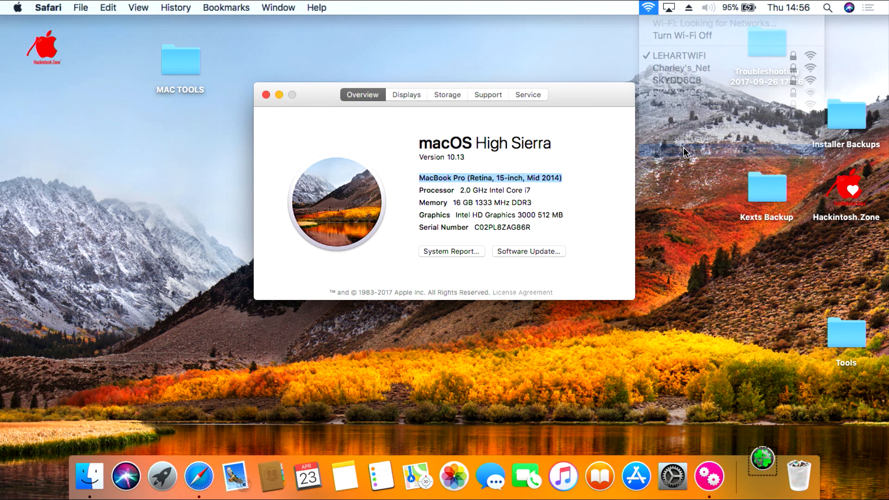
- Verify in Network preferences that Ethernet is Connected with an IPv6 address, then close the window
click(726, 152)
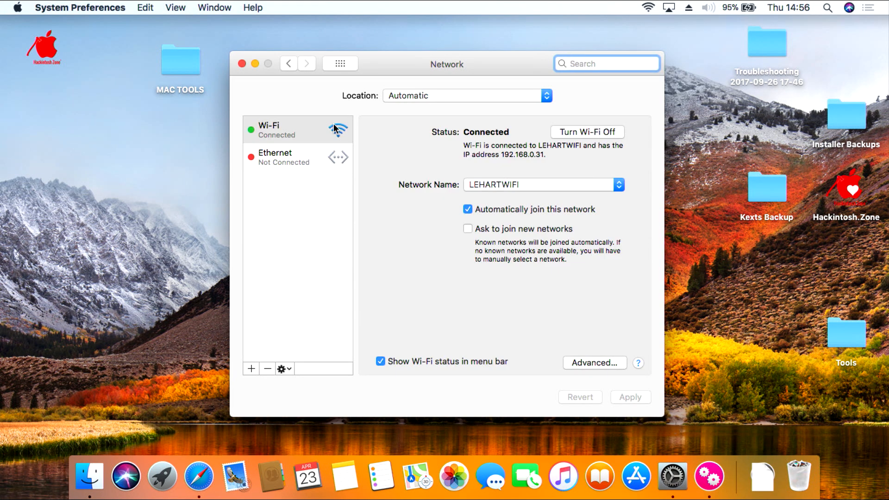
click(284, 157)
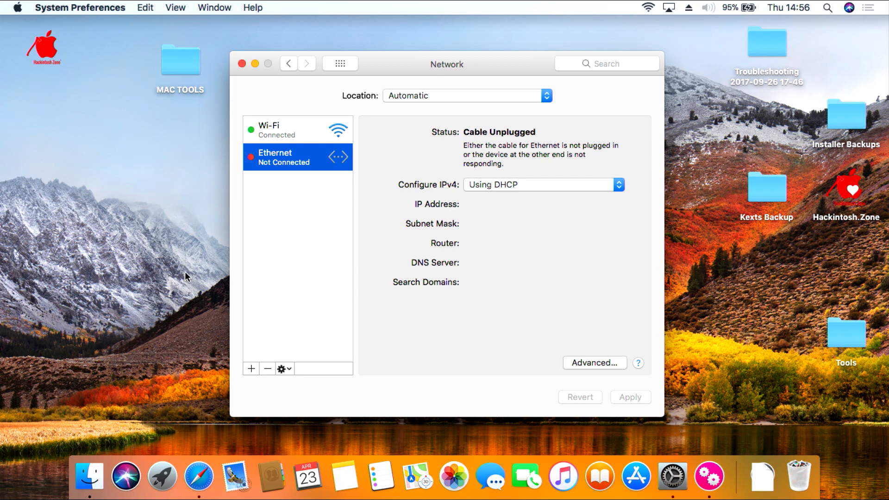
mouse_move(188, 272)
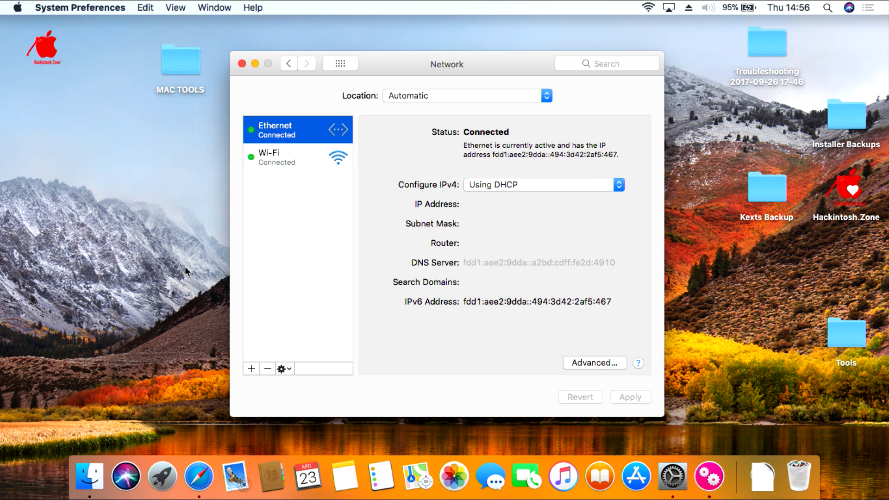
click(241, 63)
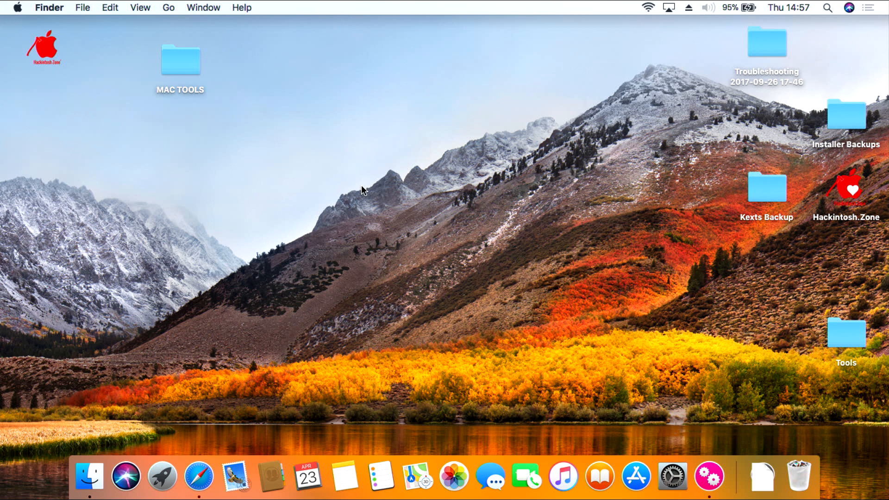
- Launch Safari from the Dock and navigate to facebook from the address bar
right_click(197, 475)
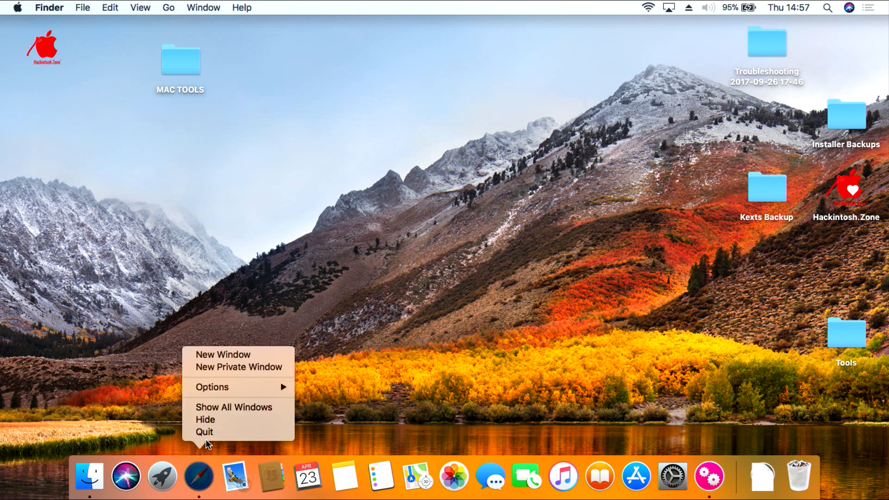
mouse_move(199, 476)
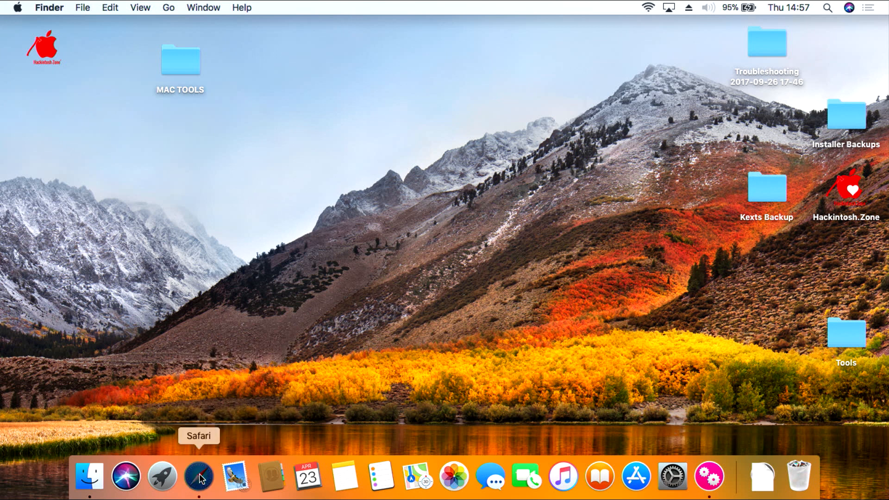
click(198, 475)
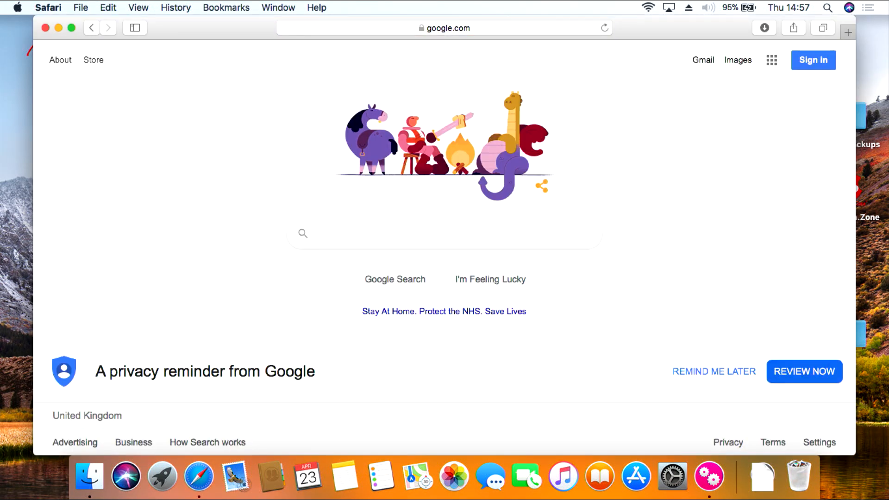
click(445, 28)
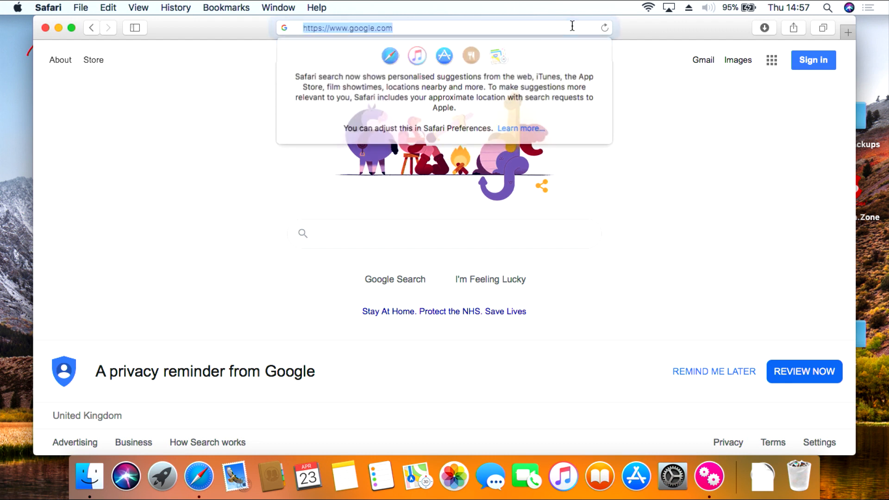
text(facebook)
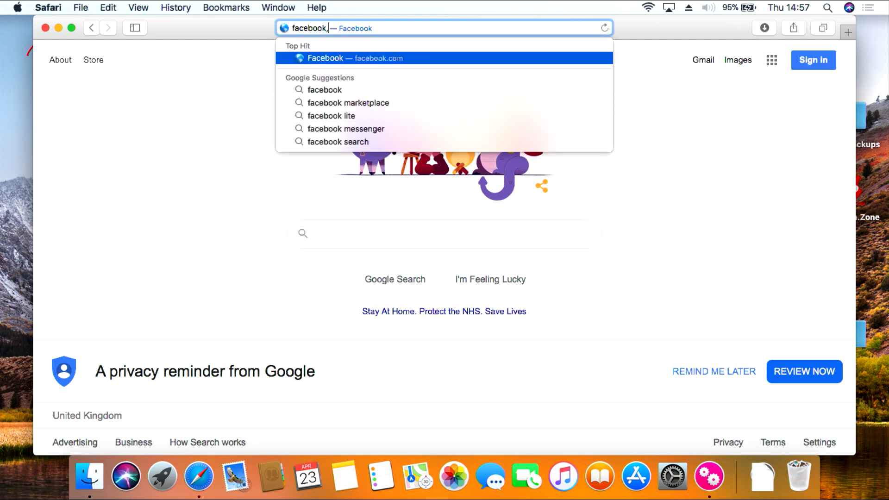
key(Return)
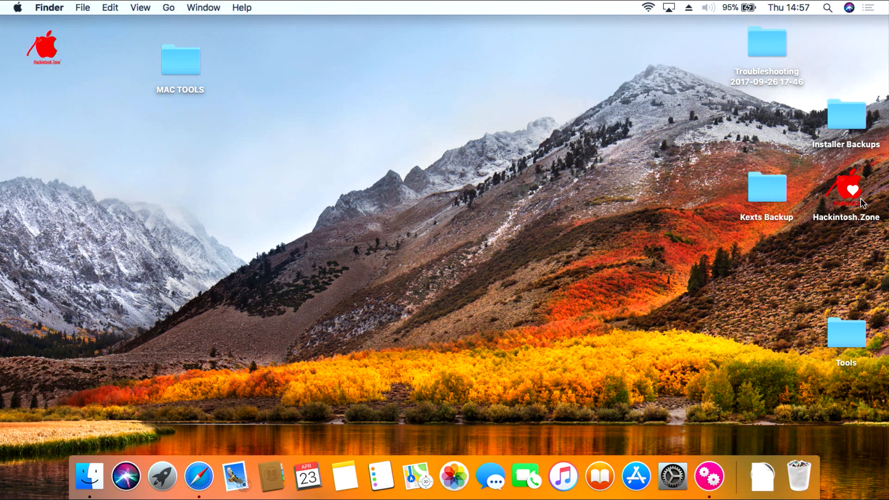
- Move the Kexts Backup desktop folder down below the Hackintosh.Zone icon
drag(765, 188, 837, 255)
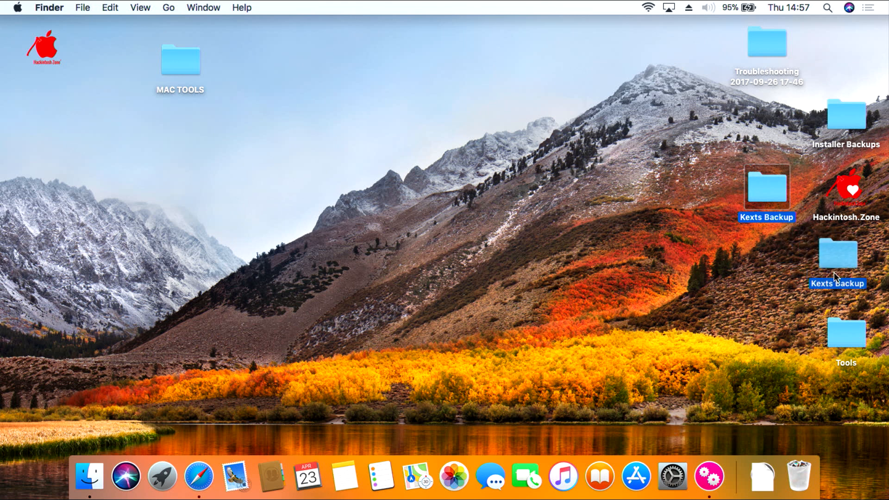